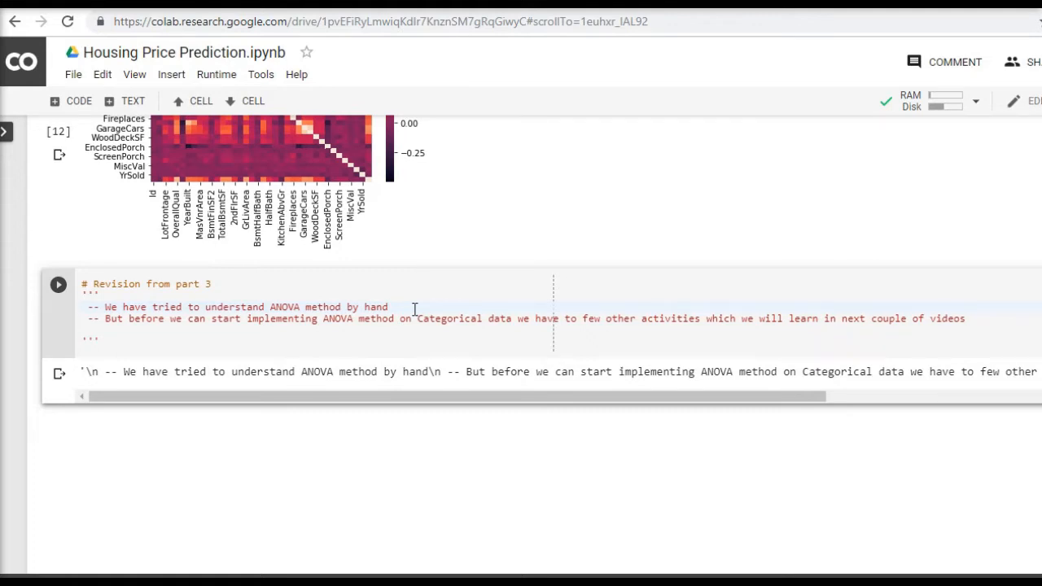
Step: Add a code cell with the comment '# When was the property sold in which year and month'
click(389, 306)
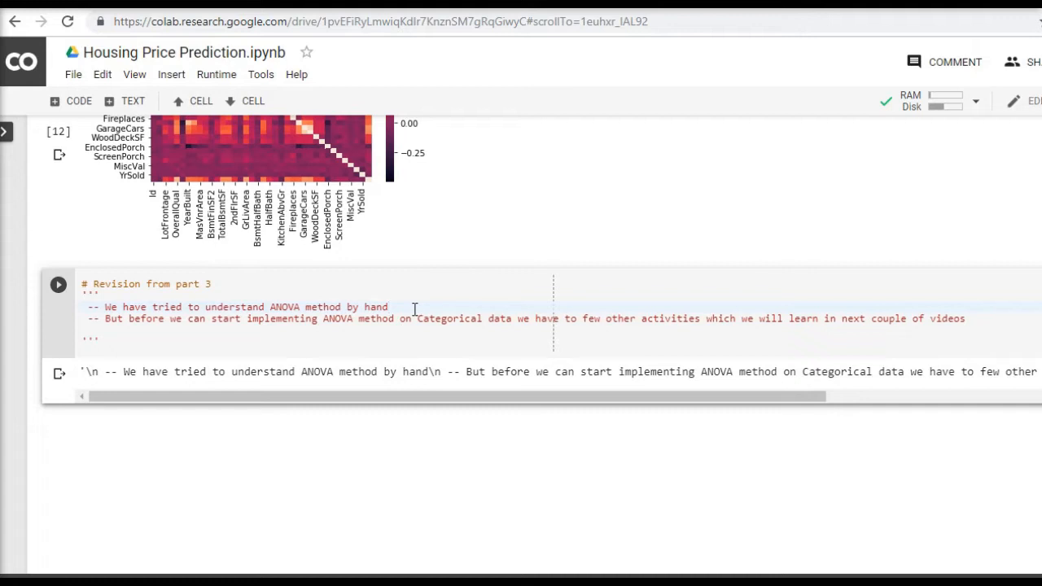
scroll(down, 3)
text(# When was the property sold in which year and month)
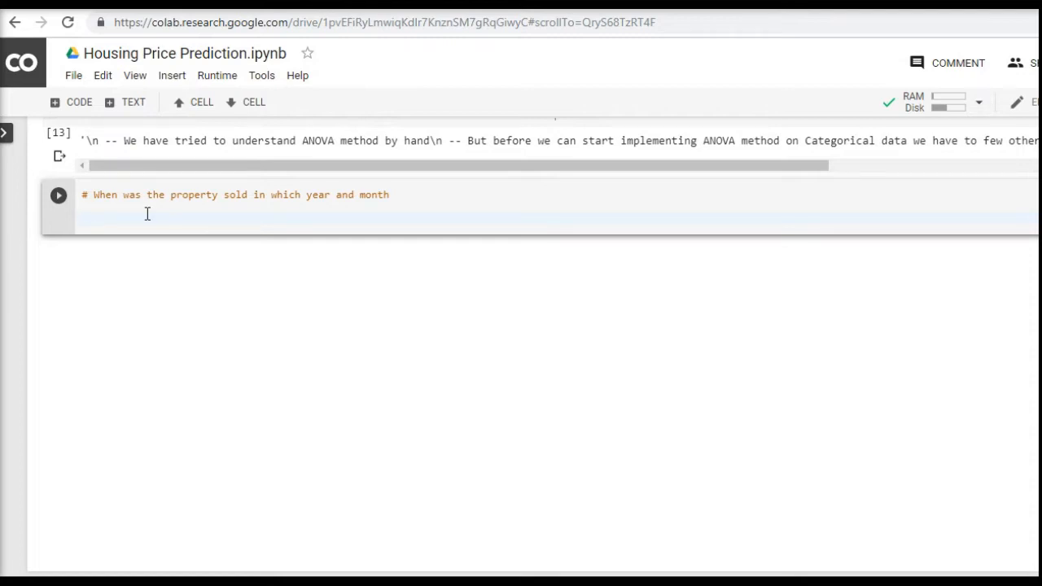
Step: Import matplotlib.pyplot and enable inline matplotlib plotting under the comment
click(146, 213)
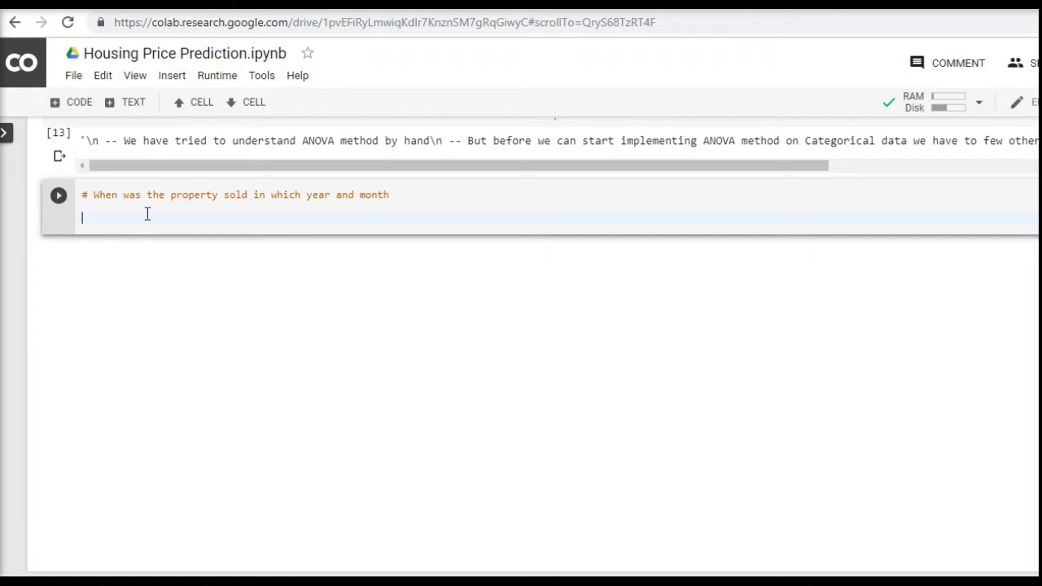
text(import)
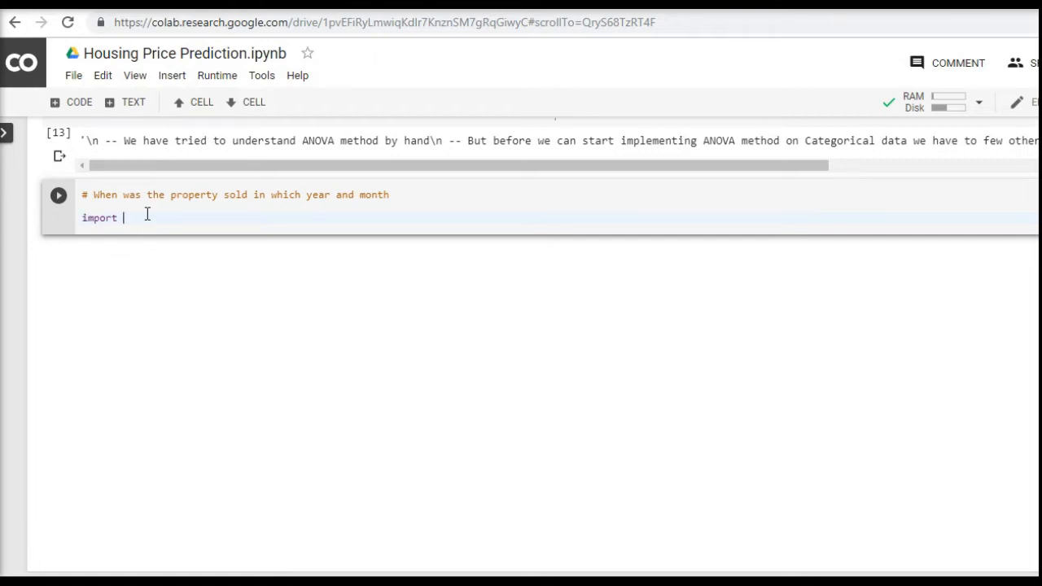
text(matplo)
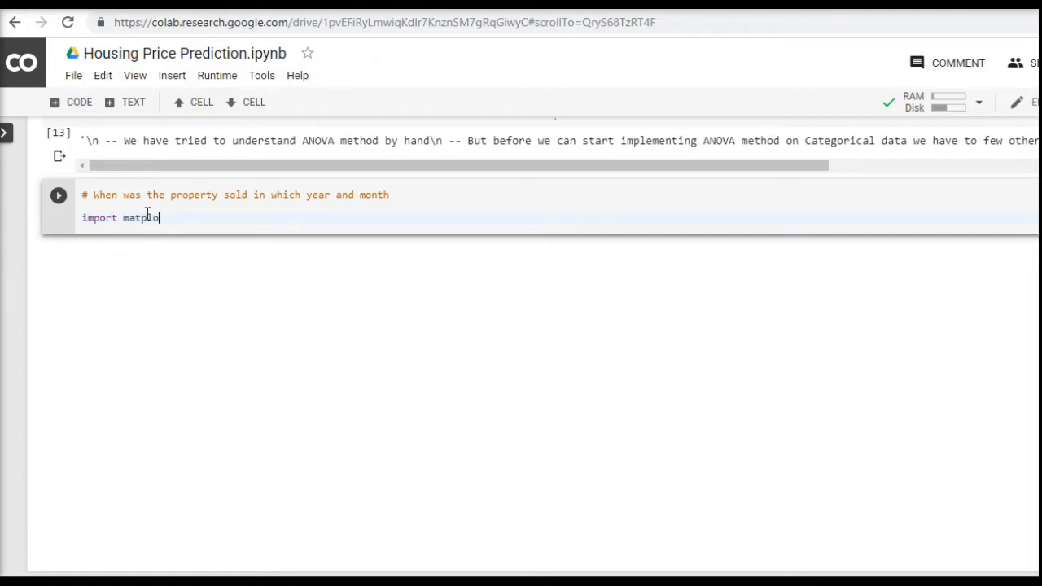
text(tlib.in)
text(%)
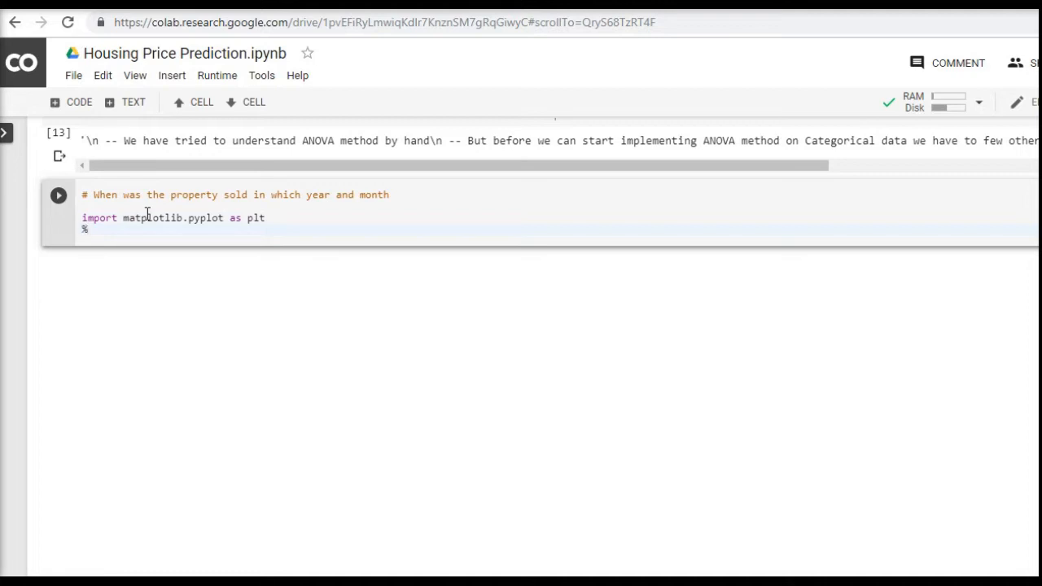
text(mat)
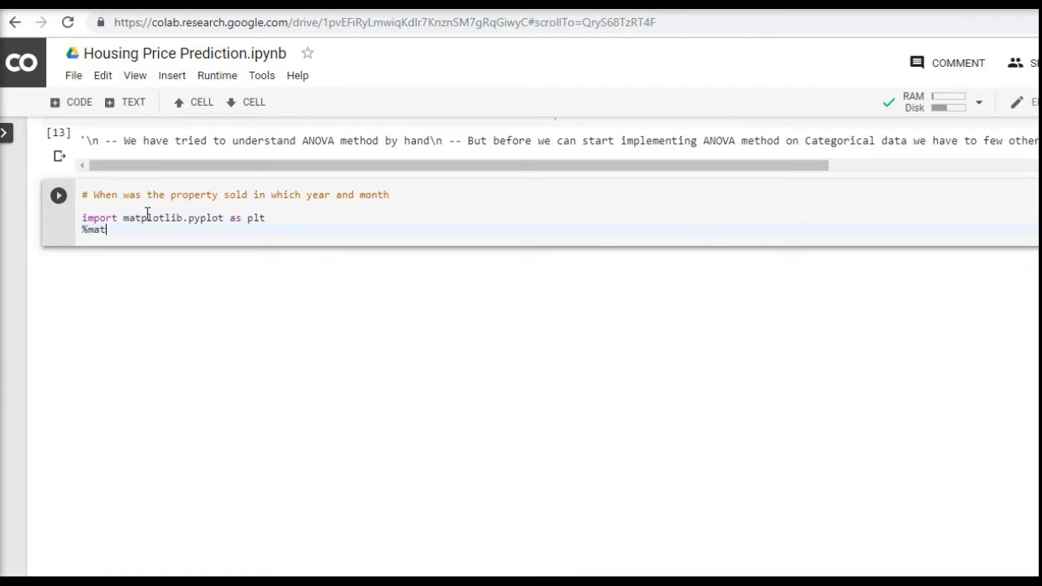
text(plotlib inline)
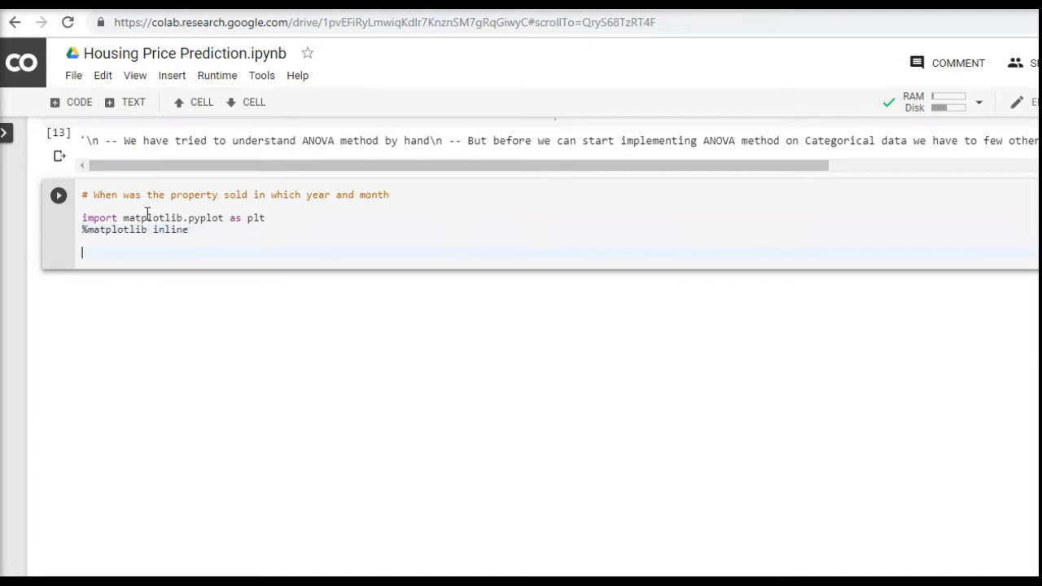
Step: Write df_train.groupby(['YrSold','MoSold']).Id.count() to count sales per year and month
text(d)
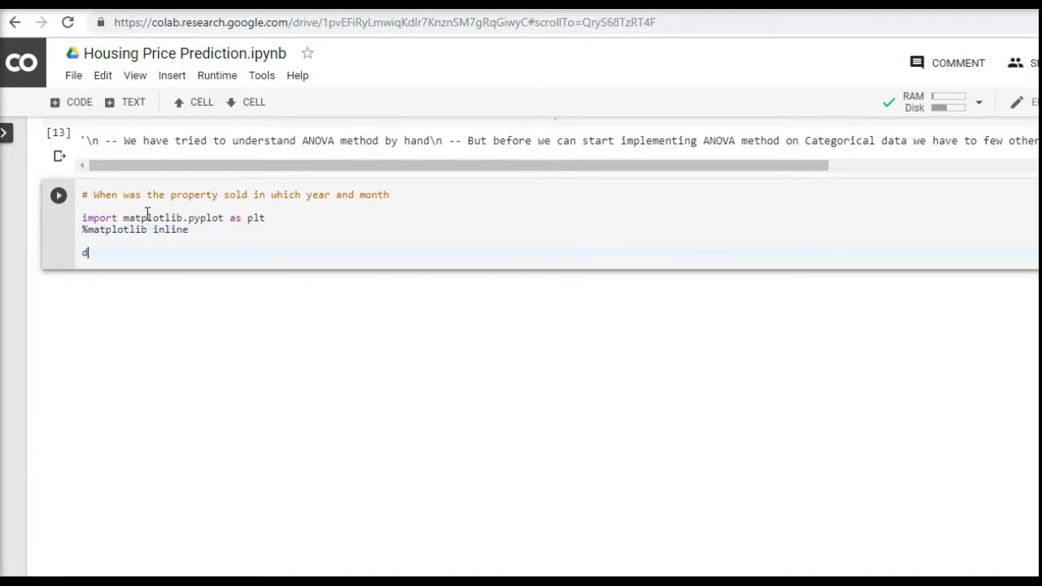
text(f_train)
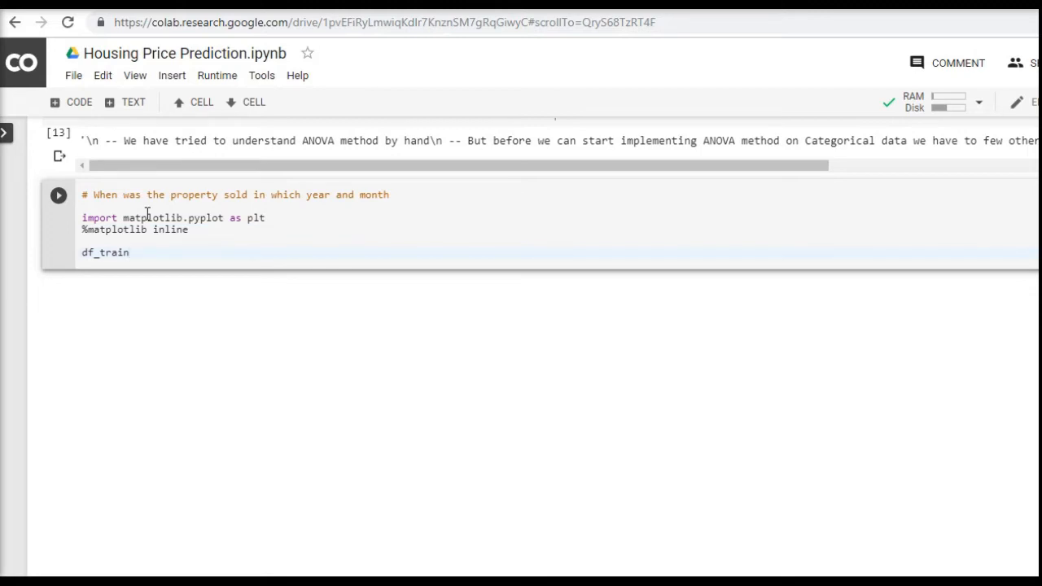
text(.groupby([)
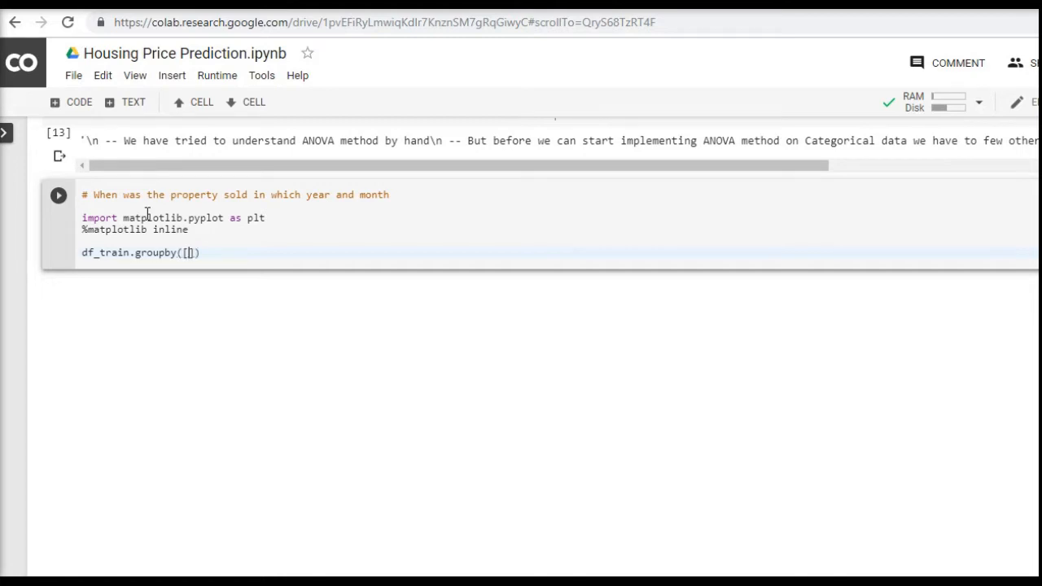
text('YrSold')
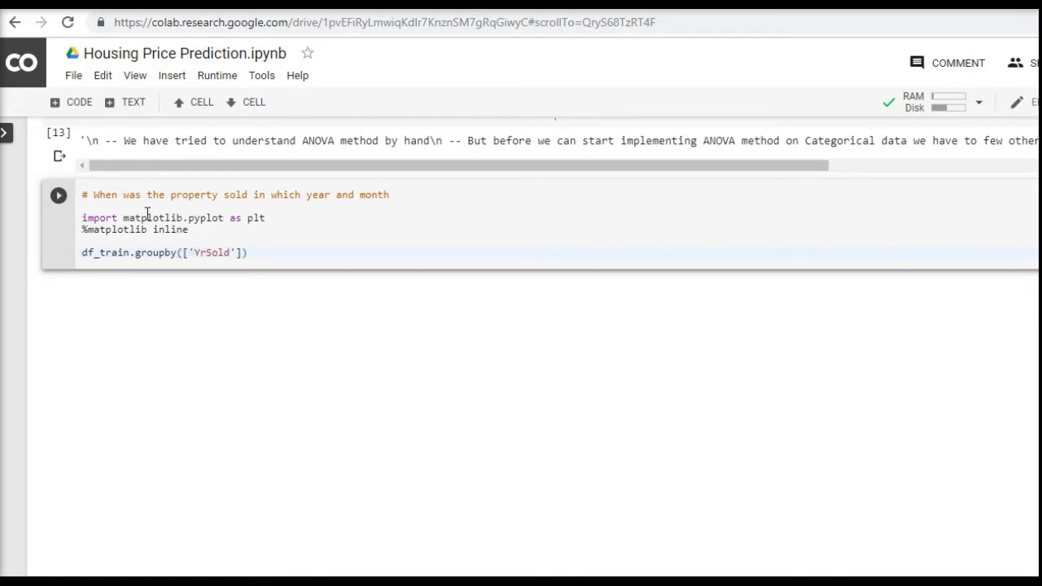
text(, 'M')
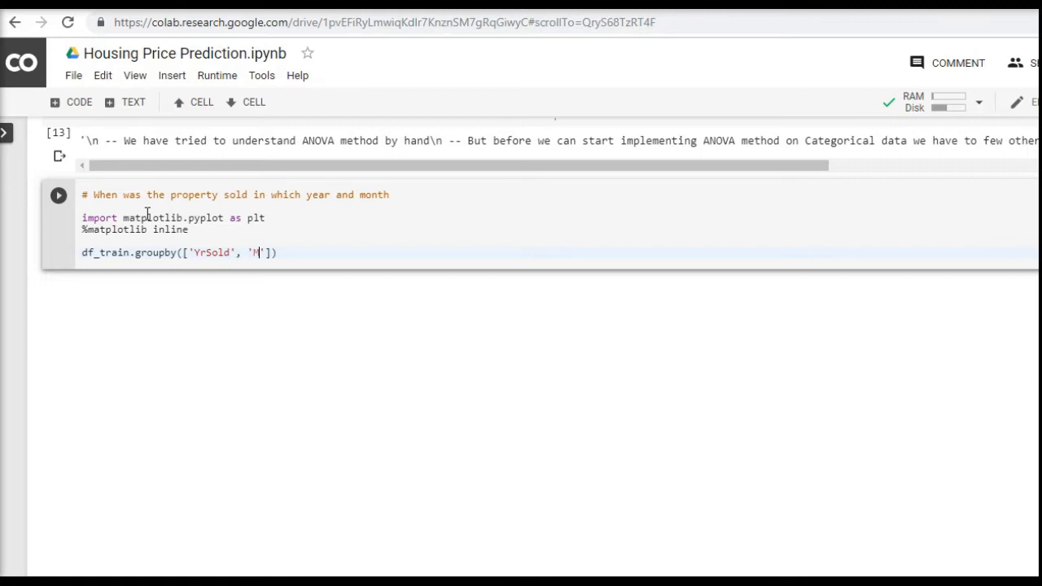
text(oSold)
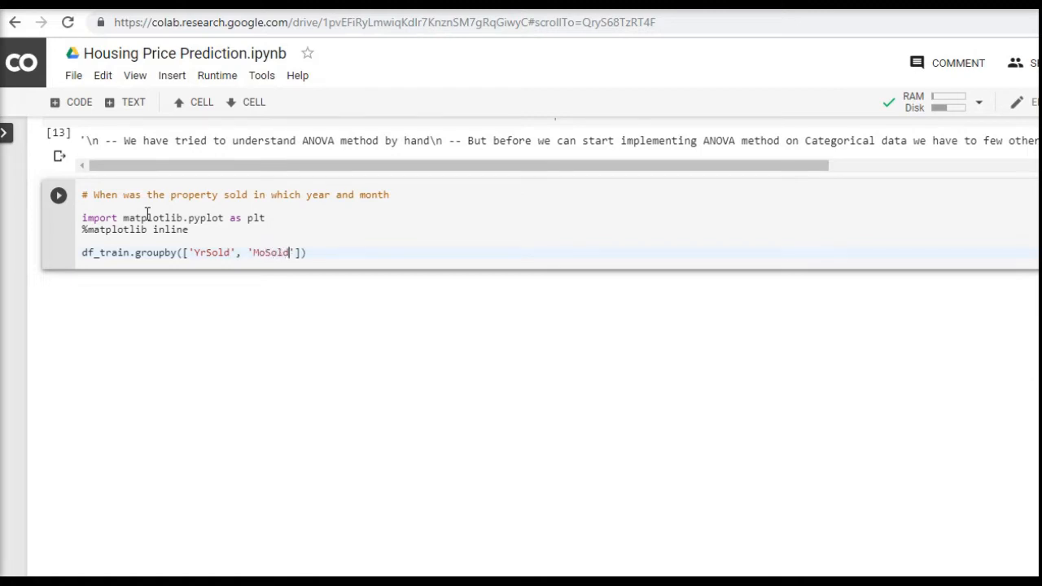
text(.Id)
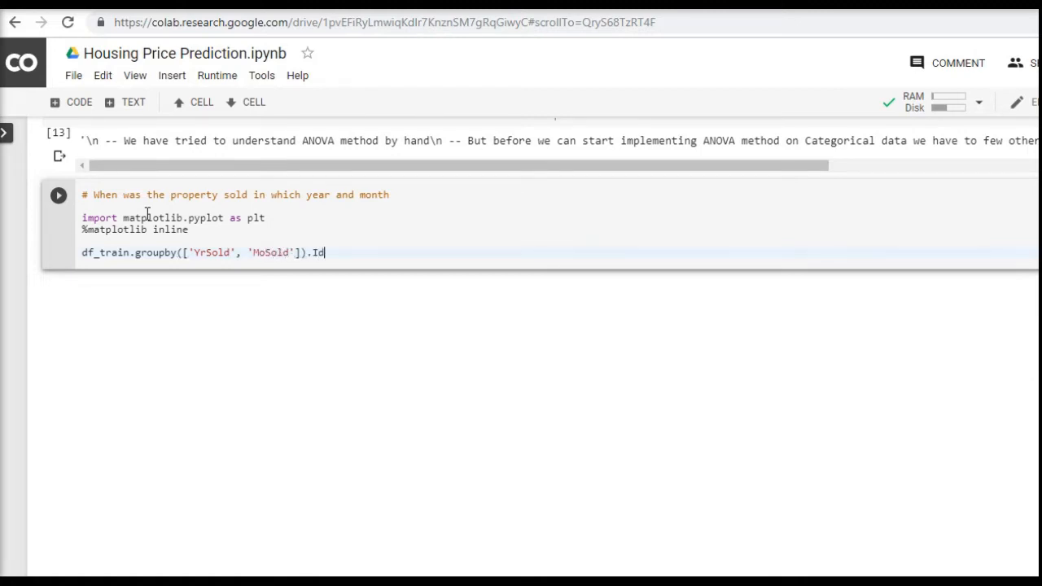
text(.count())
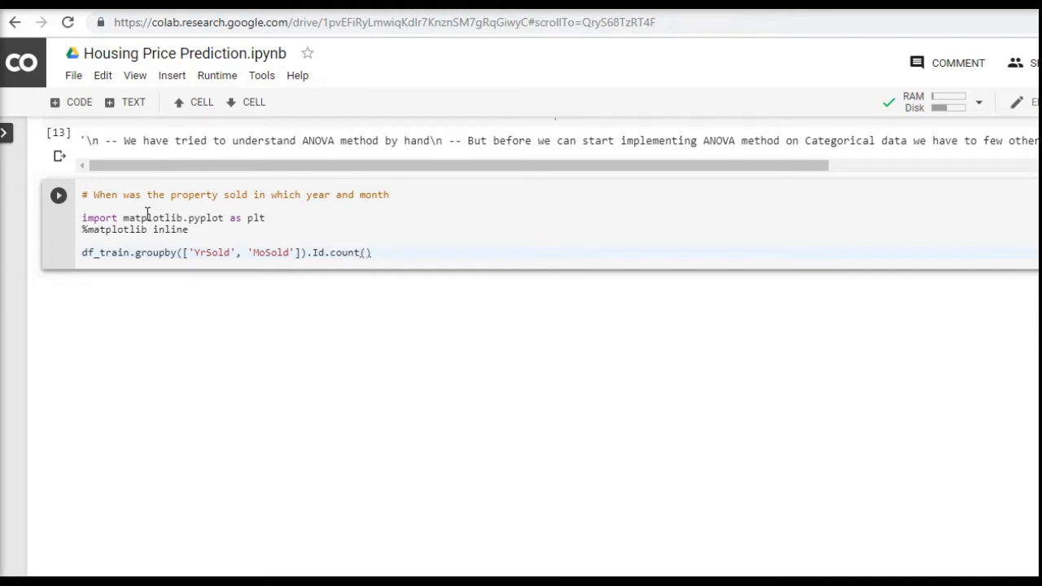
Step: Plot the counts as a bar chart figsize (14,4) titled "When was the property sold?" with plt.show()
text(.)
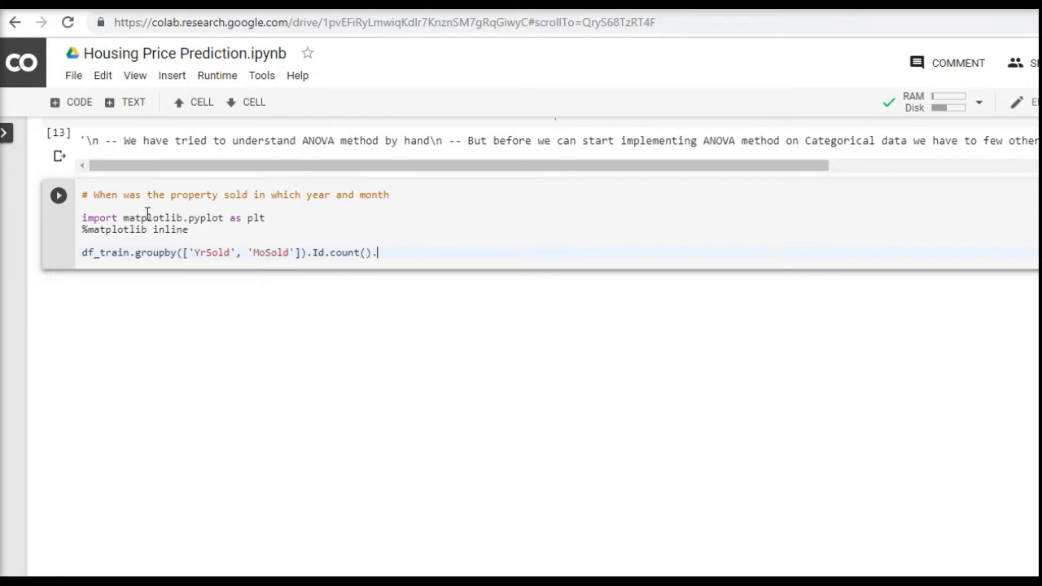
text(.plot(kind='bar',)
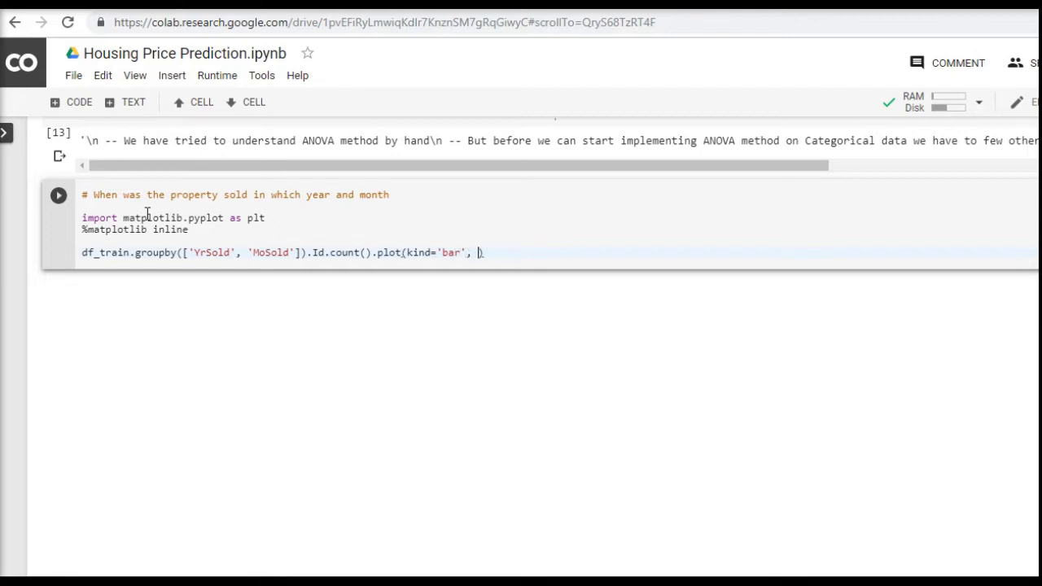
text(figsize))
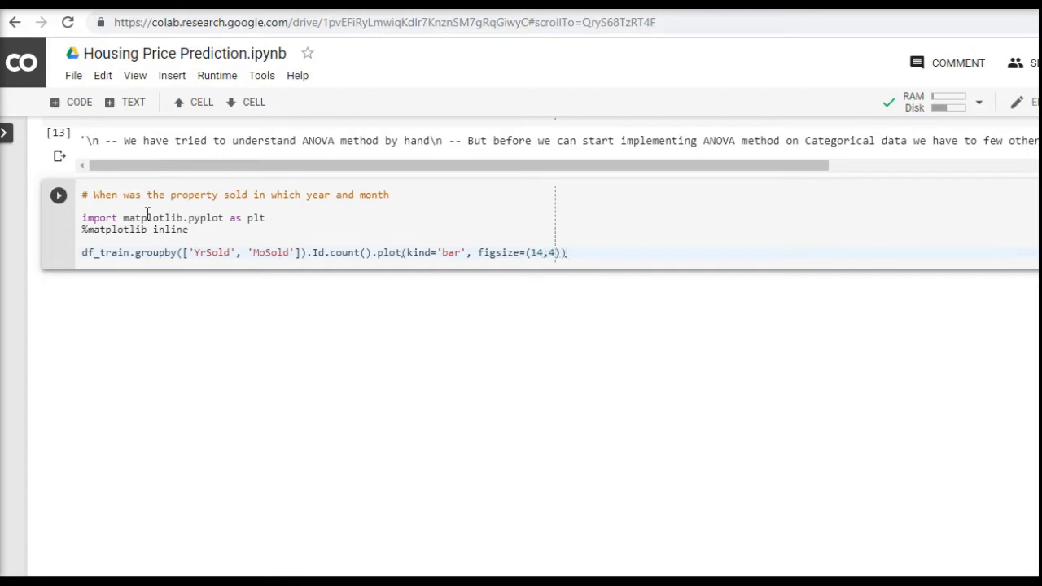
text(plt.title()
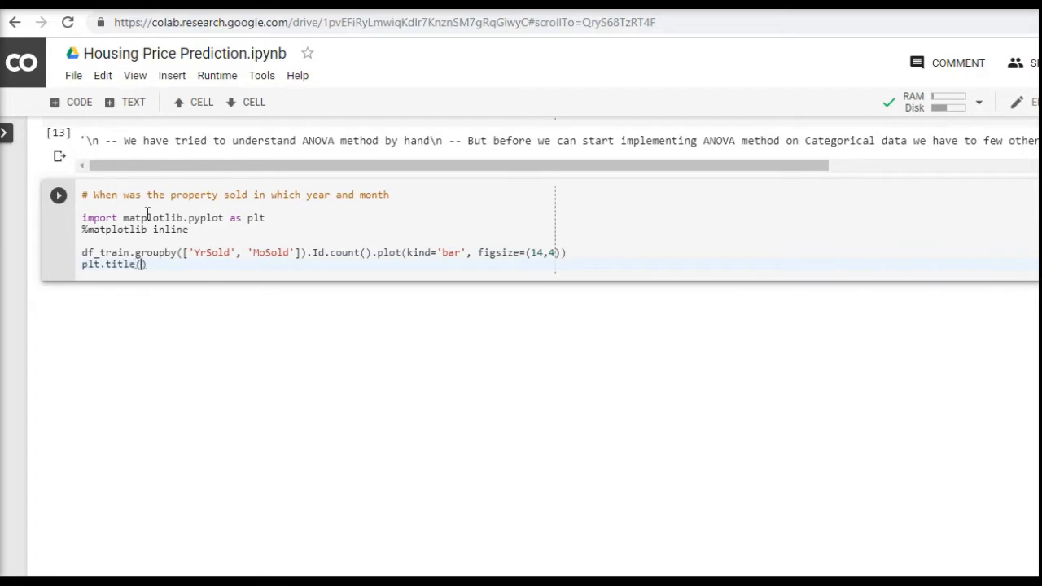
text("When was the p)
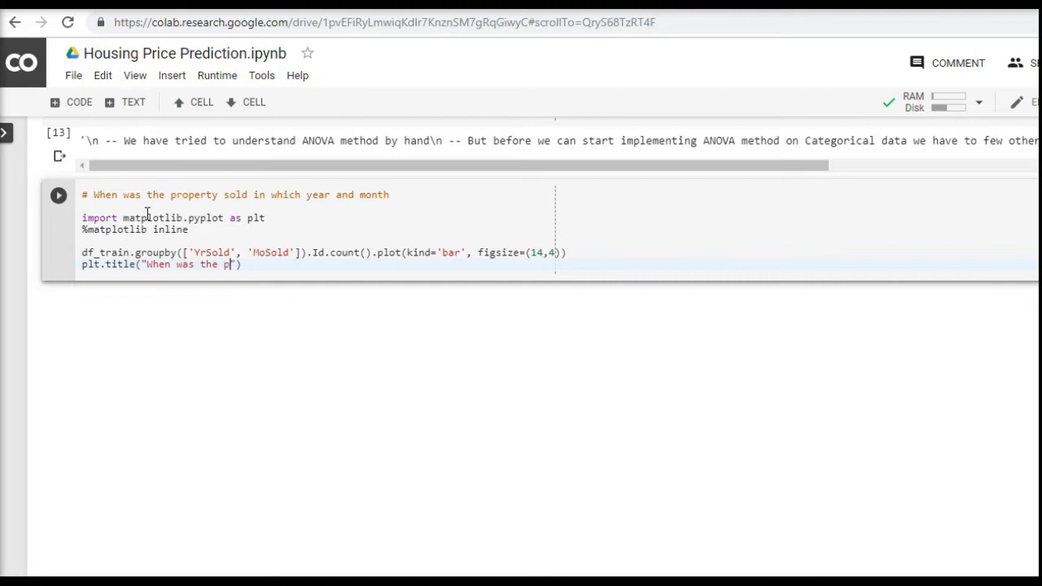
text(roperty sol)
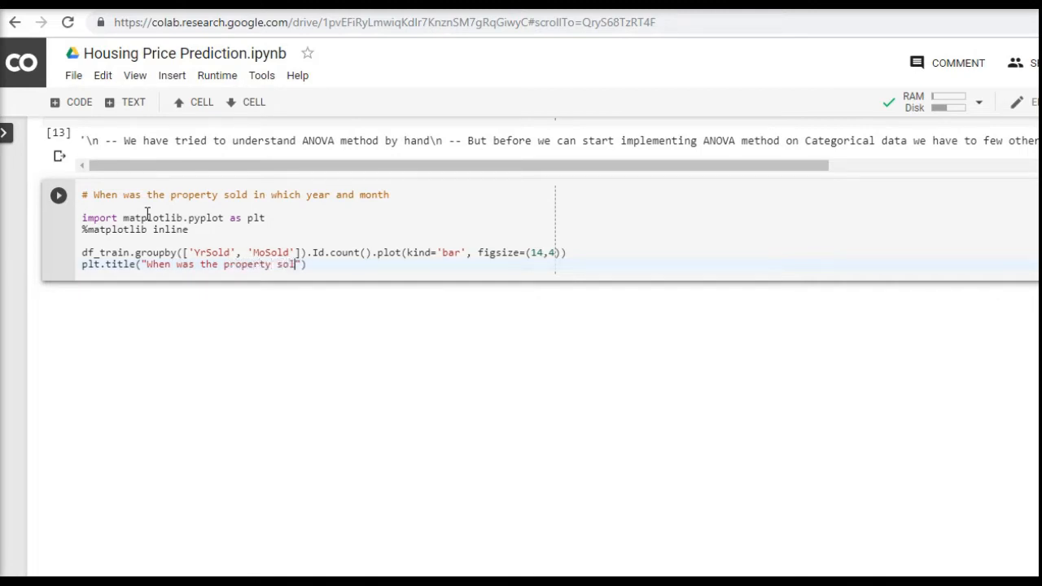
text(d?"))
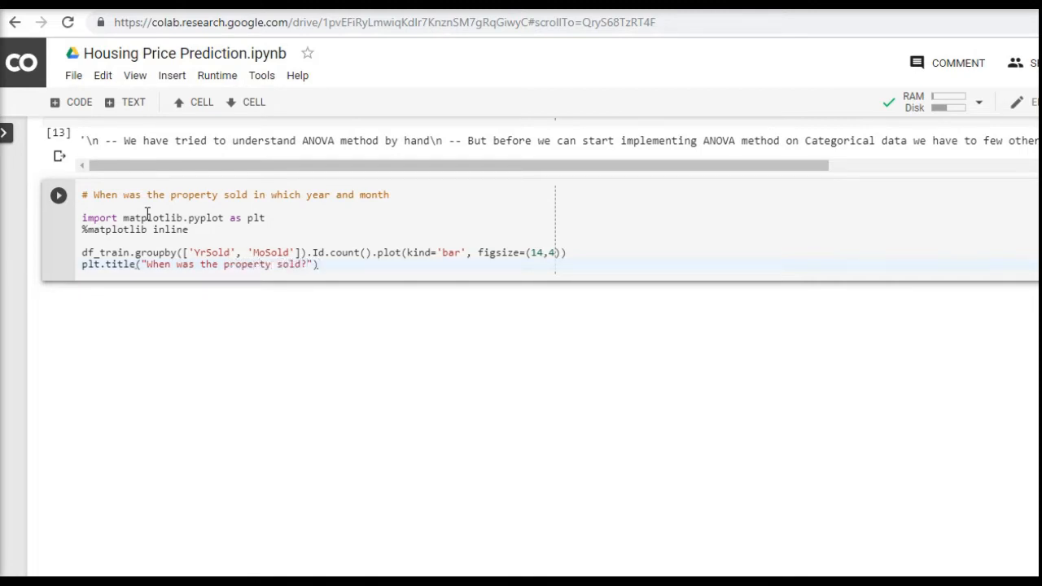
text(plt.show())
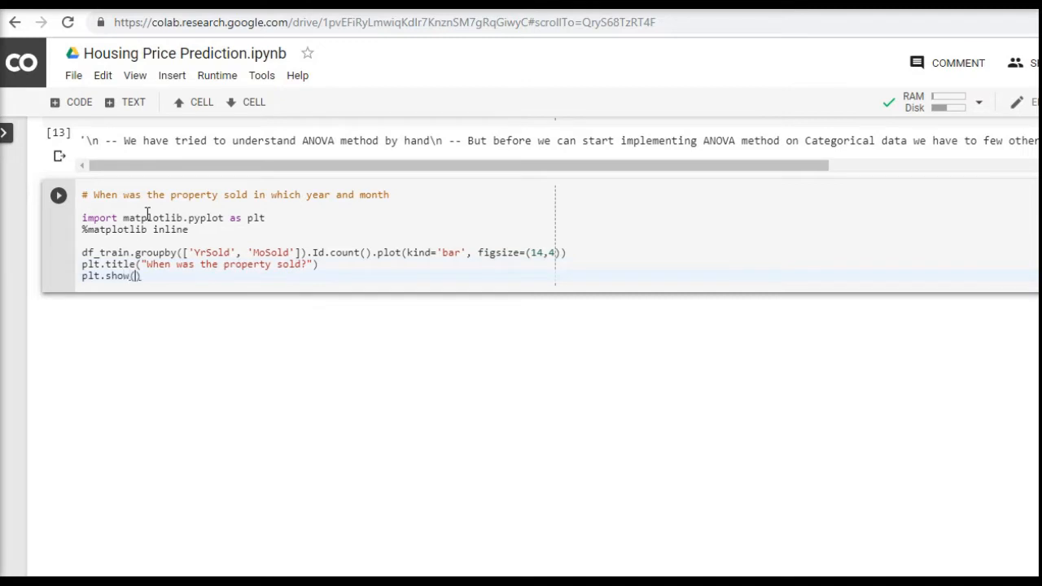
mouse_move(58, 196)
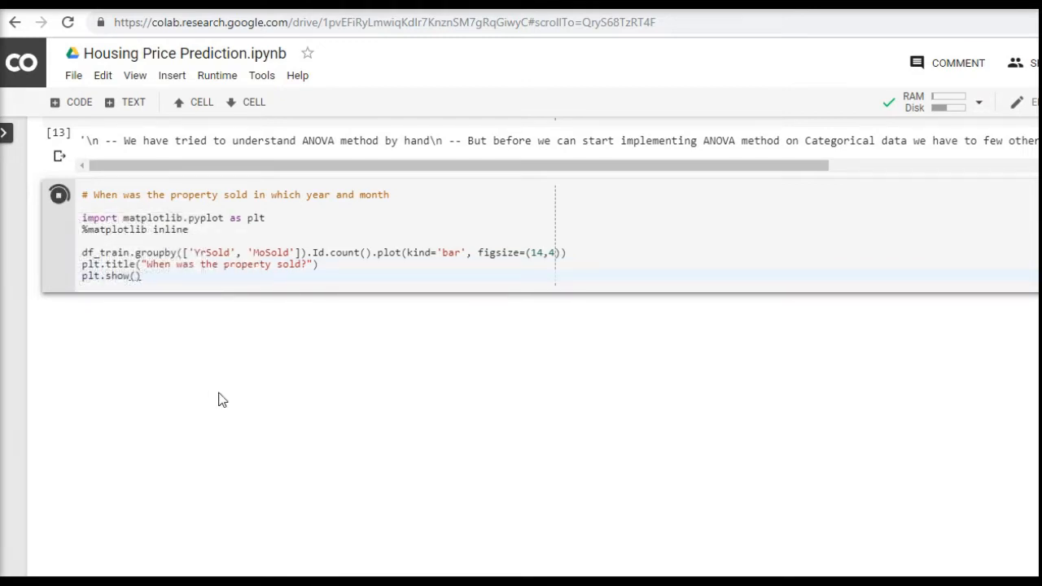
Step: Run the cell to draw the year-and-month sales bar chart
click(58, 196)
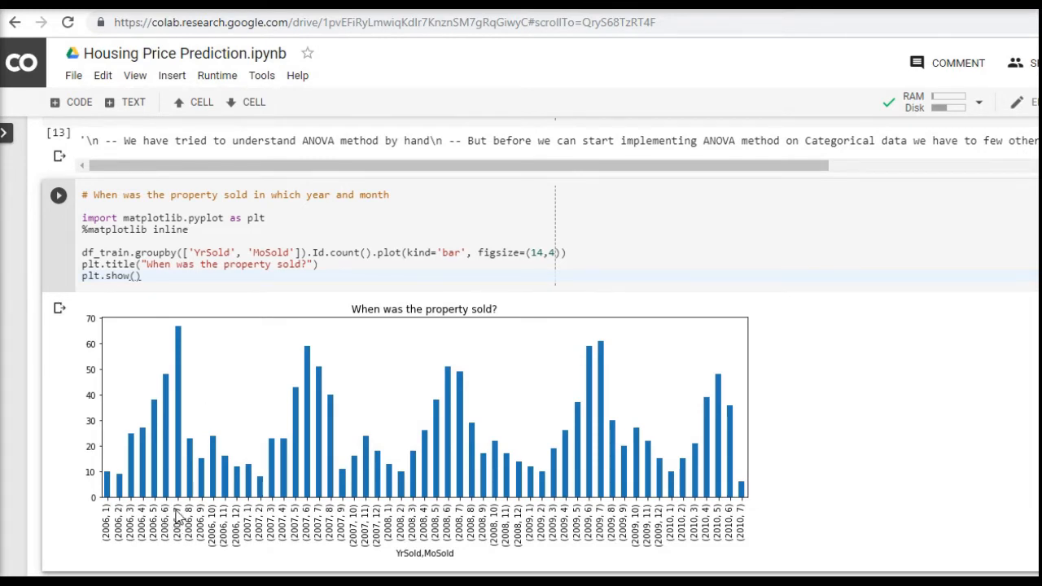
mouse_move(181, 332)
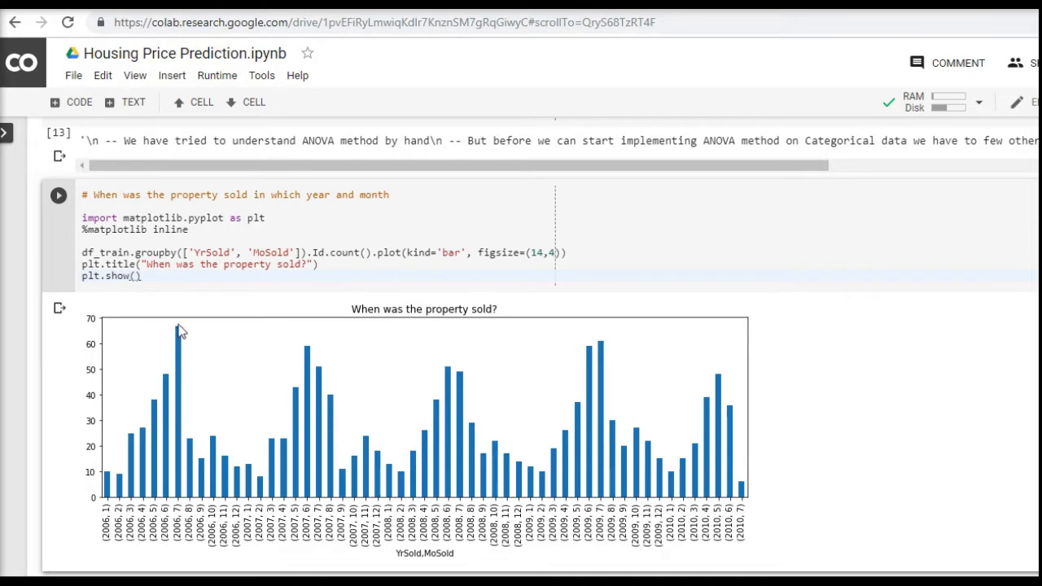
mouse_move(183, 485)
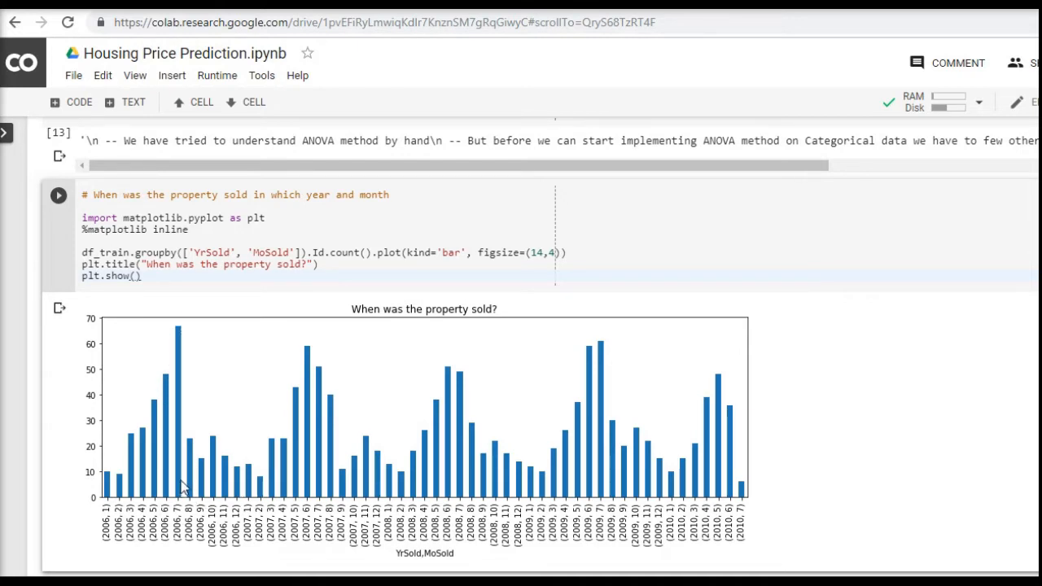
mouse_move(221, 502)
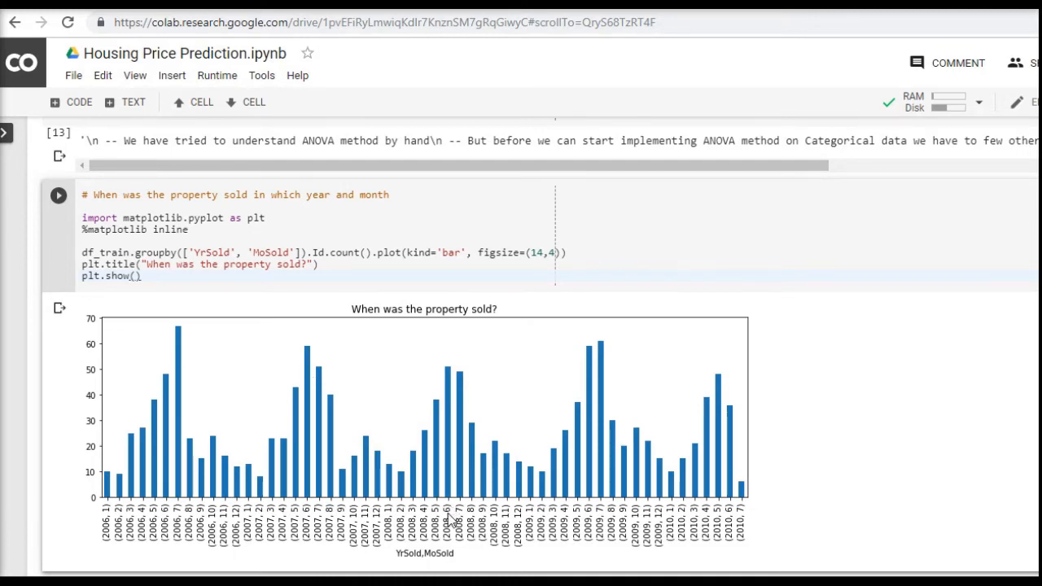
mouse_move(604, 473)
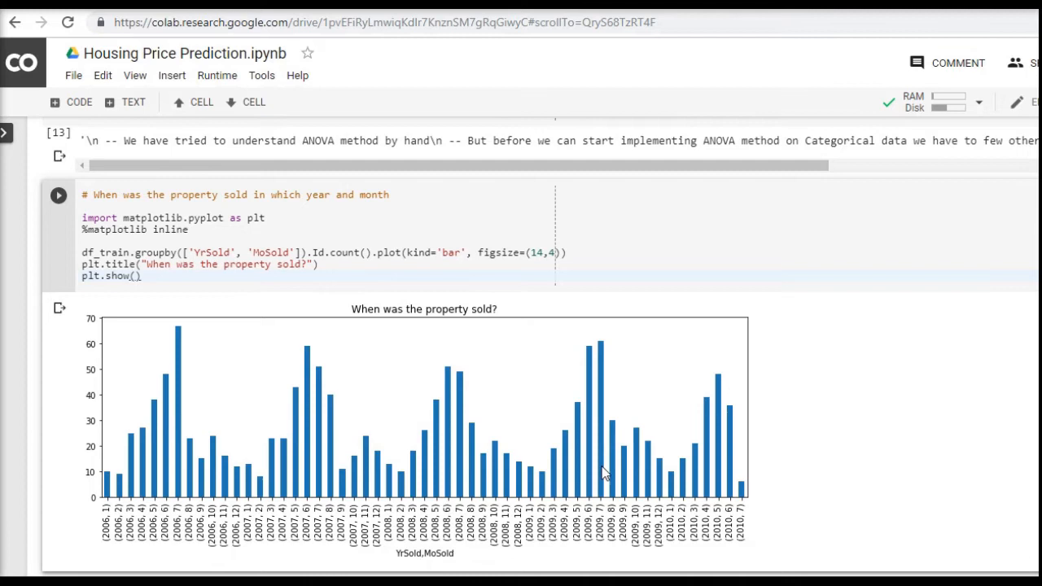
mouse_move(599, 465)
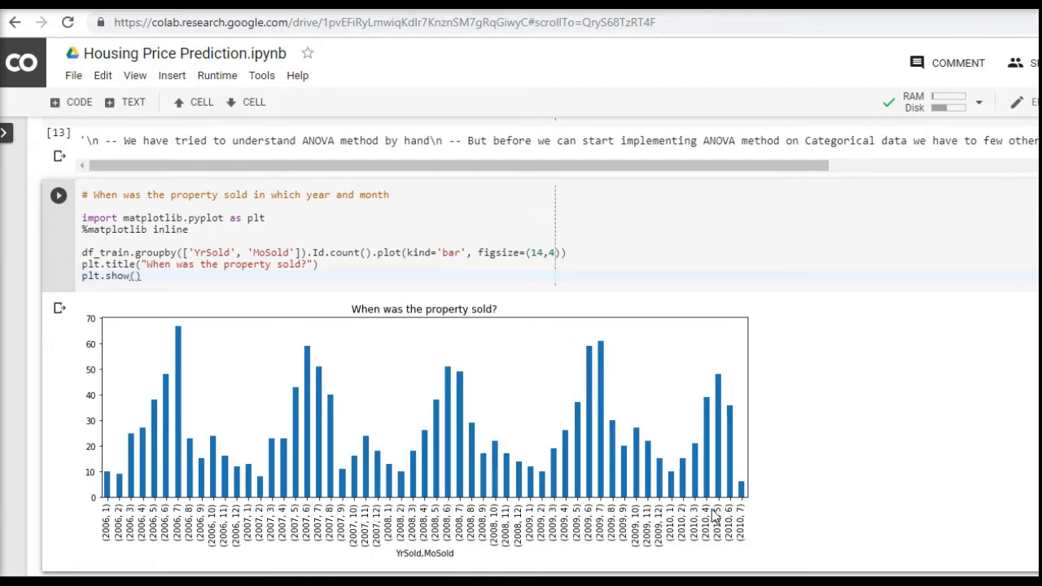
mouse_move(257, 387)
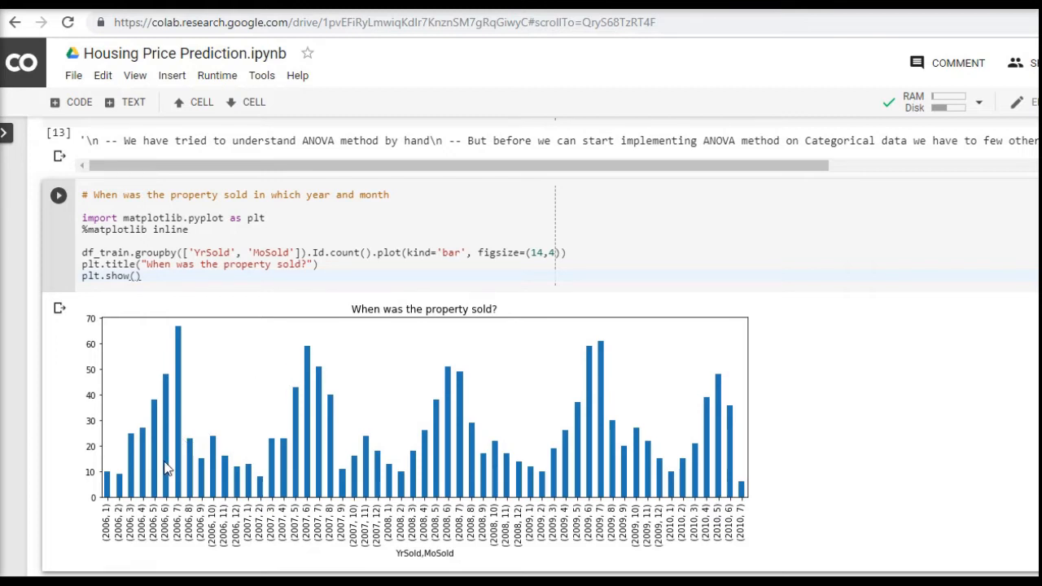
mouse_move(311, 513)
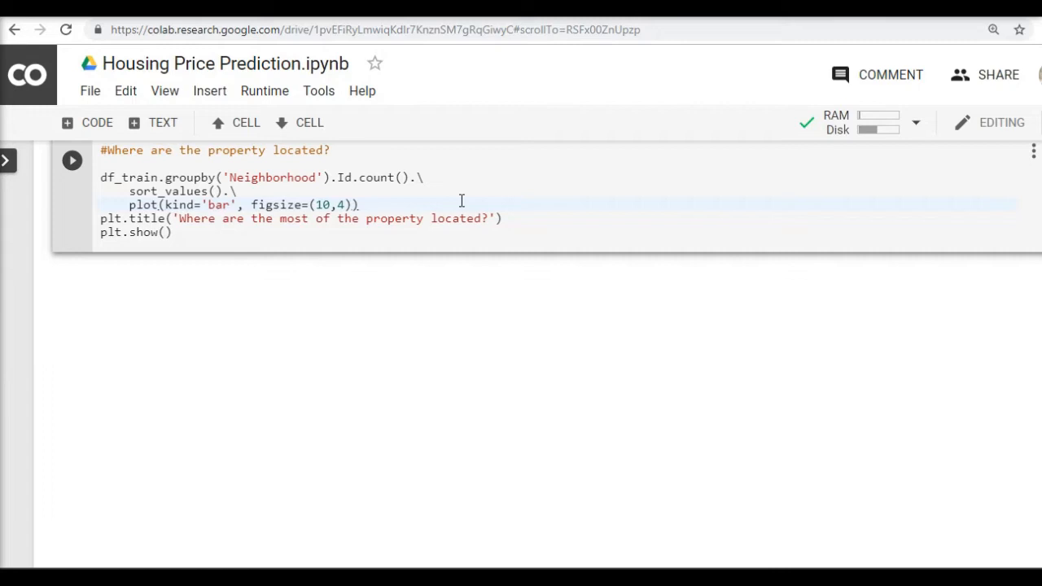
Step: Run the Neighborhood cell to draw the sorted 'Where are the most of the property located?' bar chart
click(359, 205)
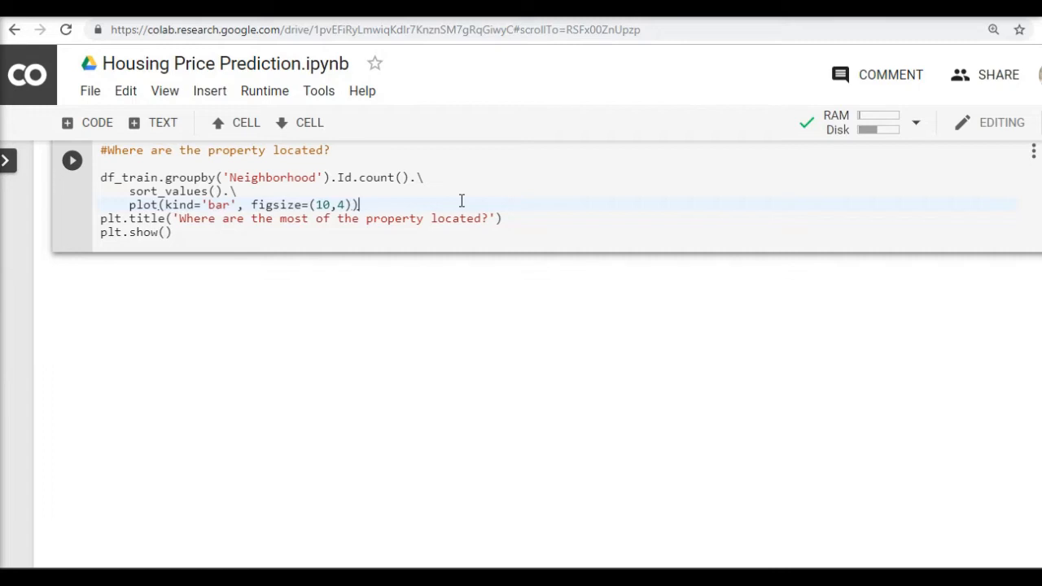
mouse_move(309, 209)
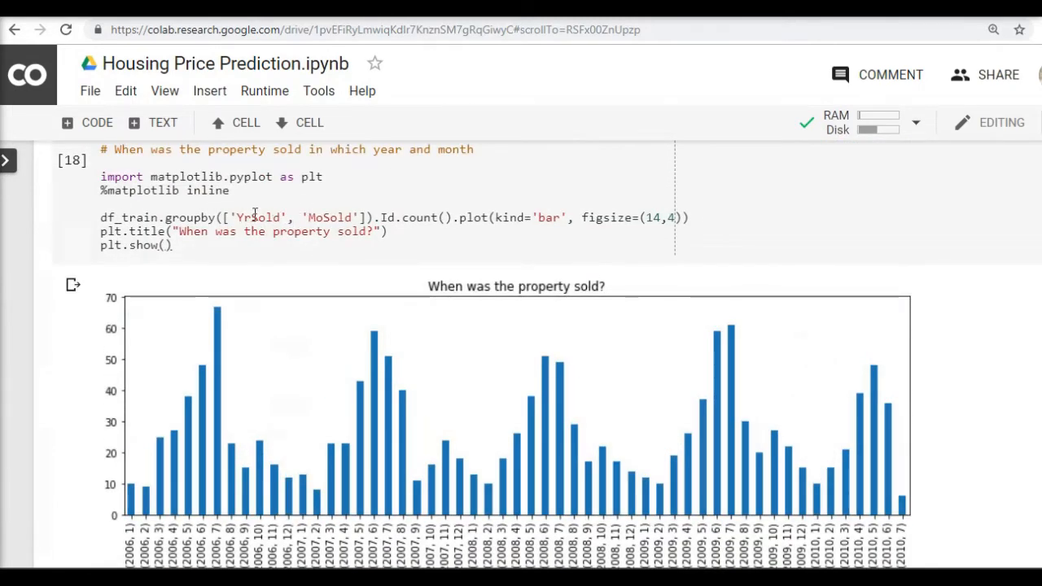
scroll(down, 3)
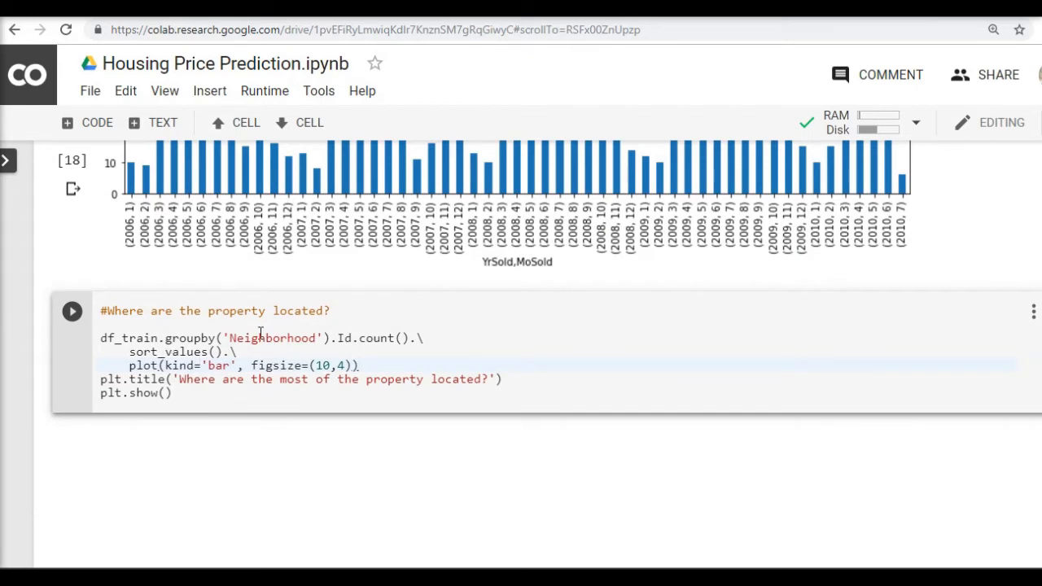
scroll(down, 3)
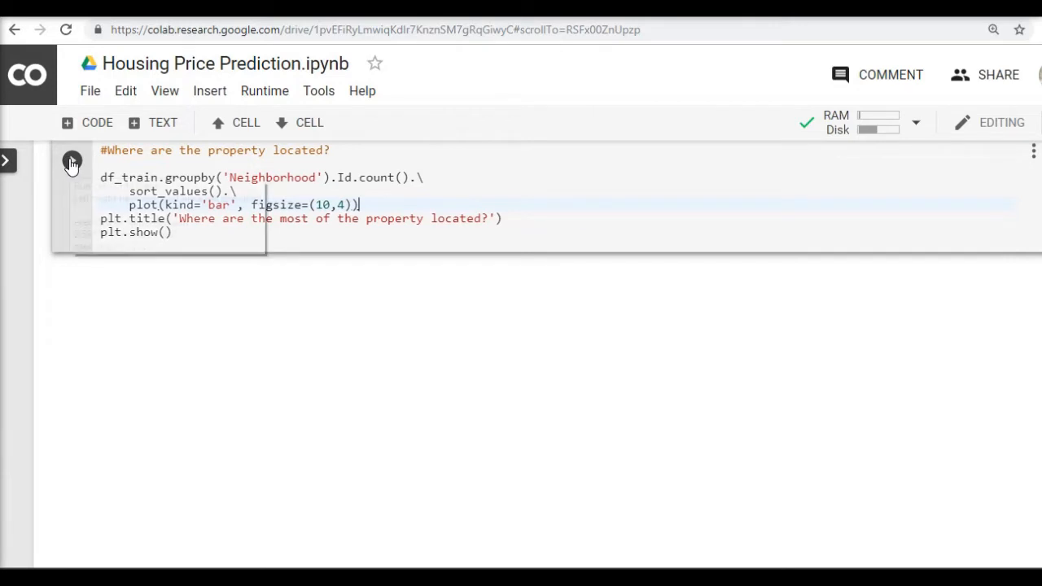
click(72, 160)
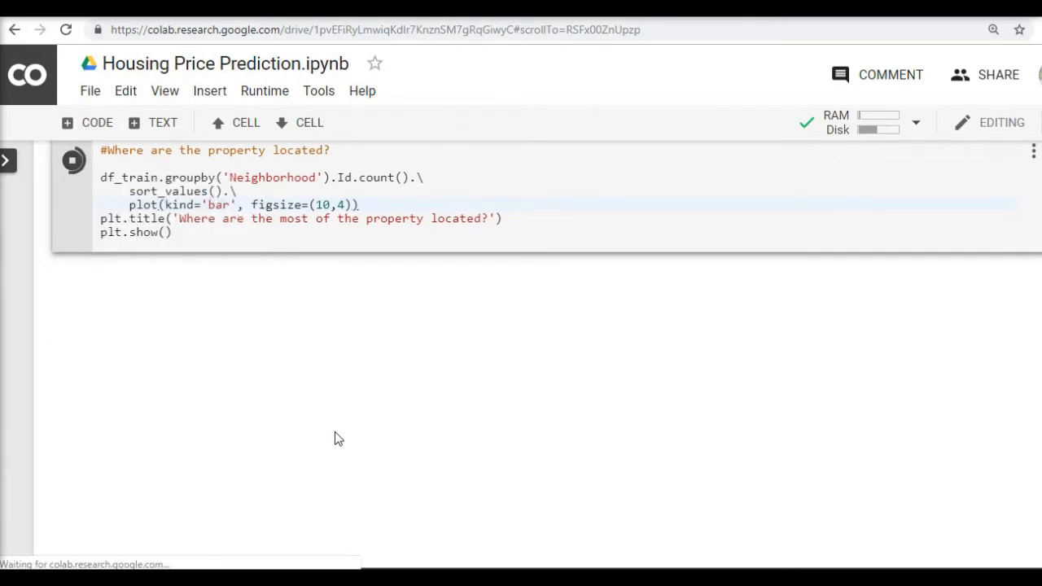
click(71, 160)
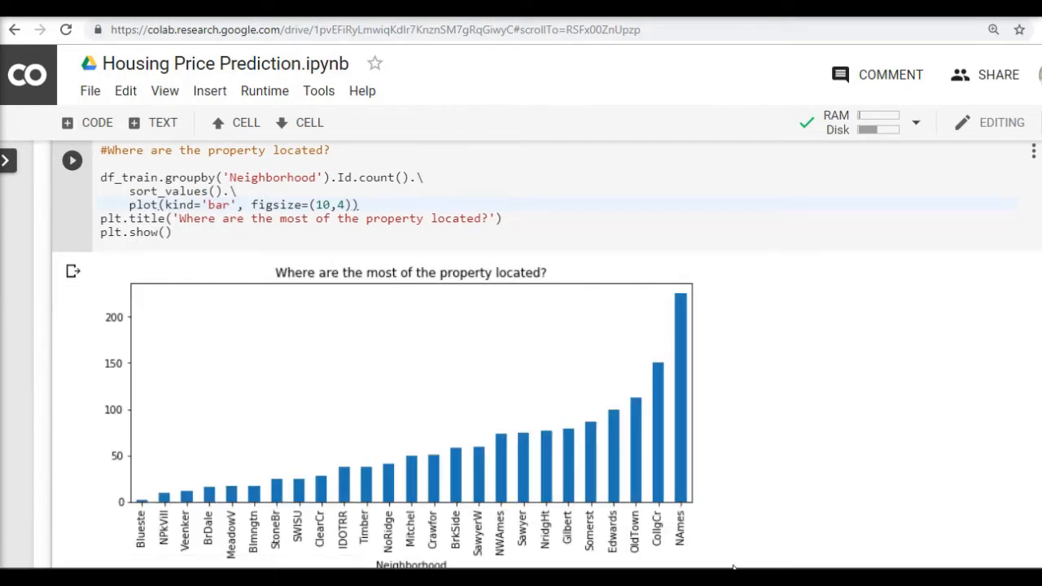
mouse_move(682, 550)
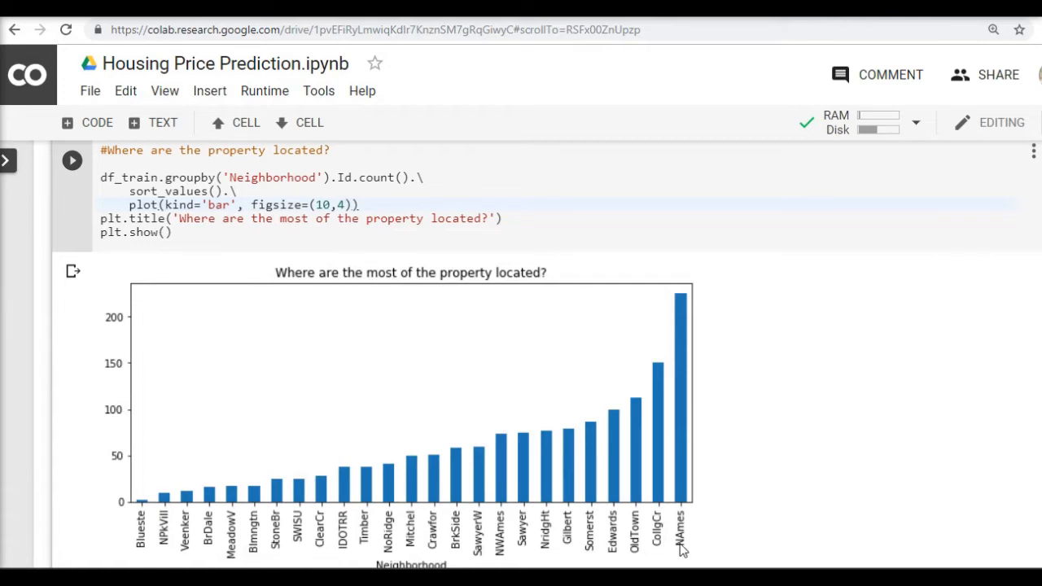
mouse_move(660, 524)
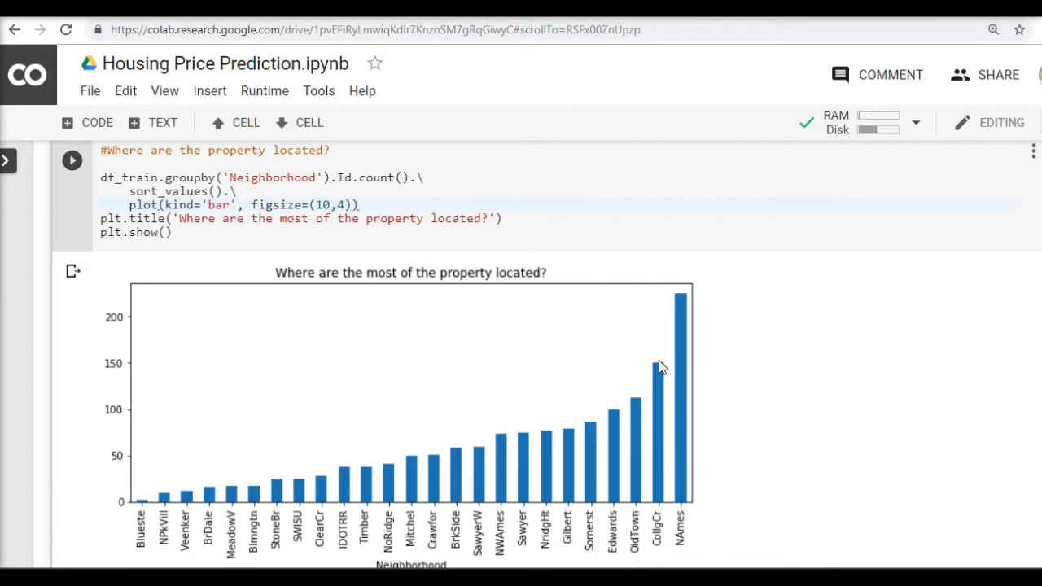
mouse_move(639, 389)
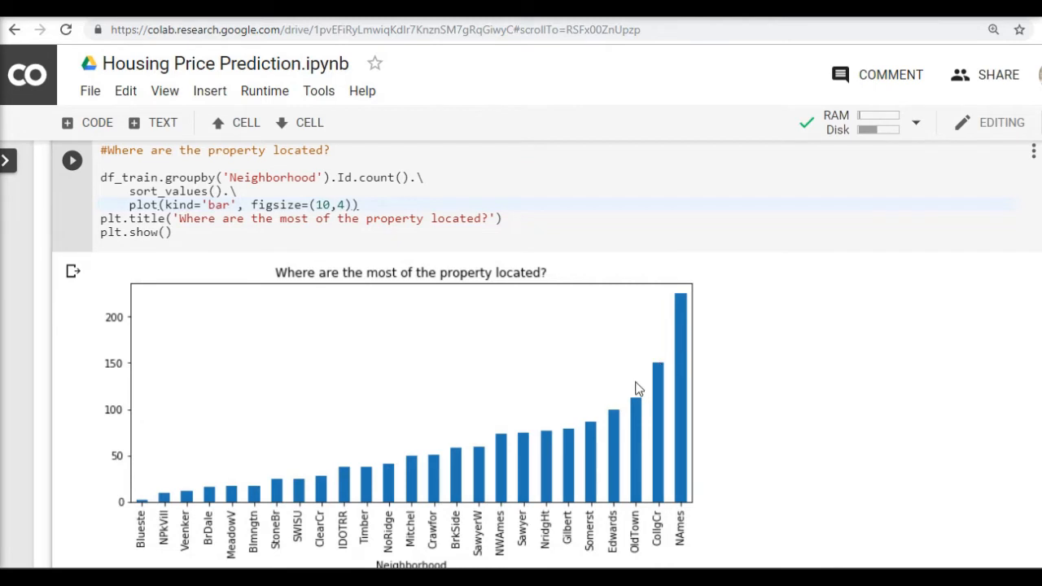
mouse_move(661, 411)
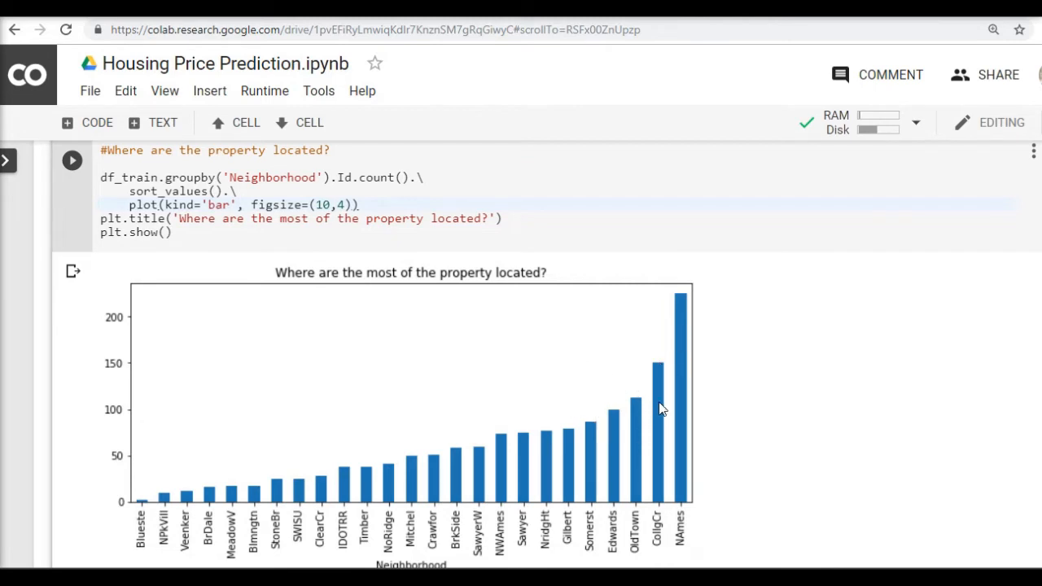
mouse_move(666, 362)
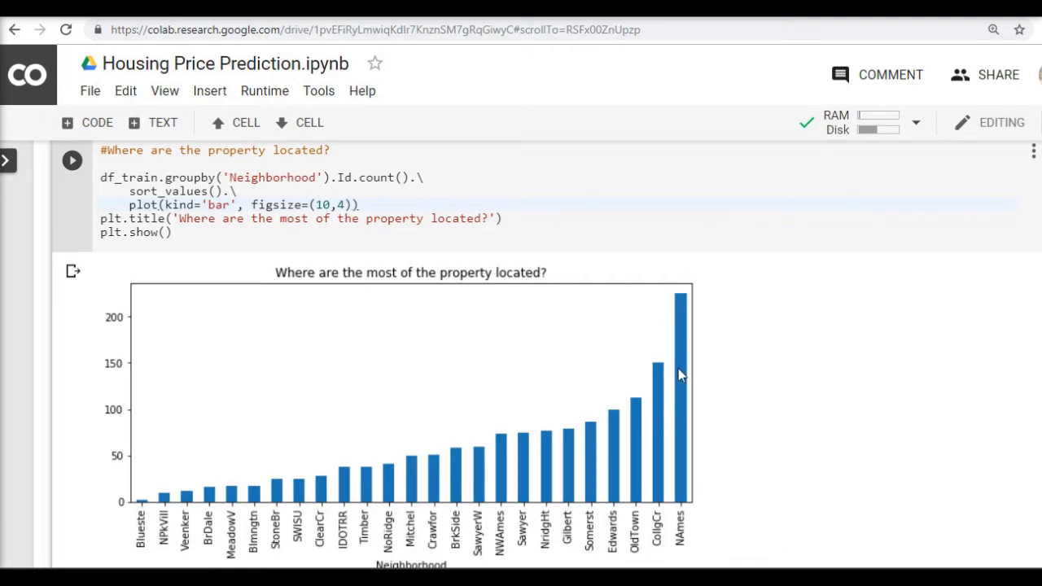
mouse_move(682, 394)
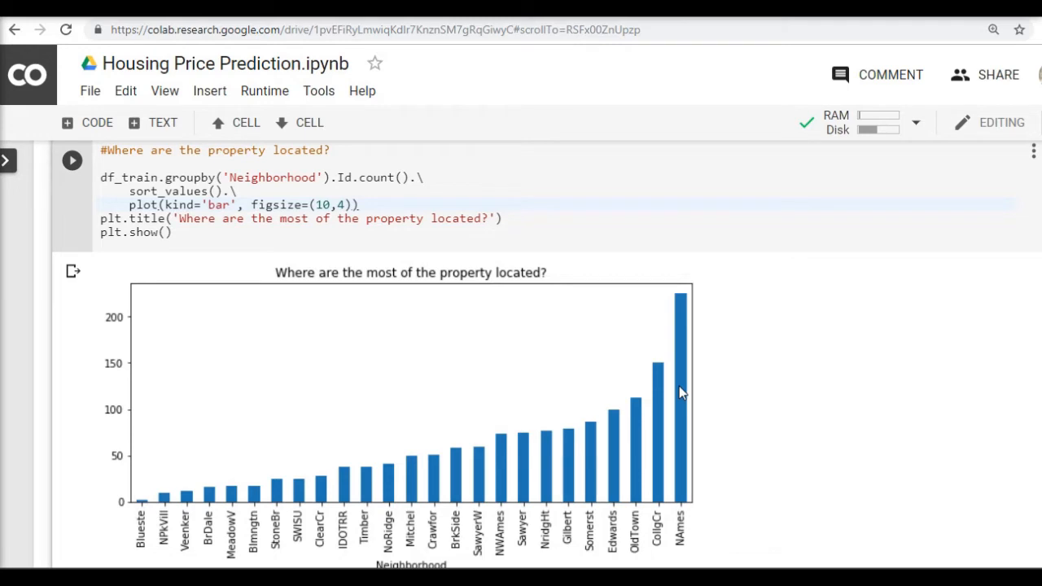
Step: Move to the numerical-features distribution cell and highlight the word melt in its code
scroll(down, 3)
text(g = g.map(sns.distplot, 'value'))
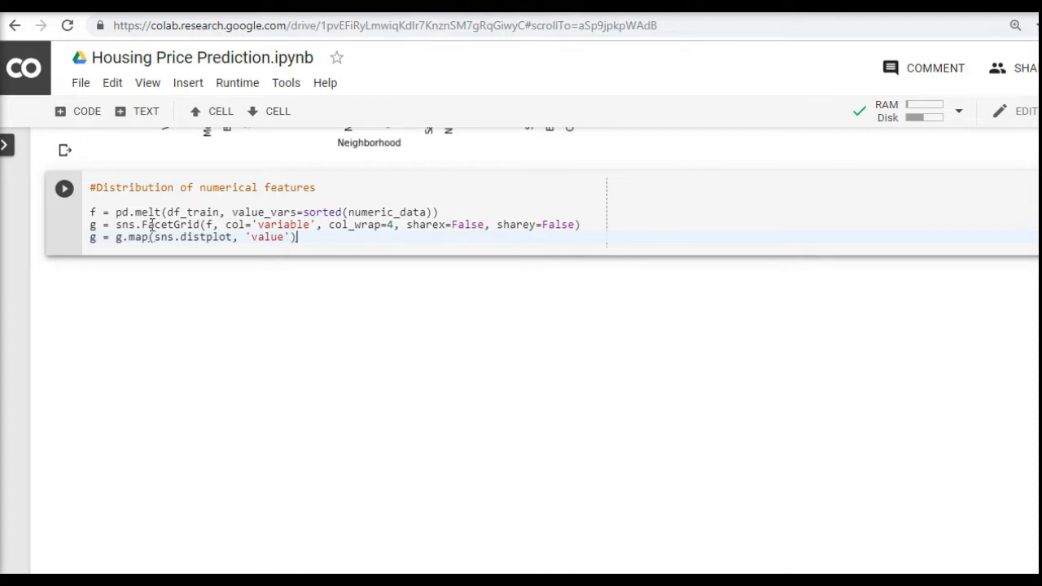
double_click(150, 212)
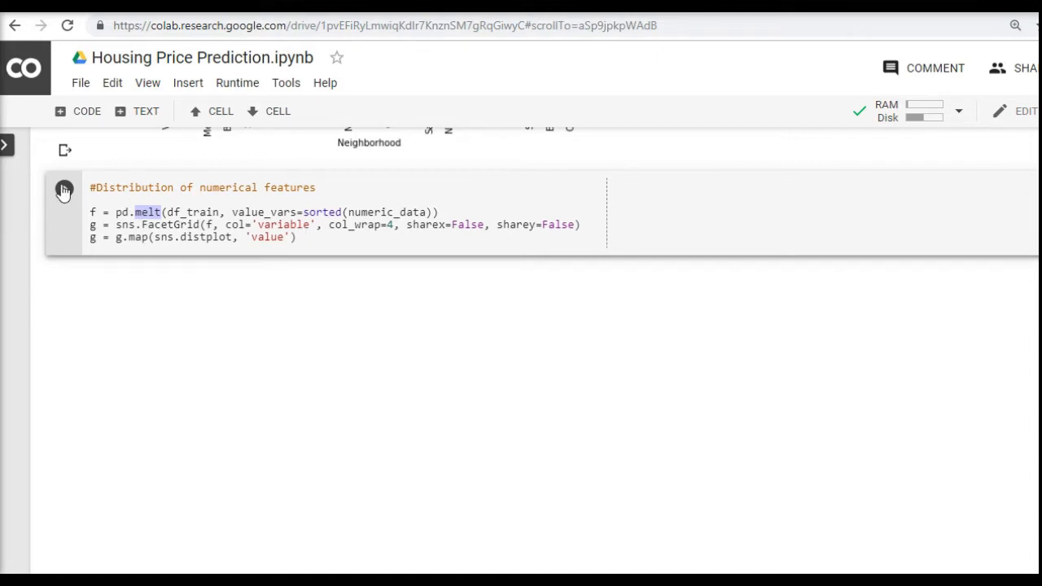
Step: Run the distribution cell to produce the FacetGrid of distplots per numerical feature
click(65, 189)
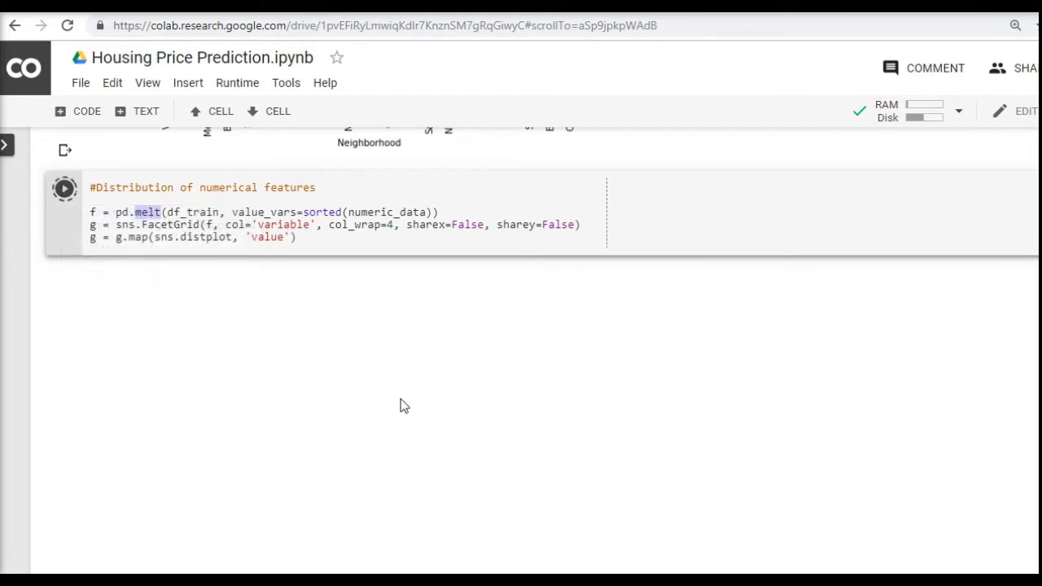
click(65, 189)
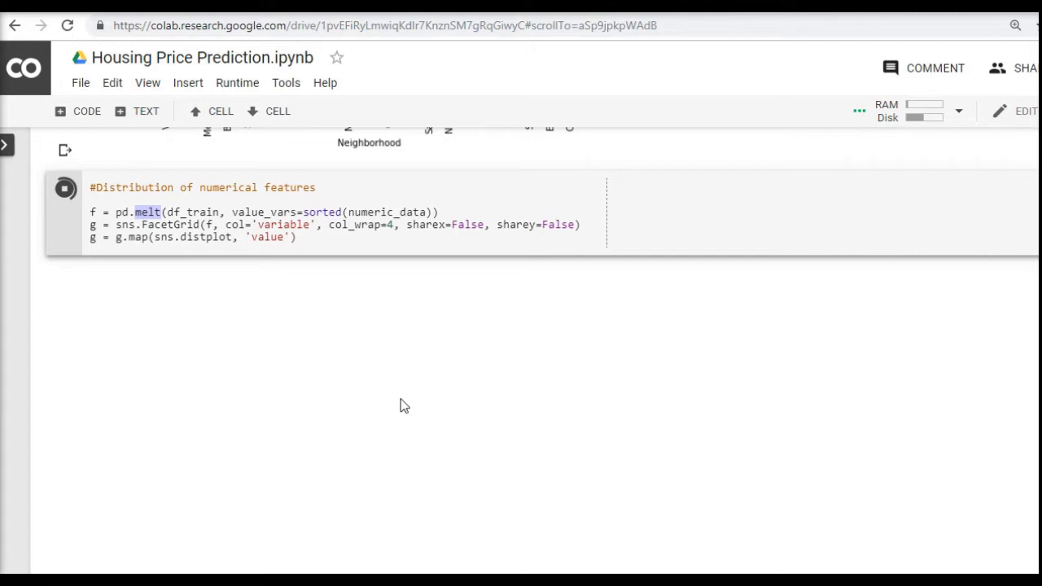
click(65, 189)
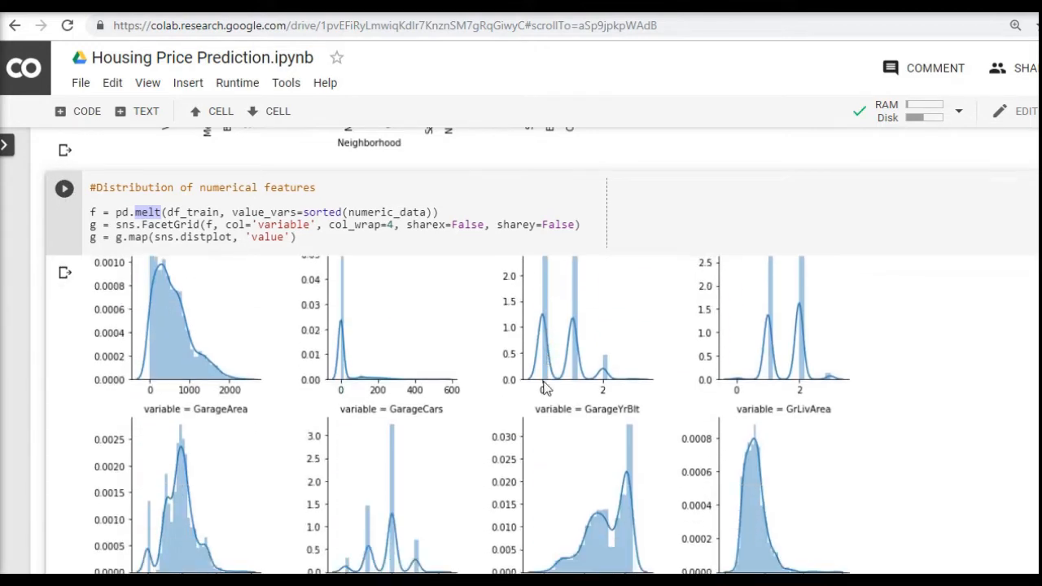
Step: Scroll into the distribution grid's top panels starting with 1stFlrSF and 2ndFlrSF
scroll(down, 3)
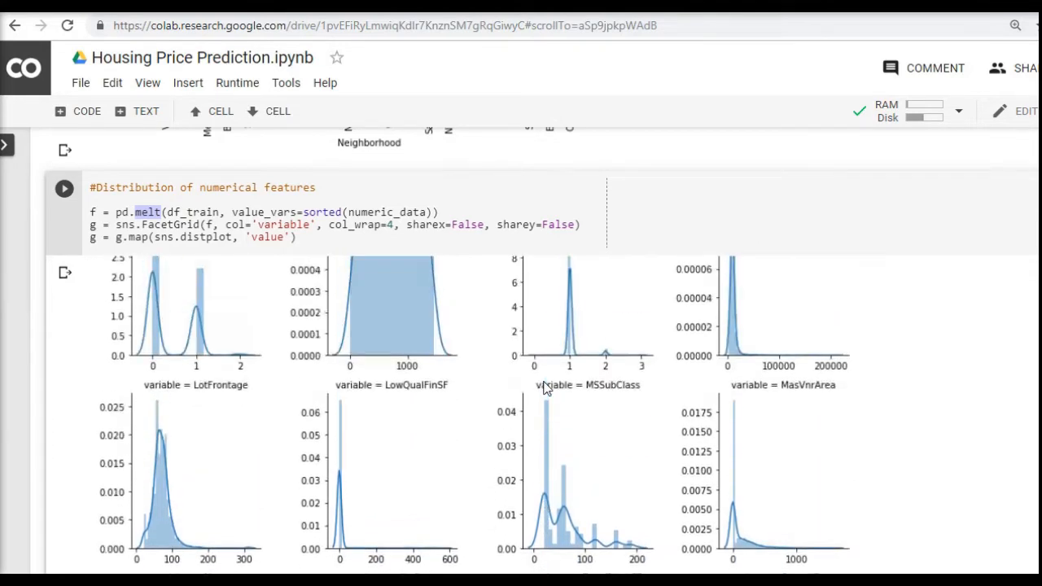
scroll(down, 3)
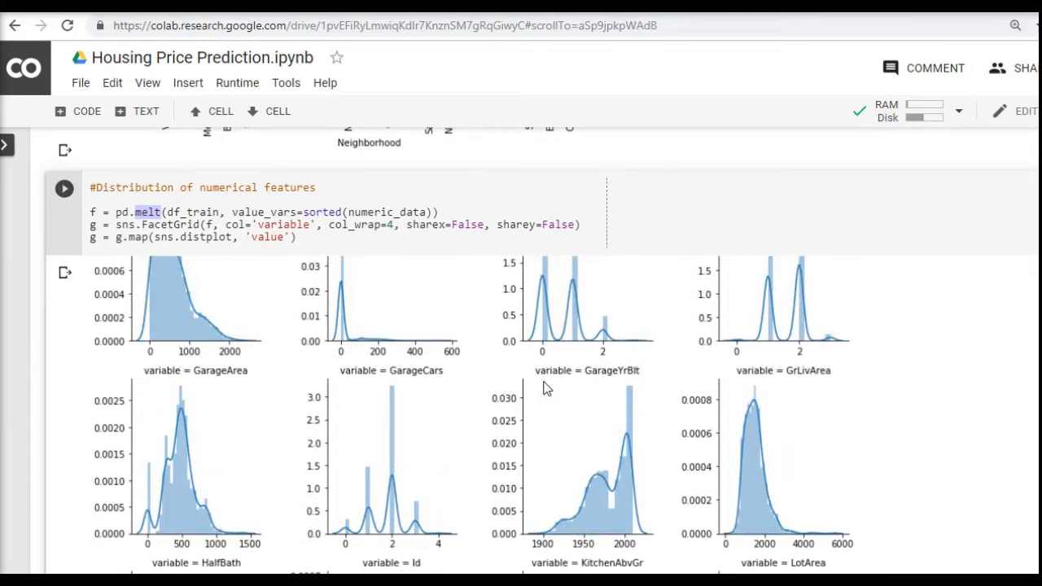
scroll(down, 3)
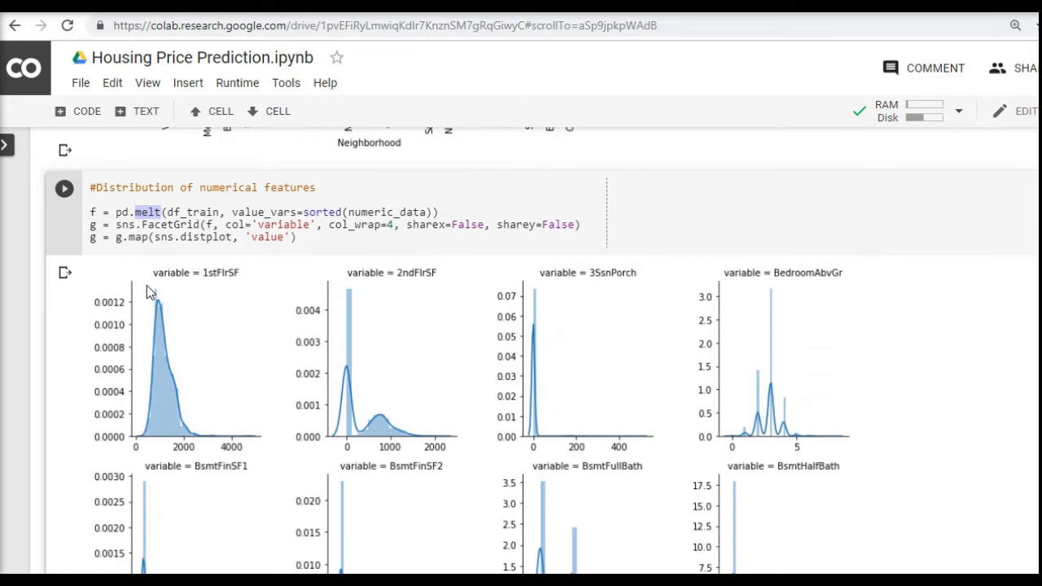
mouse_move(218, 283)
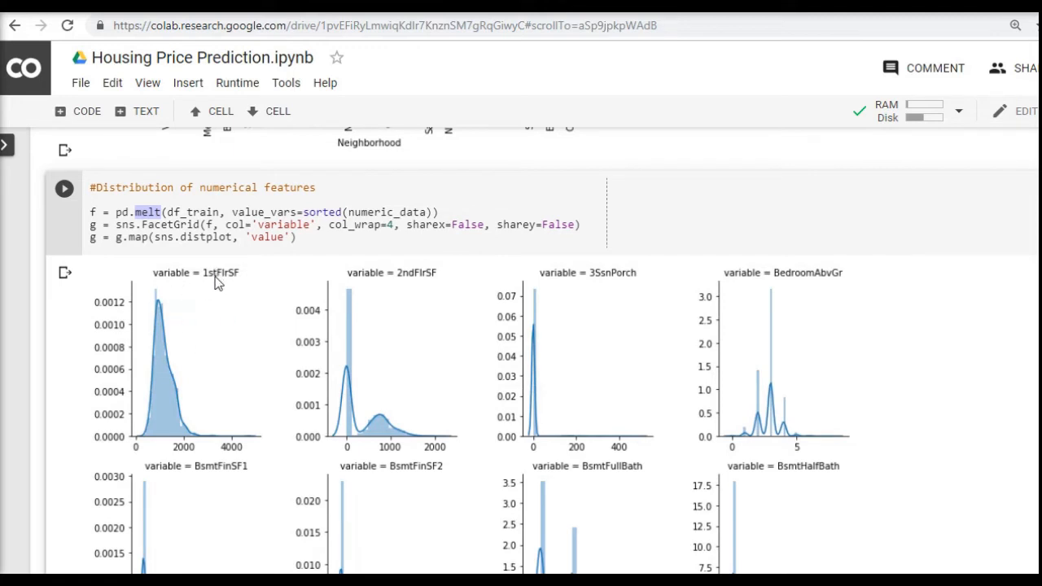
mouse_move(195, 351)
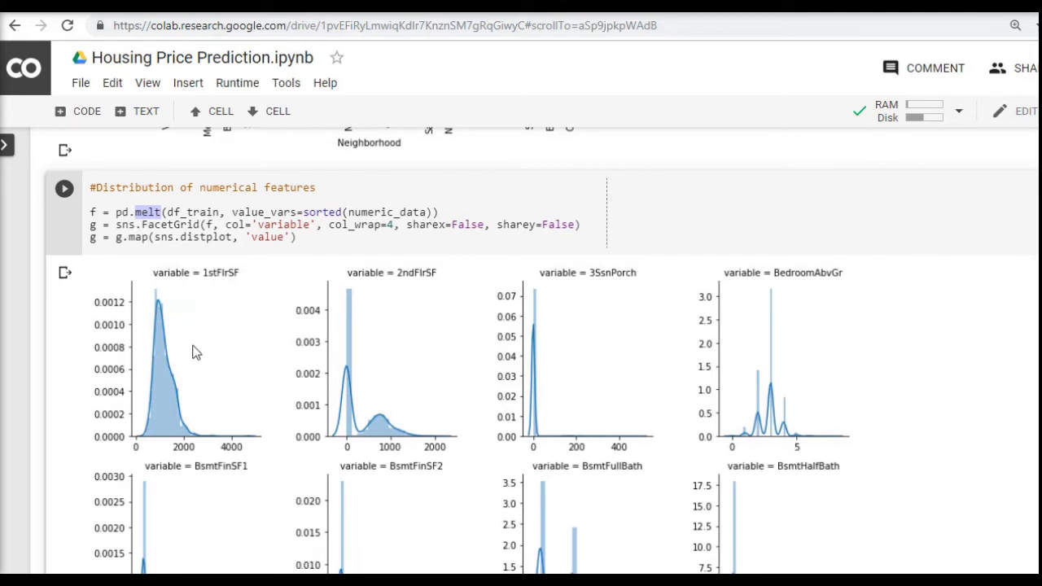
mouse_move(163, 313)
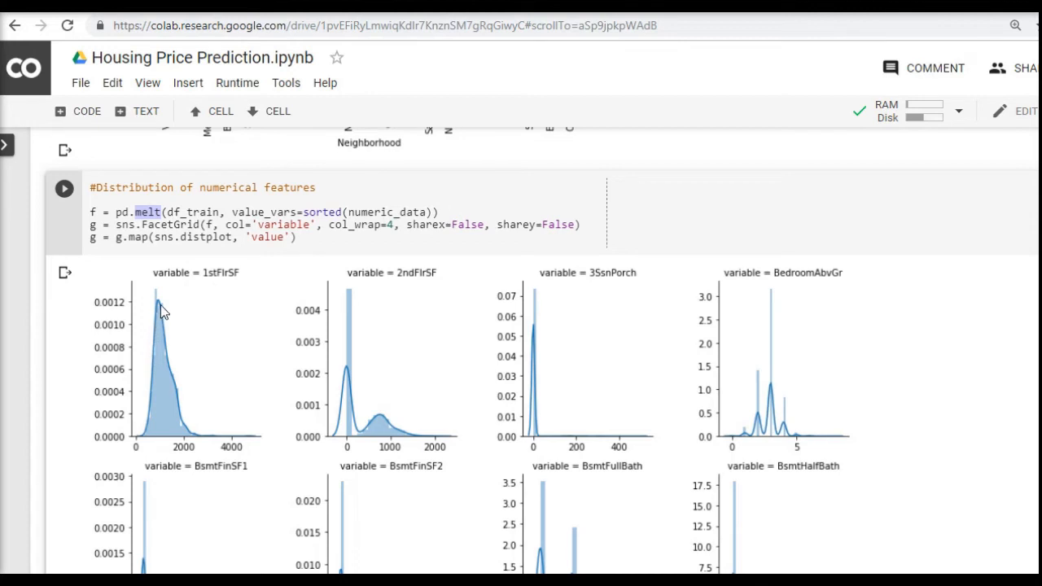
mouse_move(201, 364)
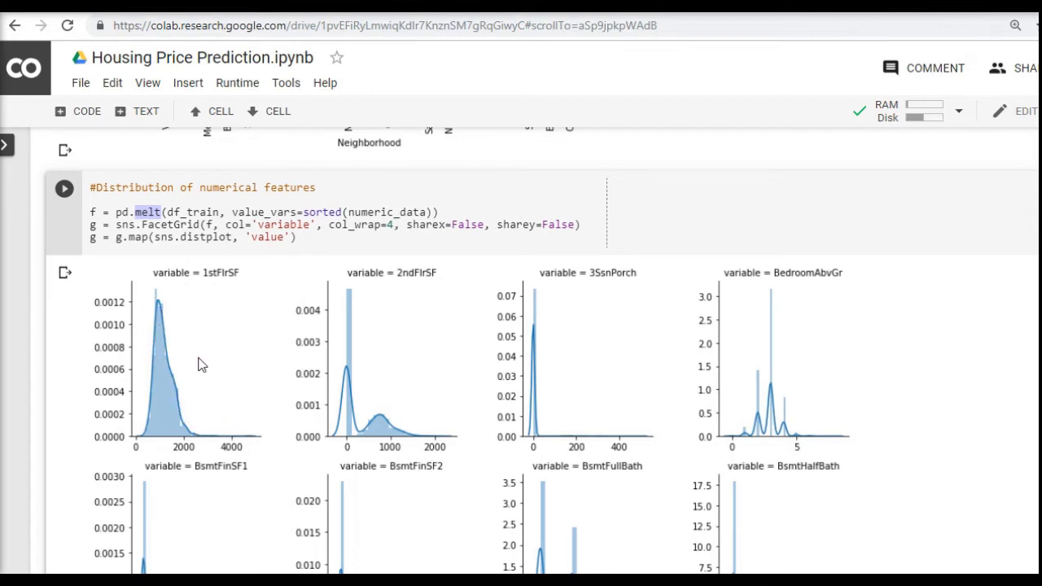
mouse_move(171, 365)
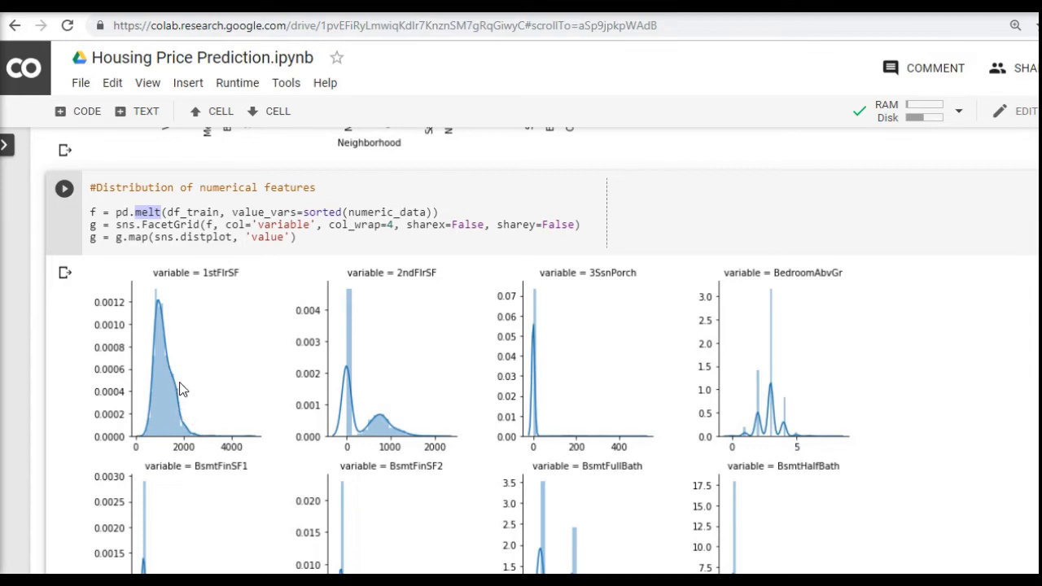
mouse_move(171, 365)
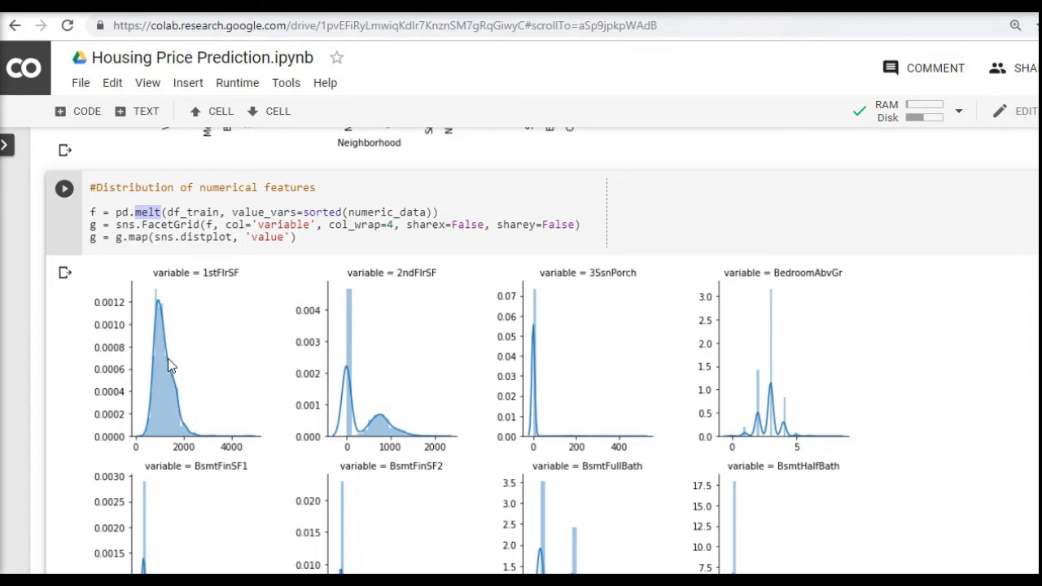
mouse_move(155, 375)
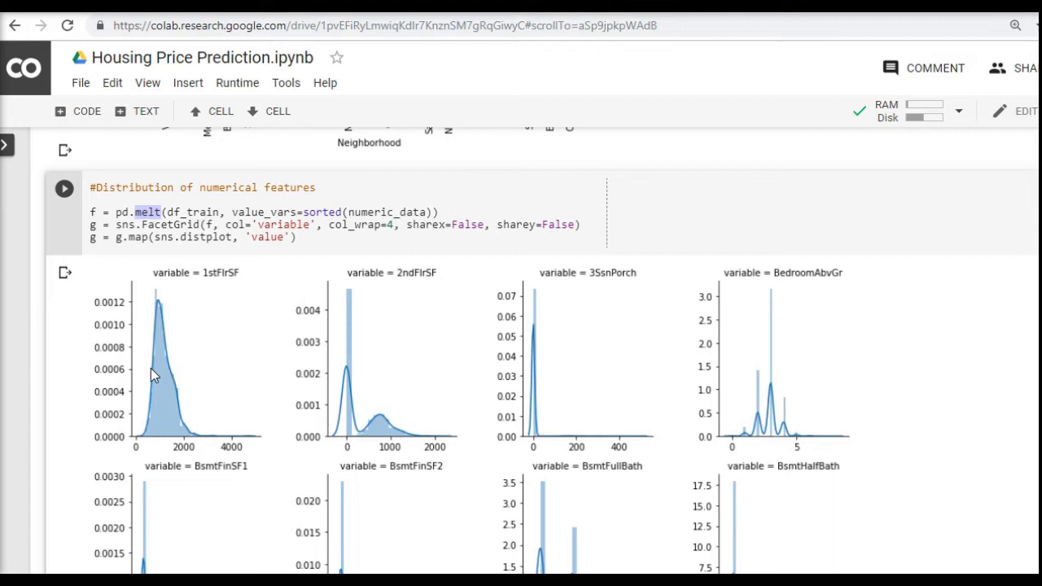
mouse_move(172, 391)
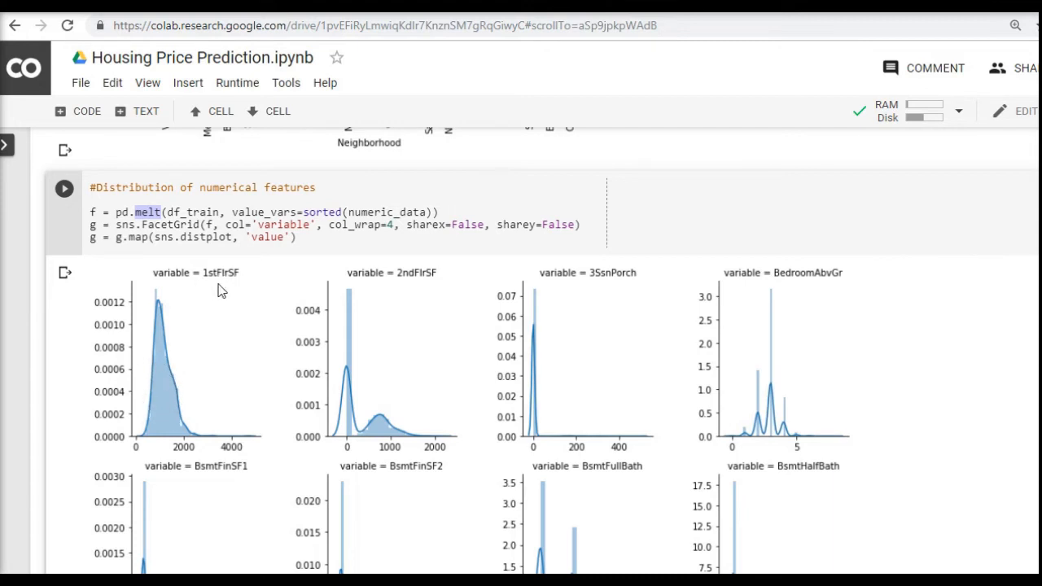
mouse_move(182, 396)
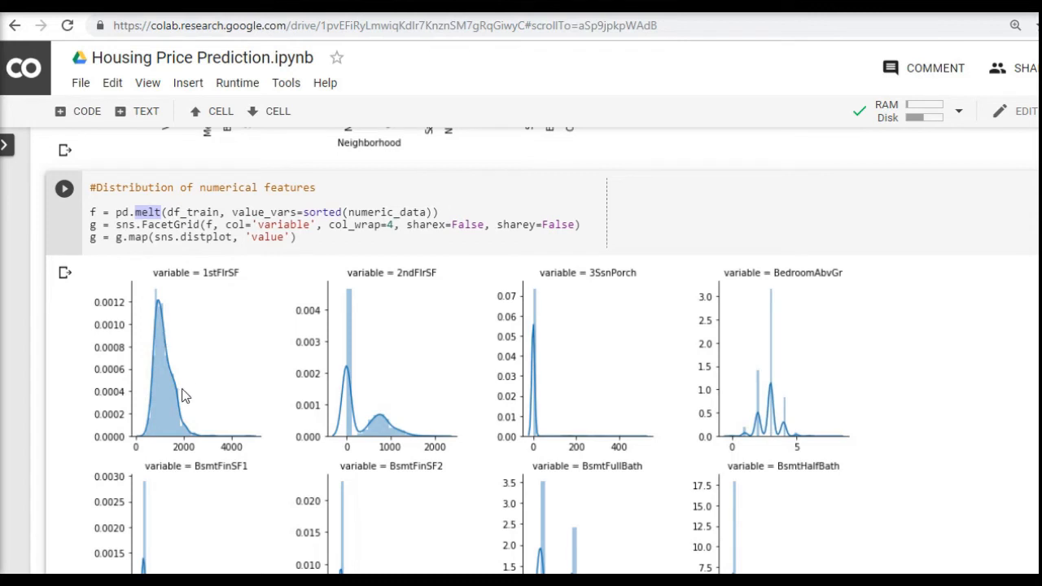
mouse_move(162, 398)
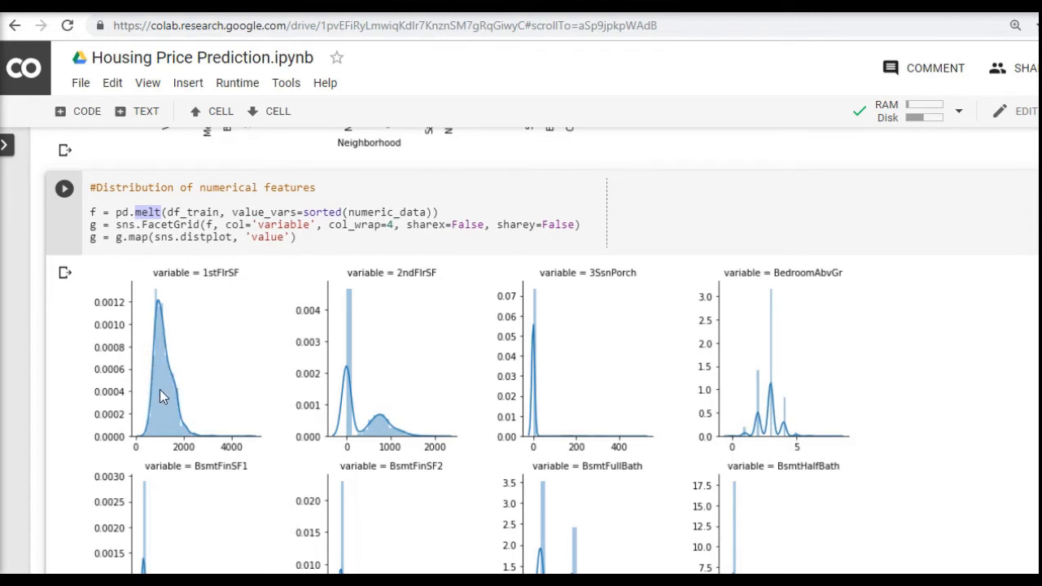
mouse_move(158, 398)
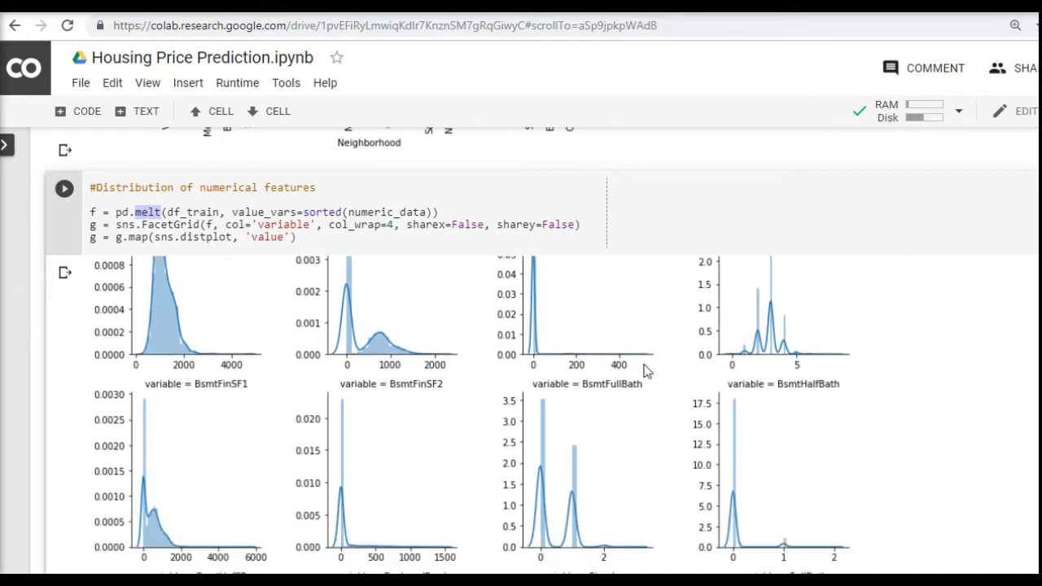
Step: Scroll through the distribution plots down to the MSSubClass/MoSold/YrSold string-conversion cell
scroll(down, 3)
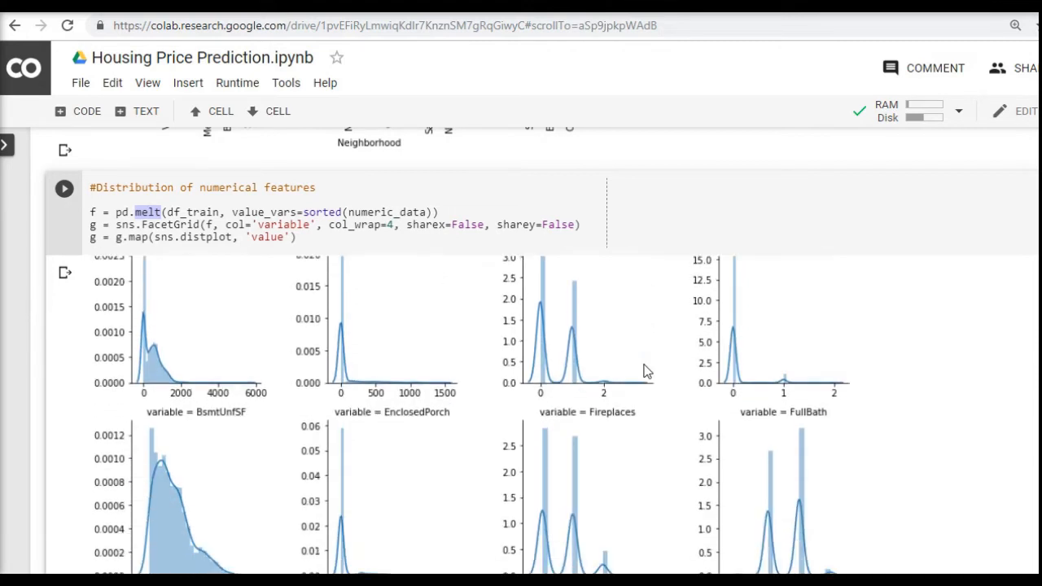
scroll(down, 3)
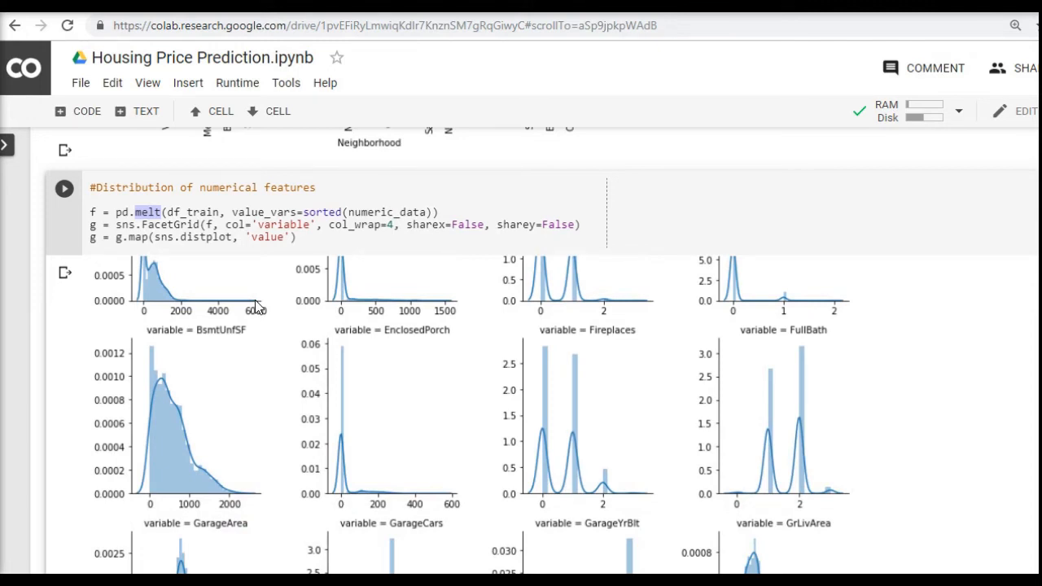
scroll(down, 3)
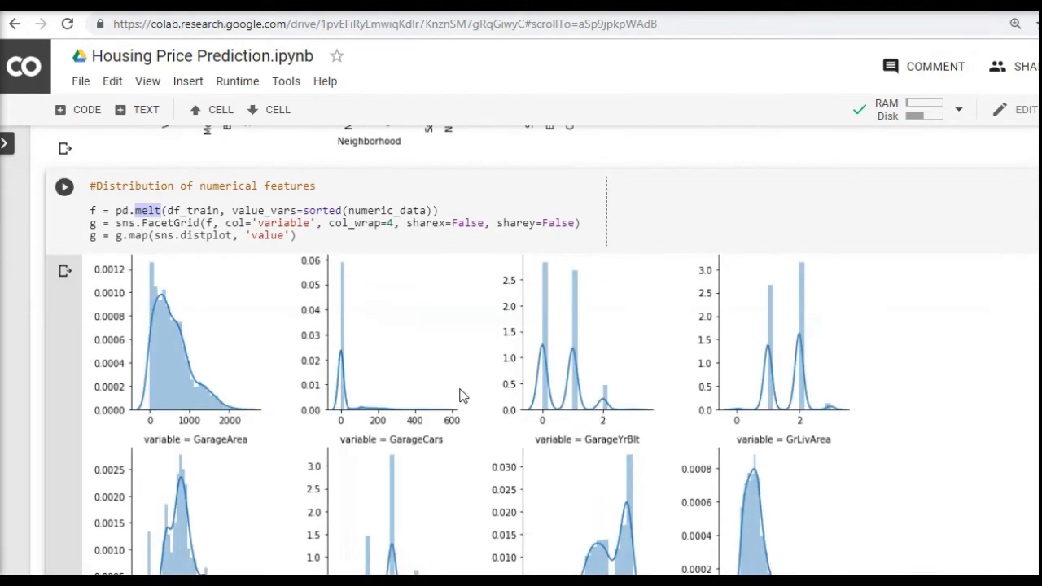
mouse_move(250, 443)
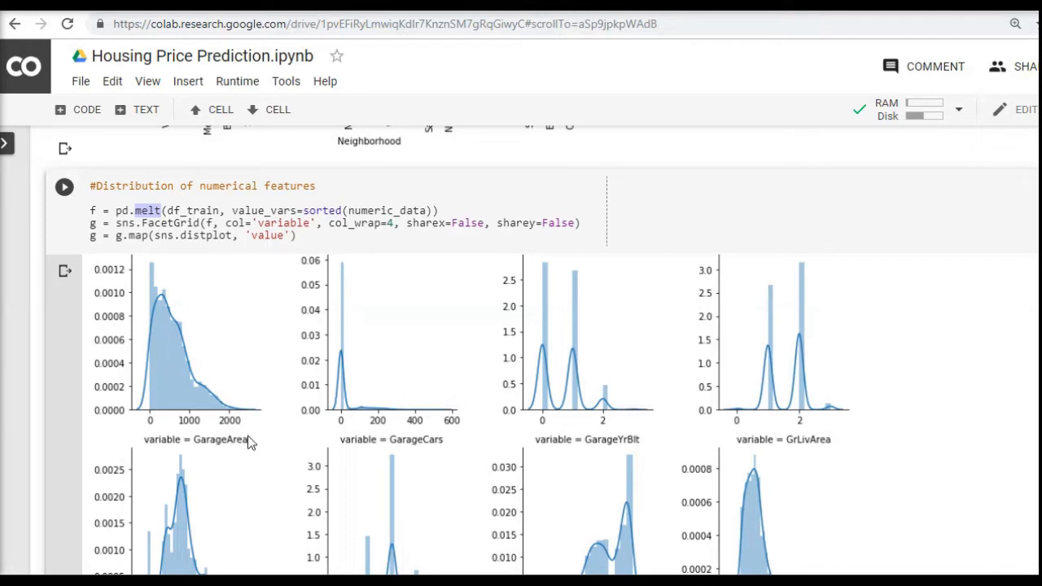
scroll(down, 3)
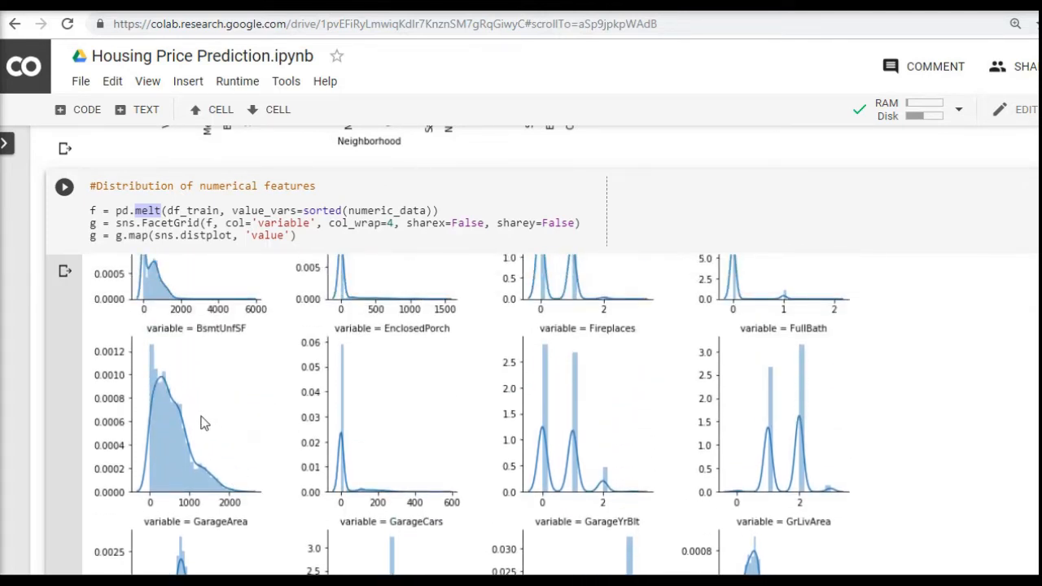
mouse_move(407, 409)
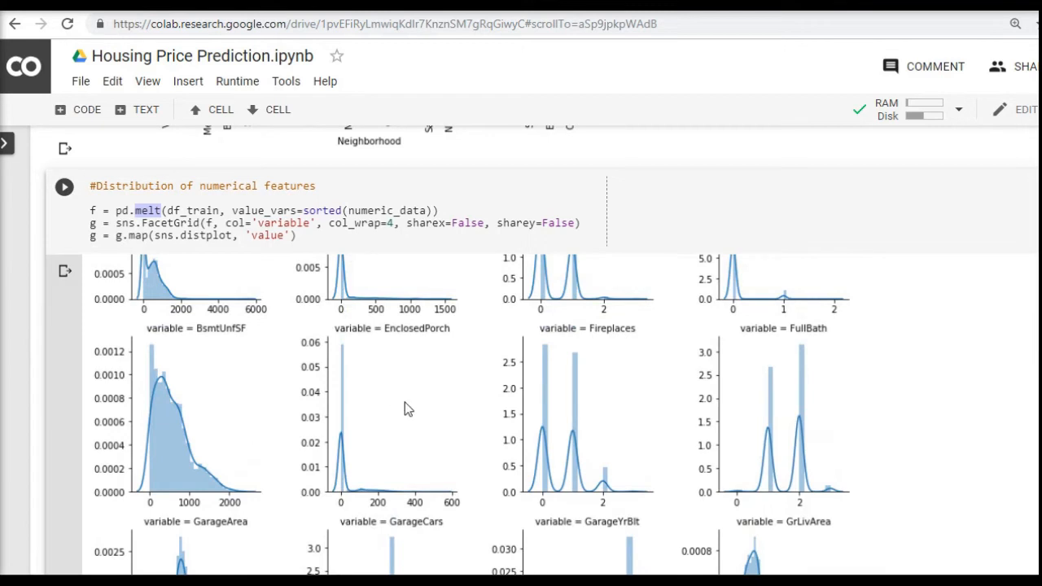
mouse_move(573, 437)
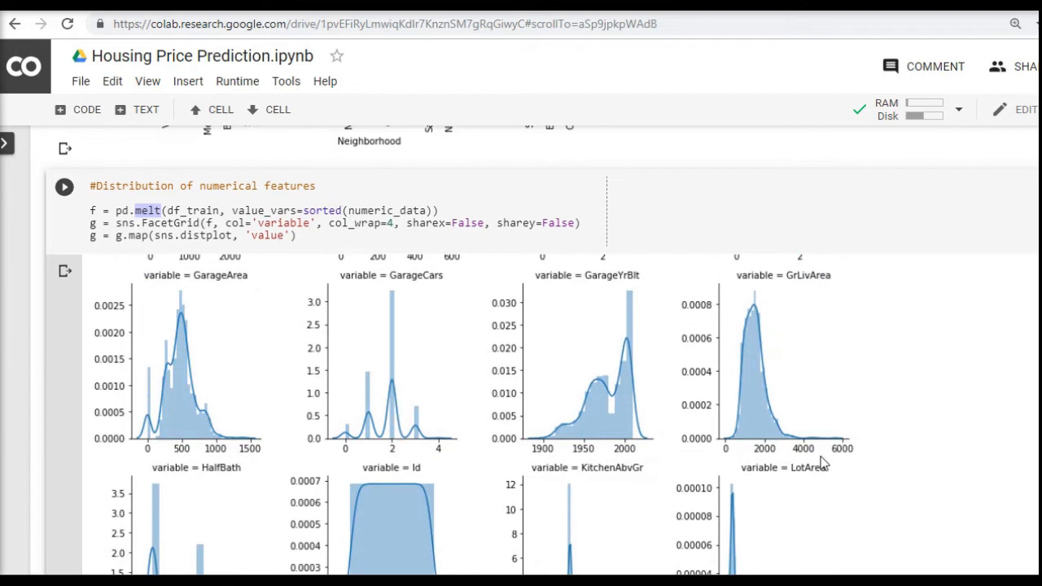
mouse_move(850, 436)
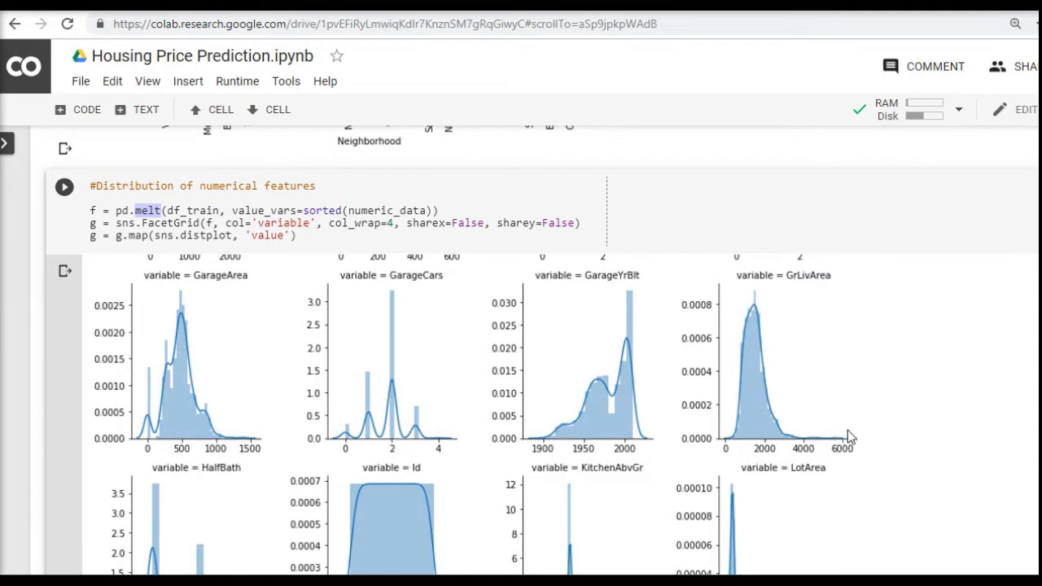
mouse_move(749, 388)
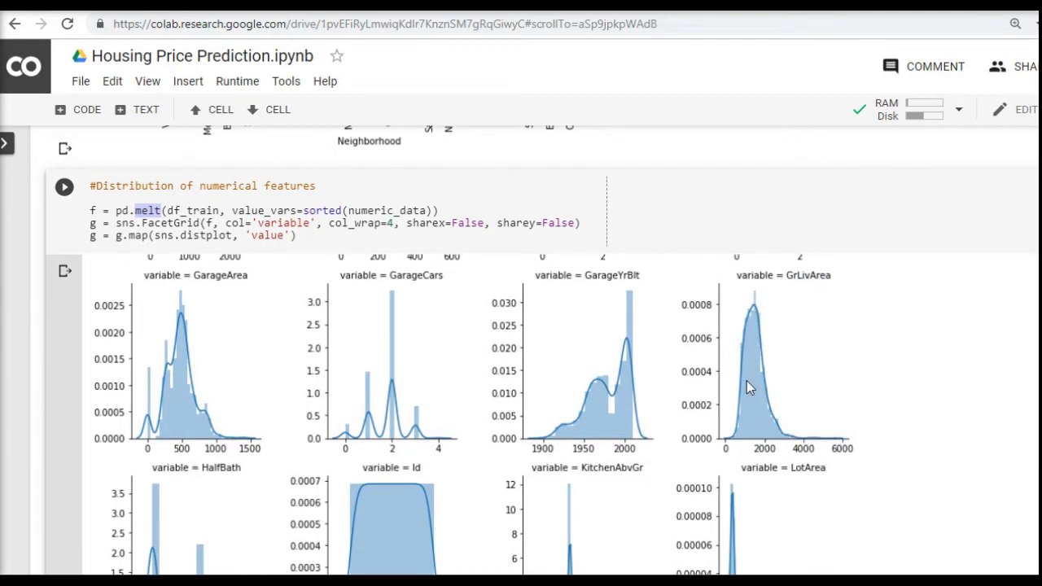
mouse_move(778, 405)
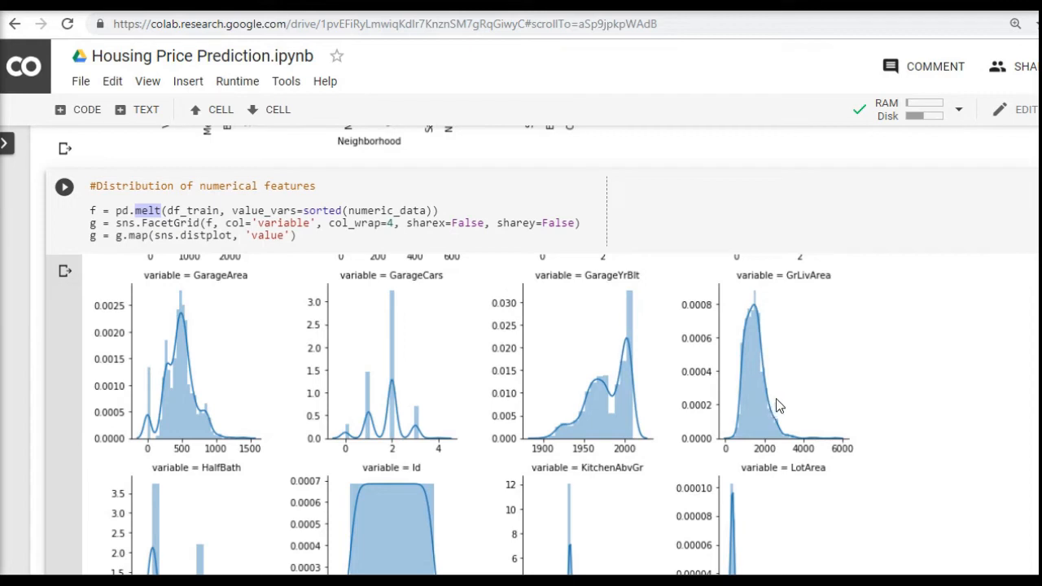
mouse_move(759, 404)
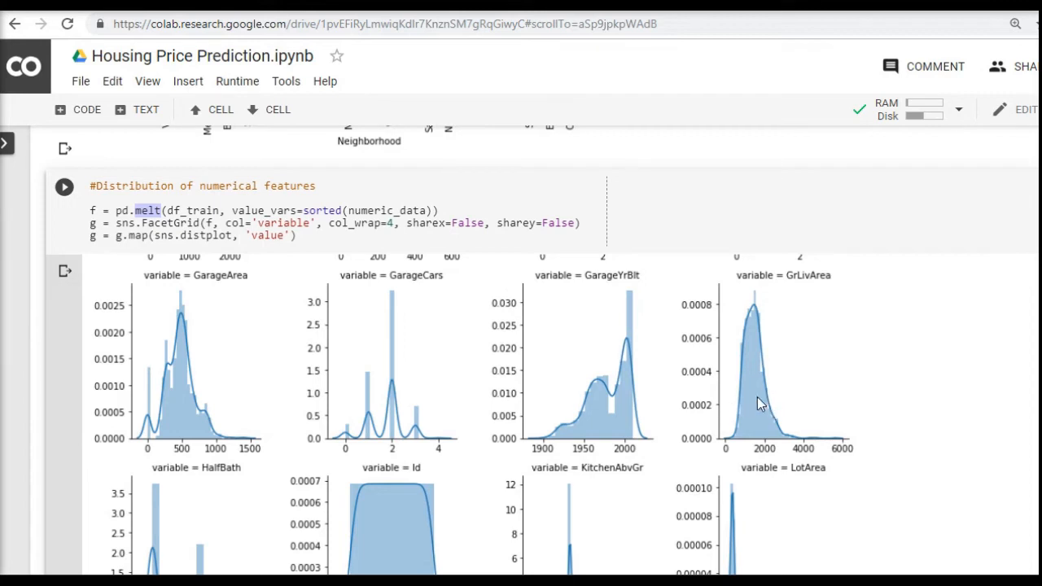
mouse_move(692, 417)
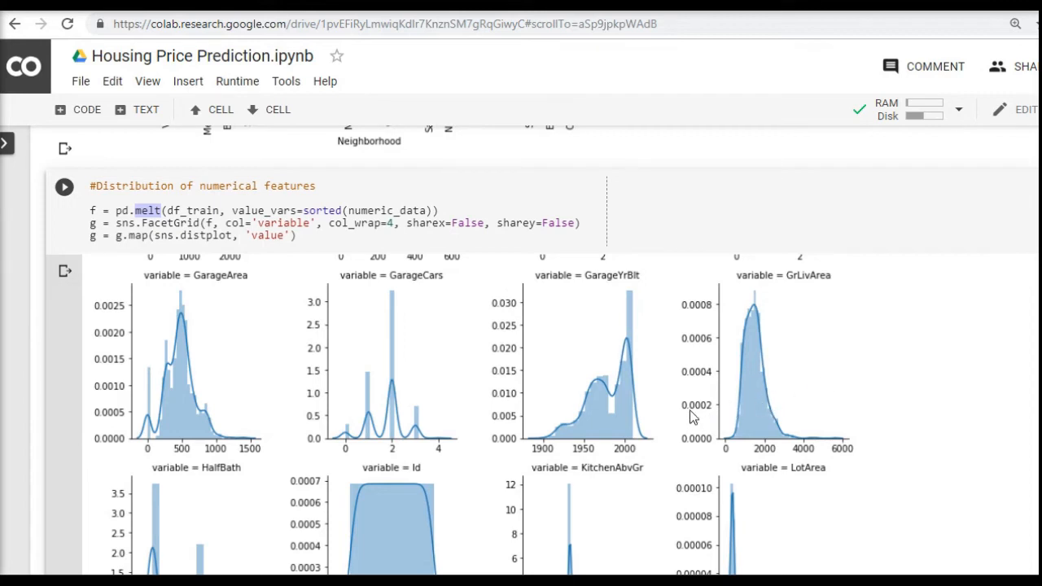
mouse_move(792, 393)
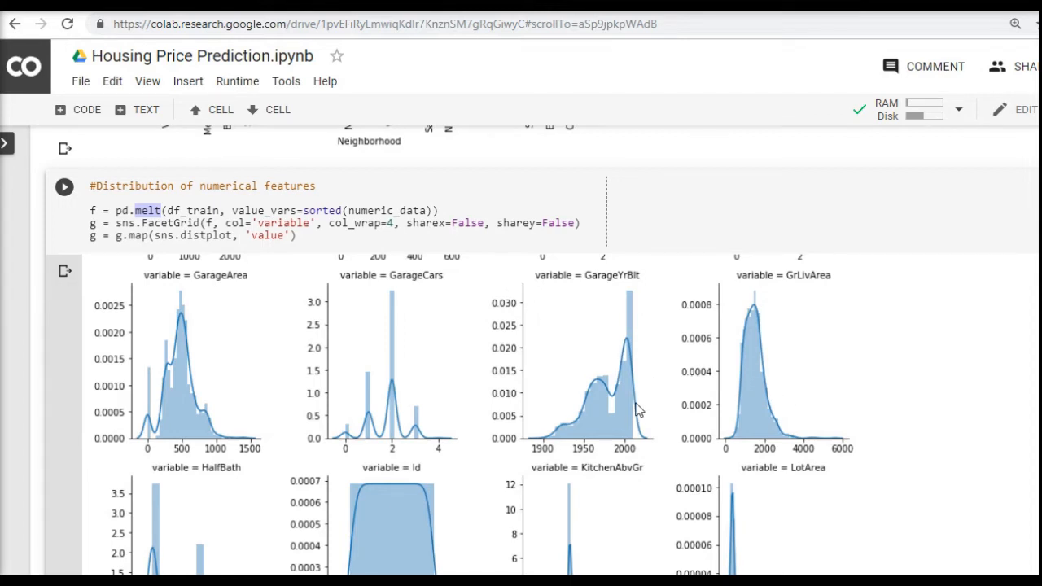
scroll(down, 3)
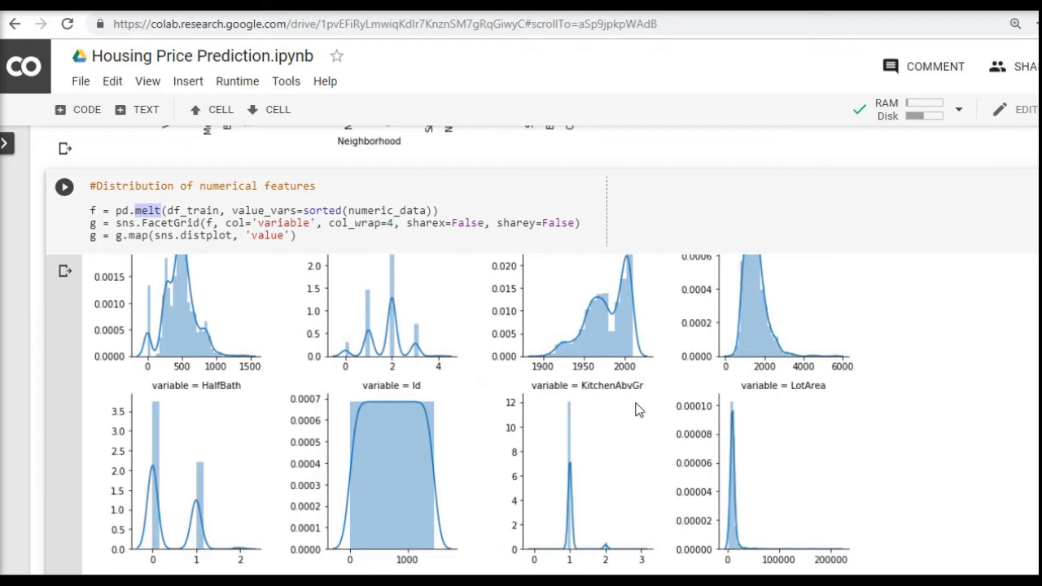
scroll(down, 3)
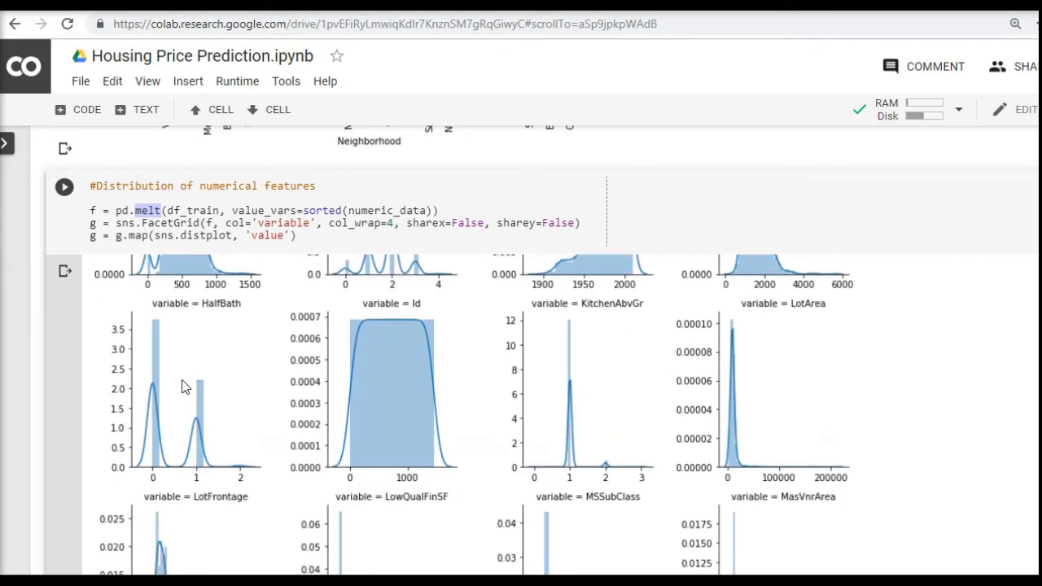
mouse_move(171, 424)
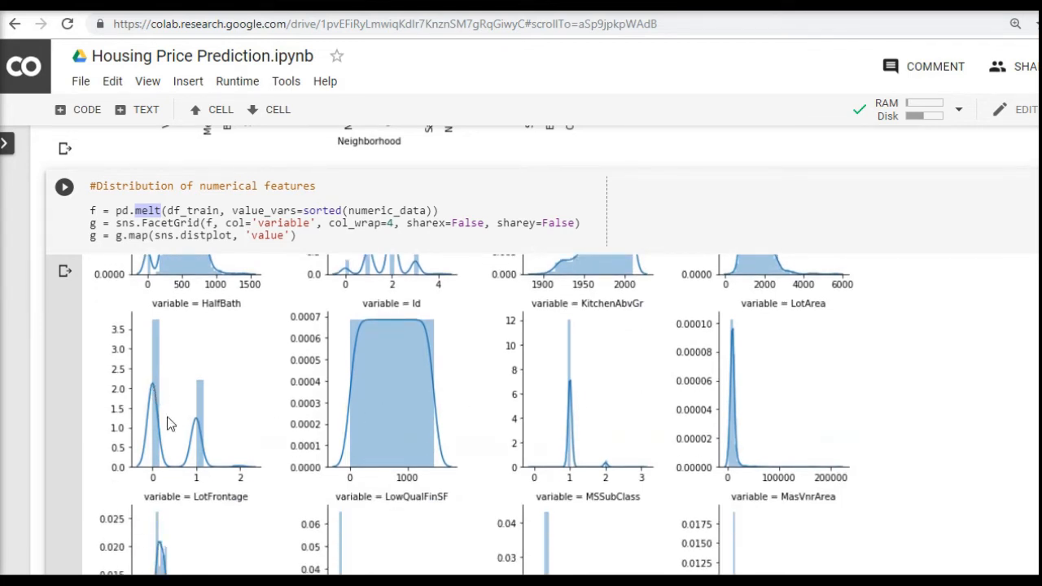
mouse_move(156, 356)
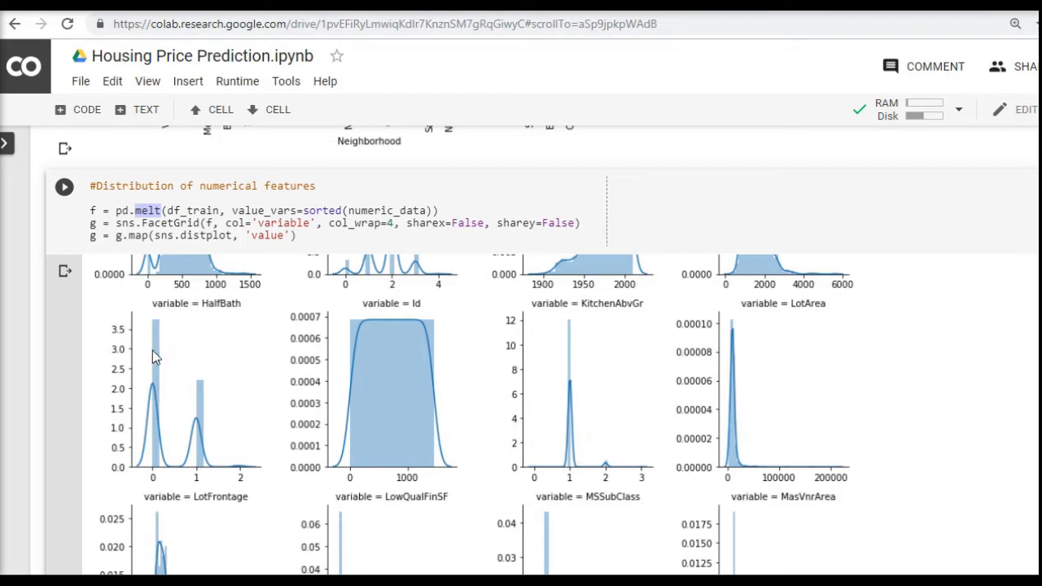
mouse_move(209, 404)
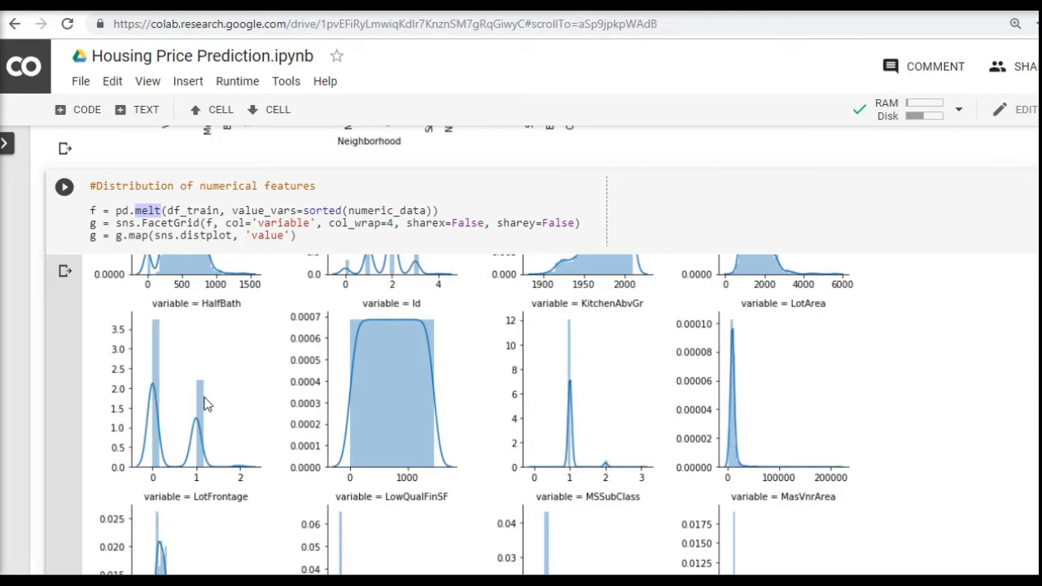
scroll(down, 3)
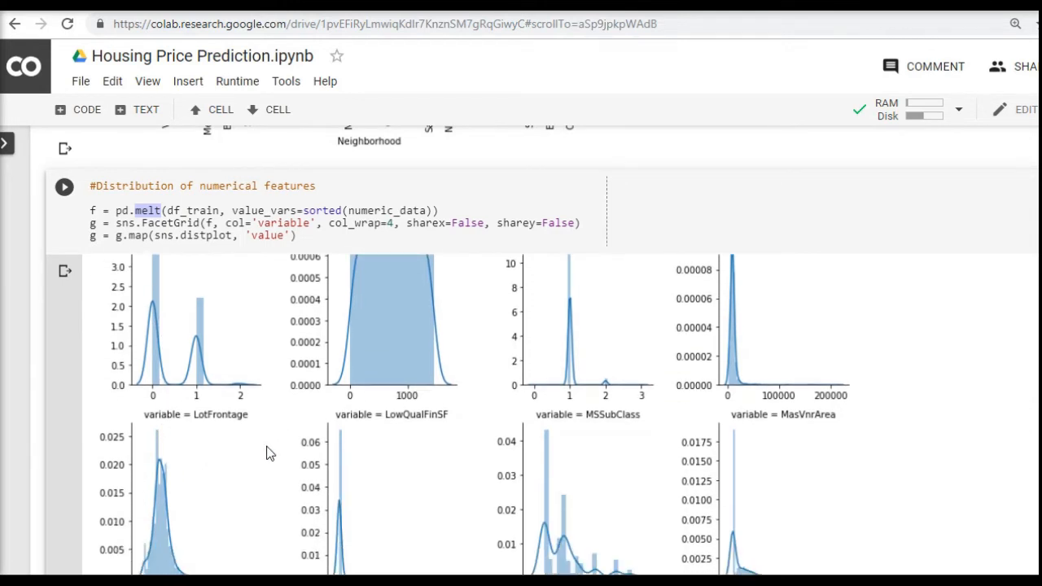
scroll(down, 3)
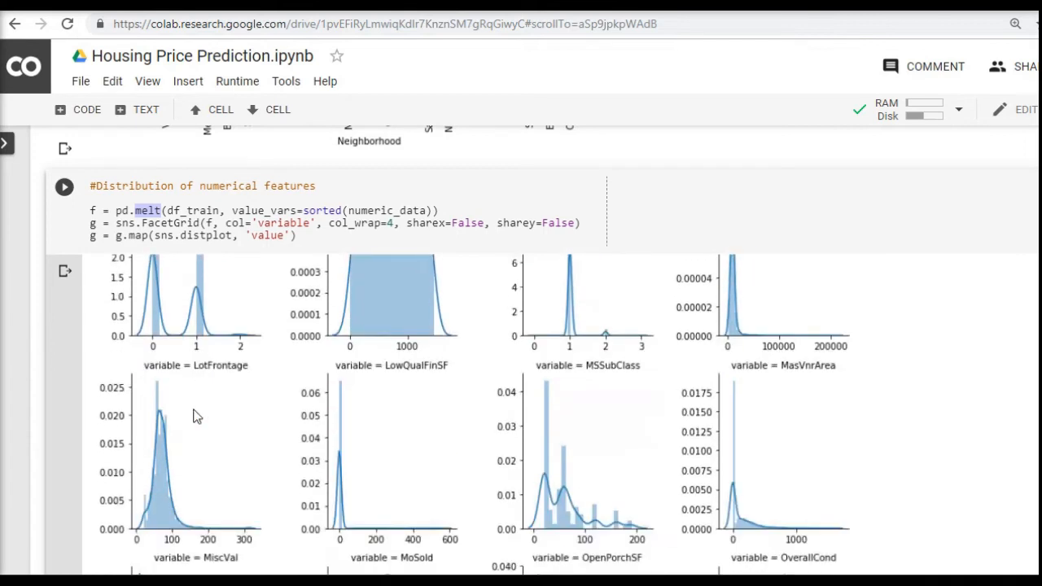
scroll(down, 3)
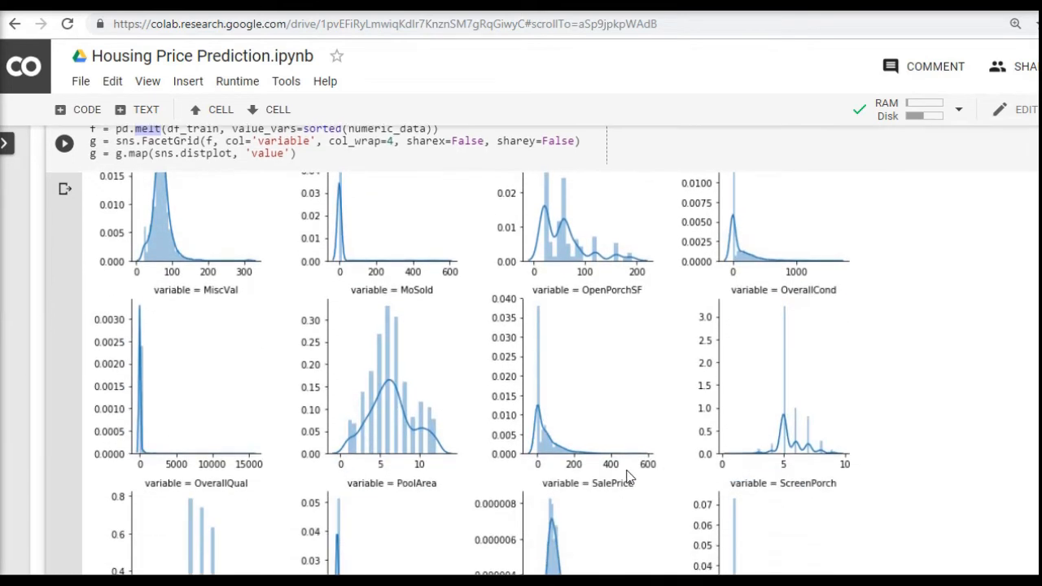
mouse_move(378, 377)
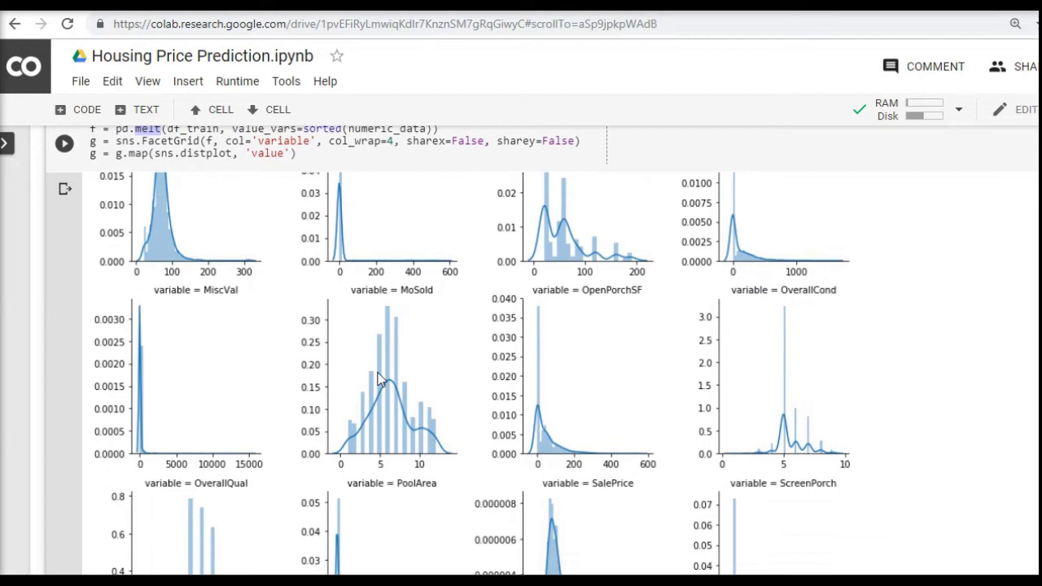
scroll(down, 3)
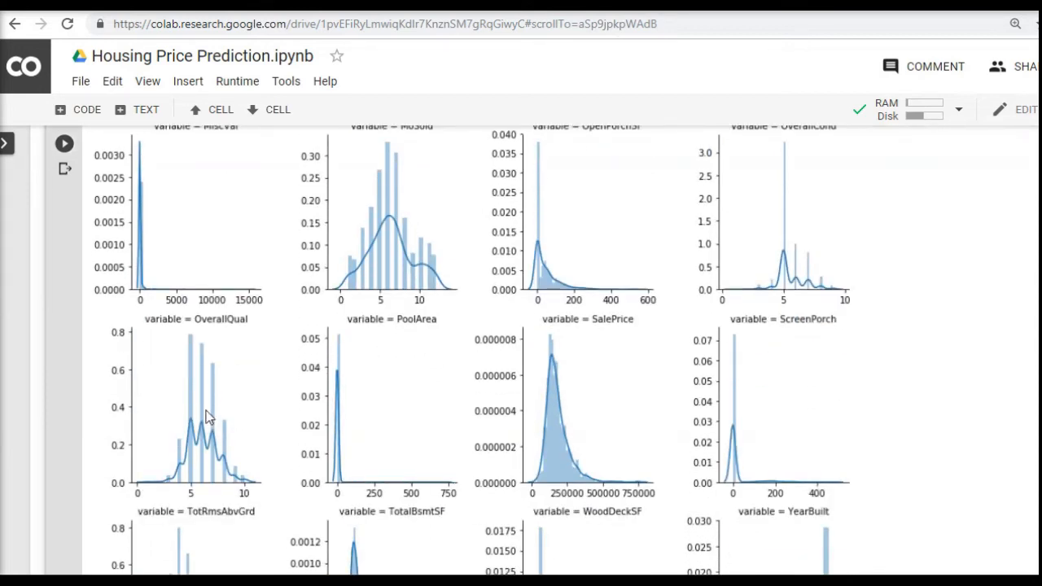
mouse_move(244, 511)
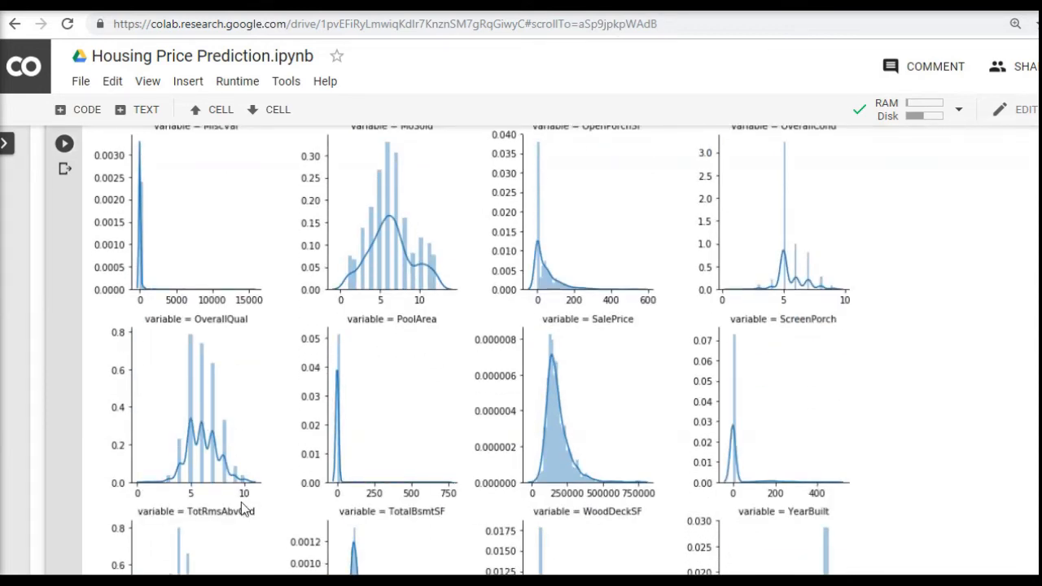
scroll(down, 3)
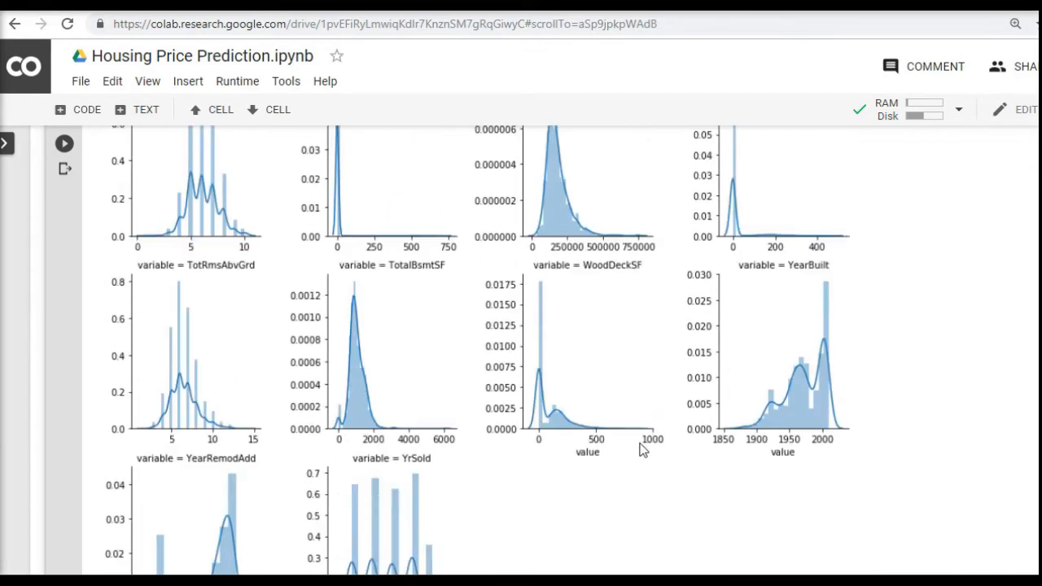
mouse_move(388, 466)
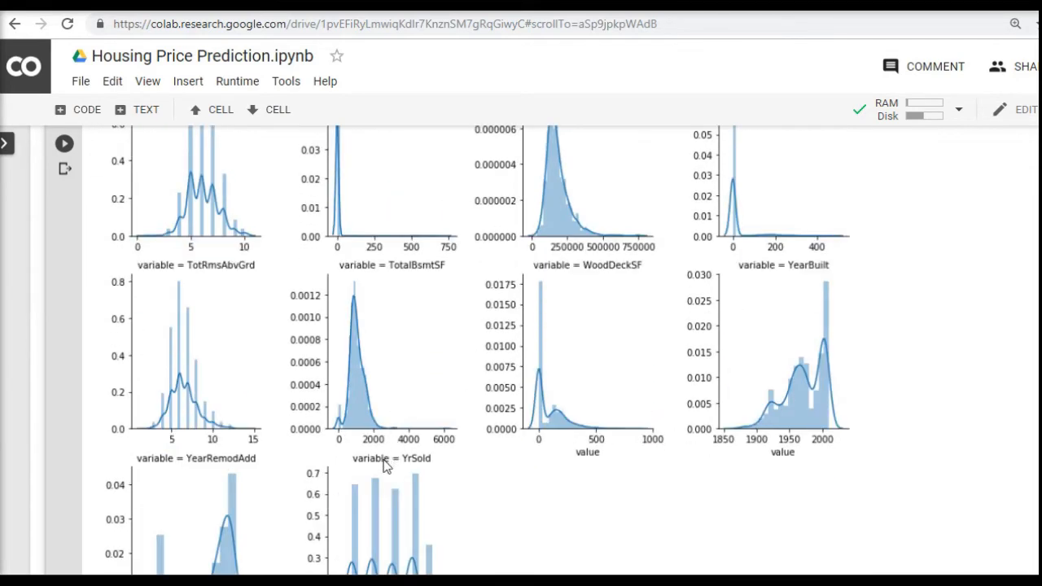
scroll(down, 3)
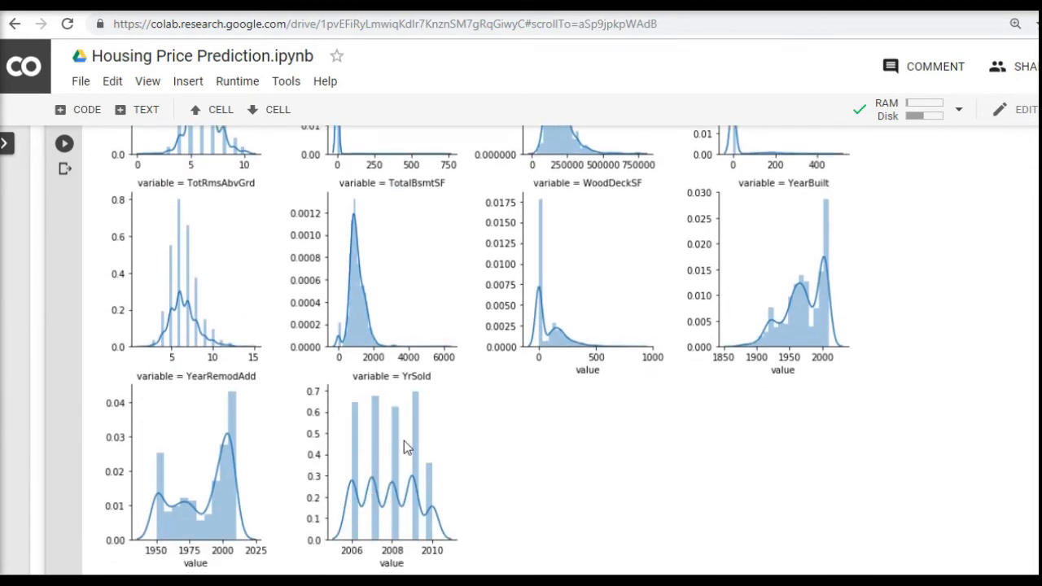
mouse_move(417, 444)
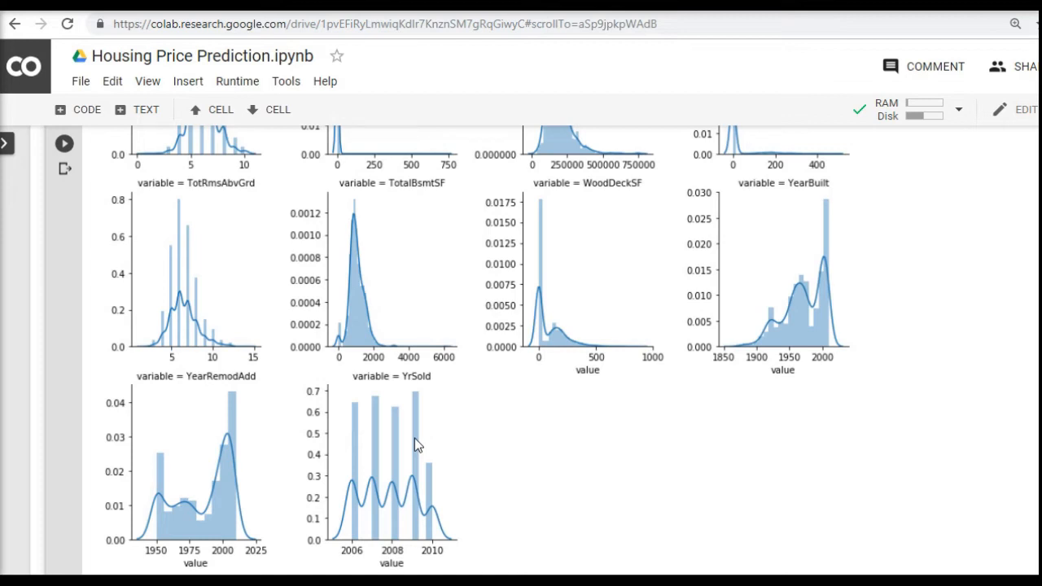
mouse_move(498, 373)
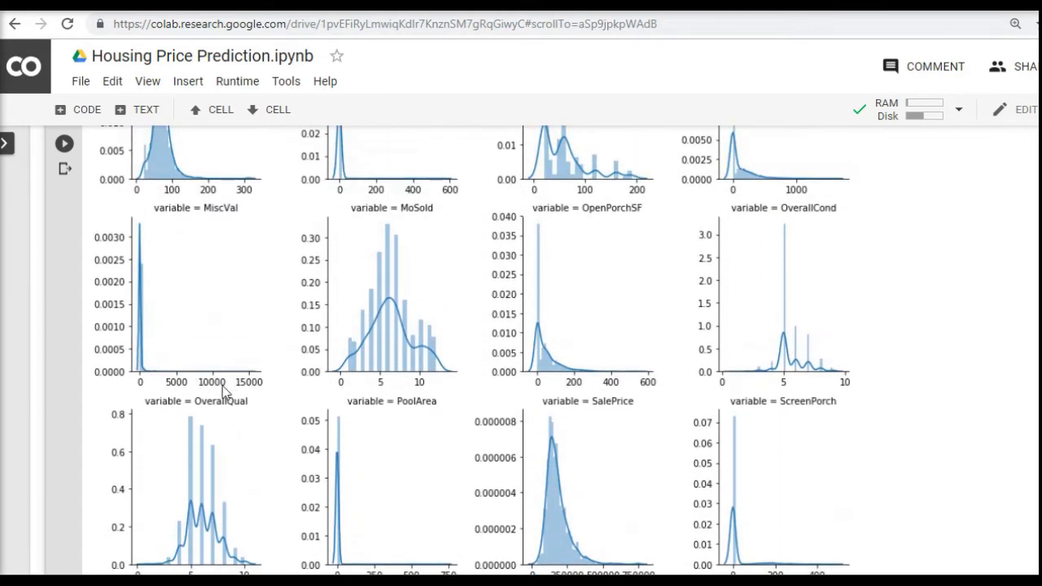
mouse_move(228, 409)
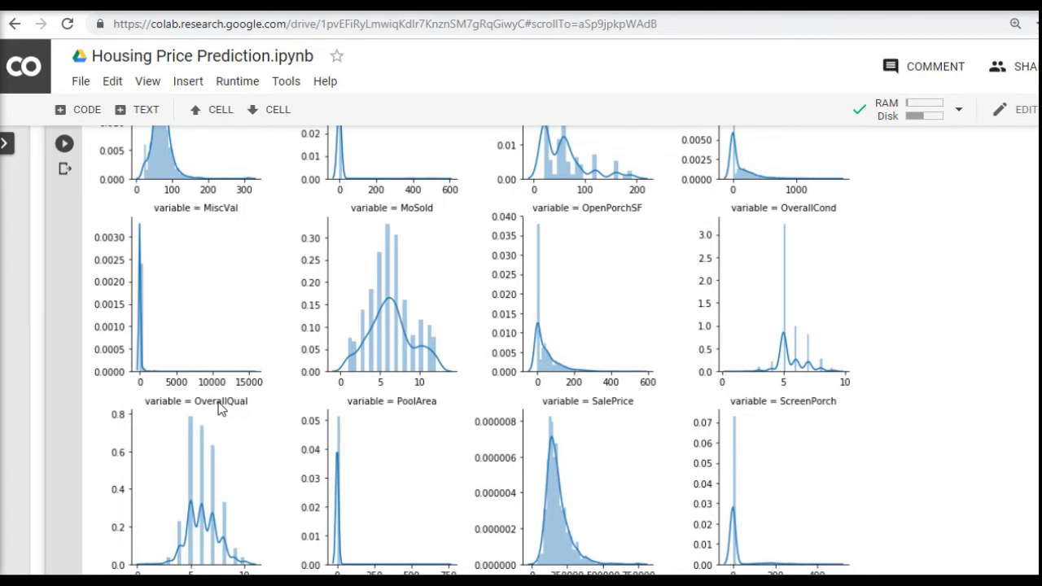
mouse_move(231, 411)
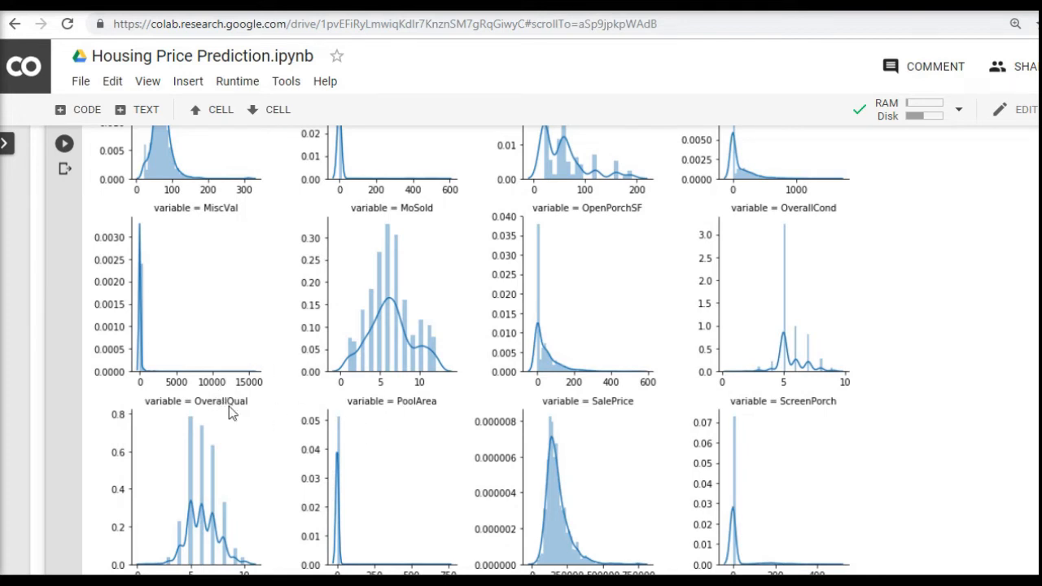
mouse_move(308, 410)
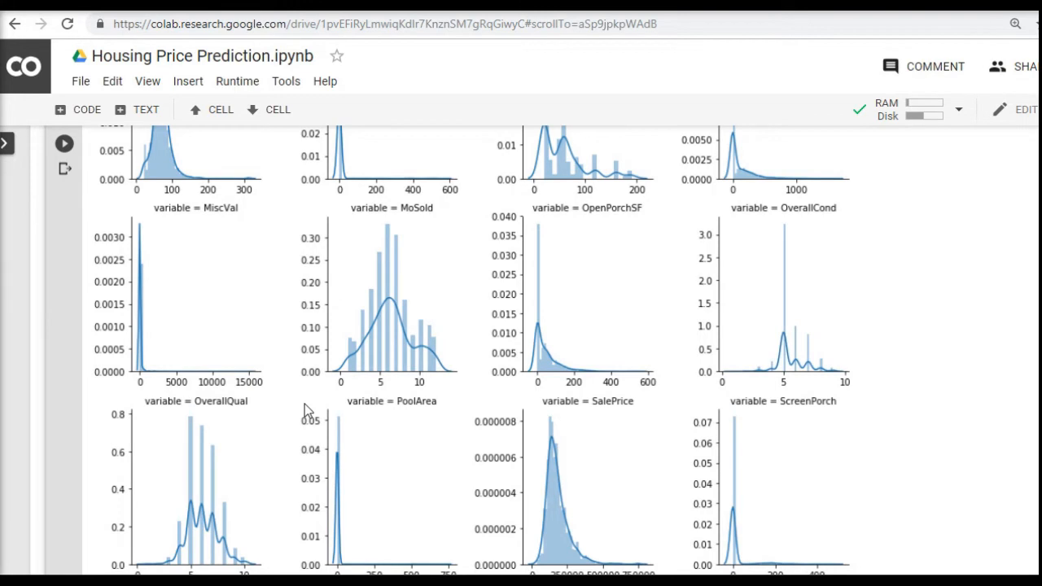
scroll(down, 3)
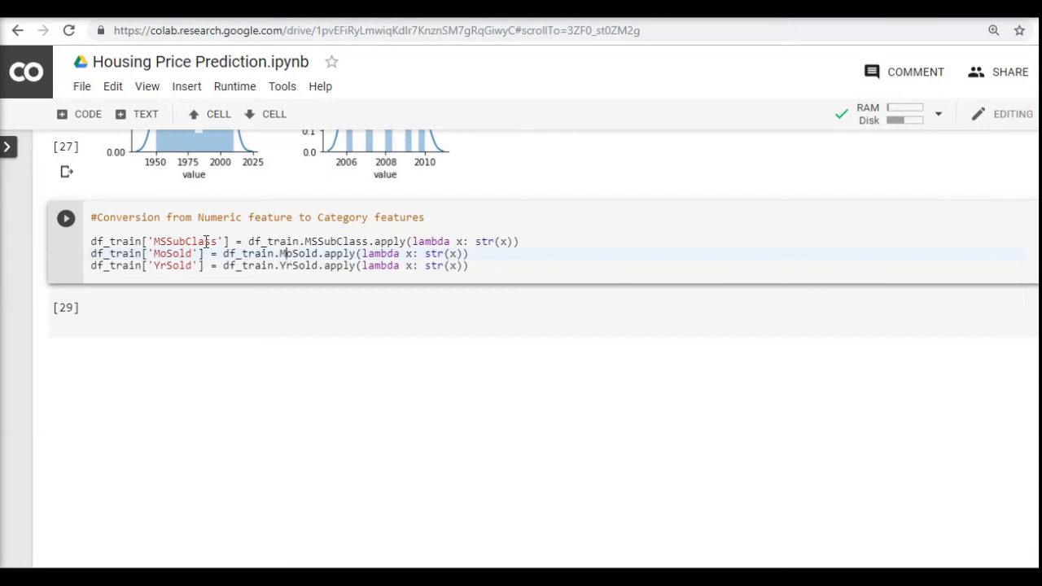
Step: Highlight the MSSubClass and YrSold names in the apply(str) conversion cell
double_click(186, 241)
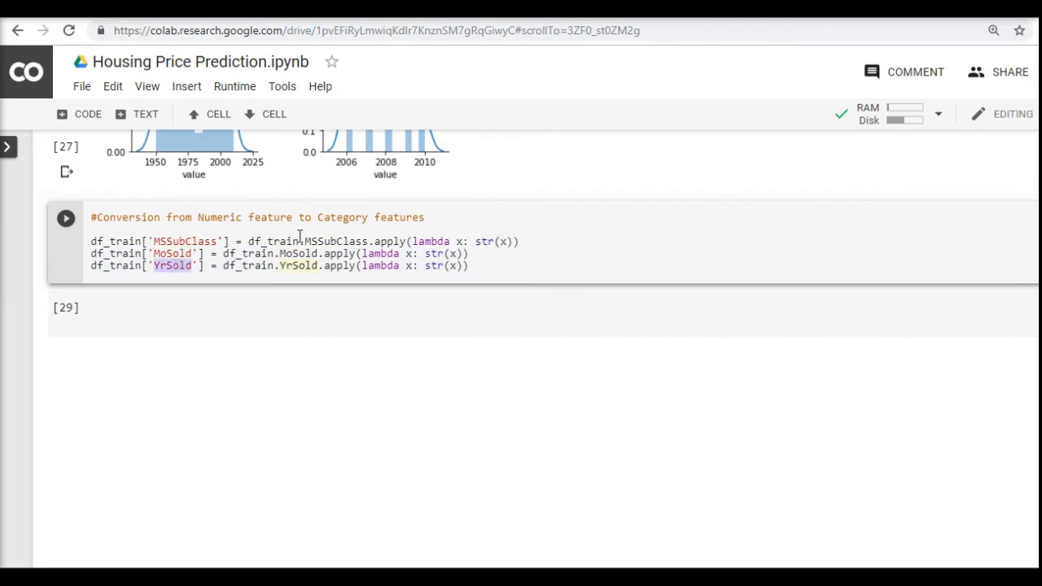
double_click(389, 241)
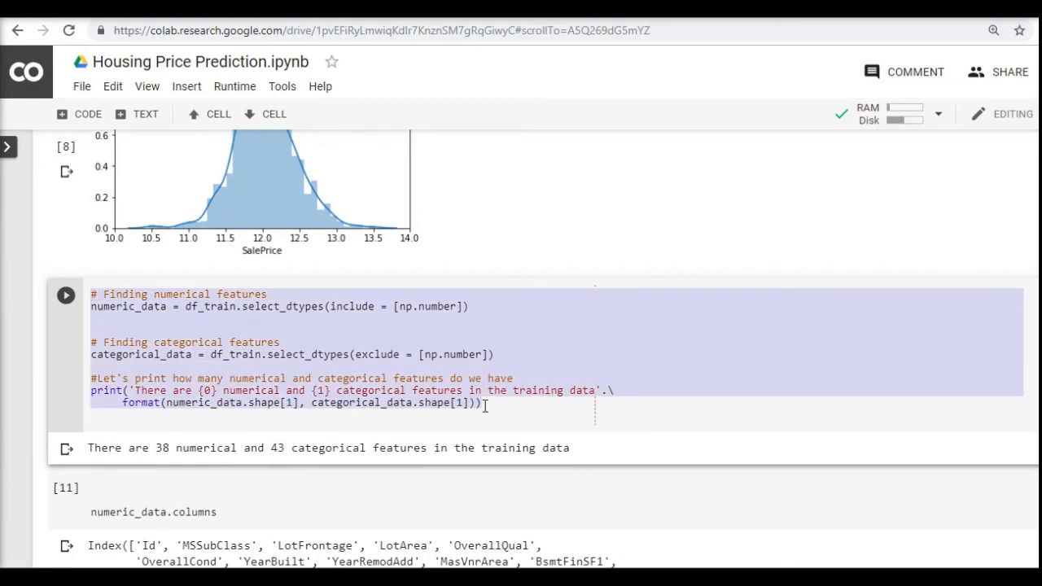
Step: Rerun the feature split to report 35 numerical and 46 categorical features after conversion
scroll(down, 3)
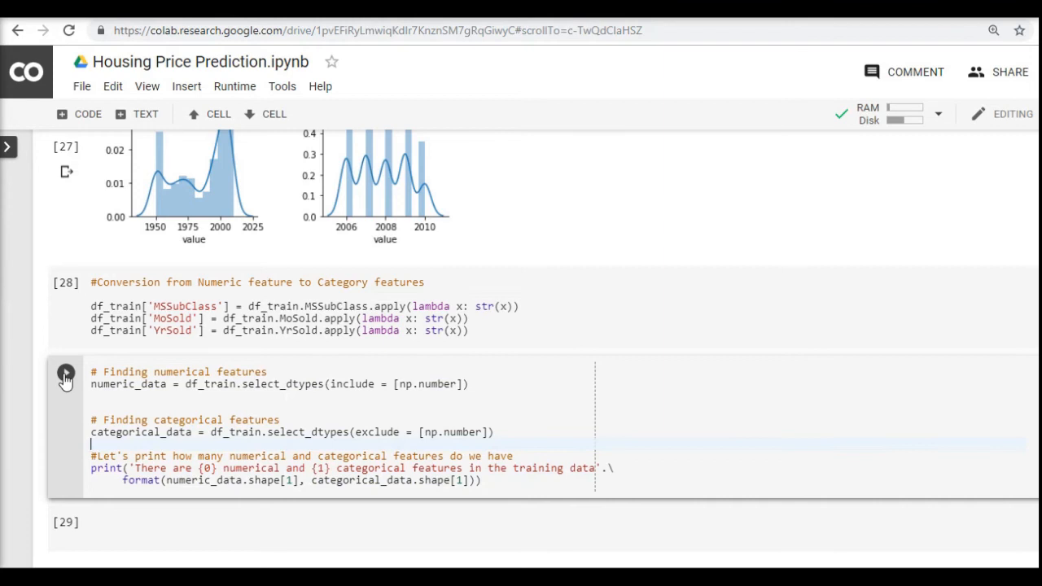
click(66, 373)
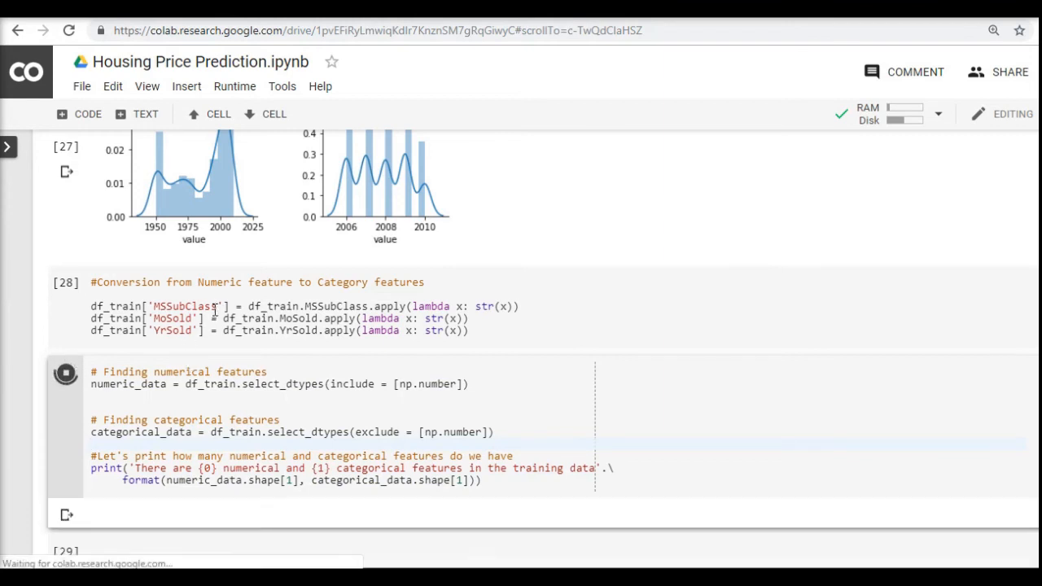
click(66, 372)
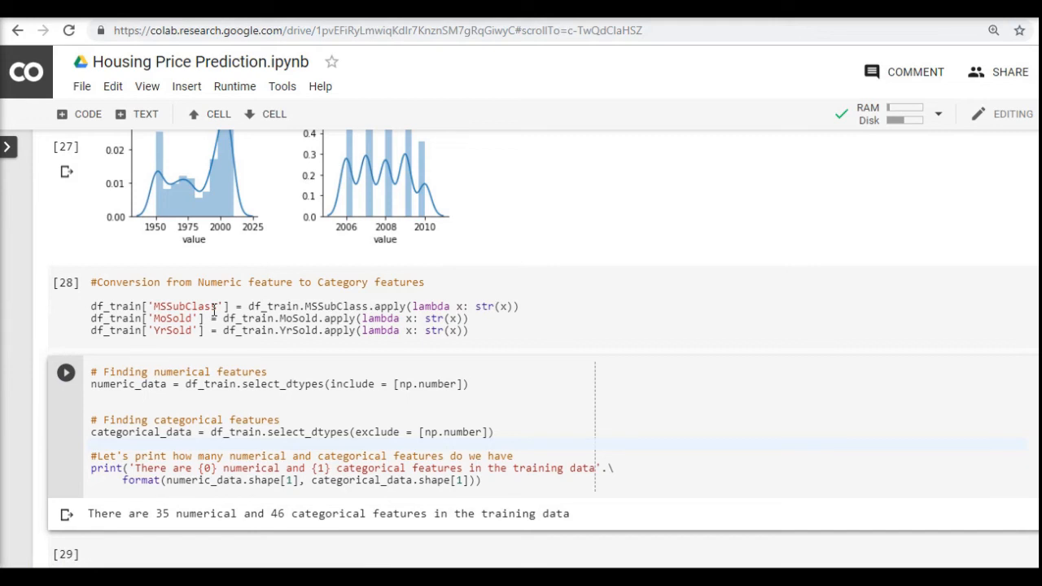
mouse_move(236, 420)
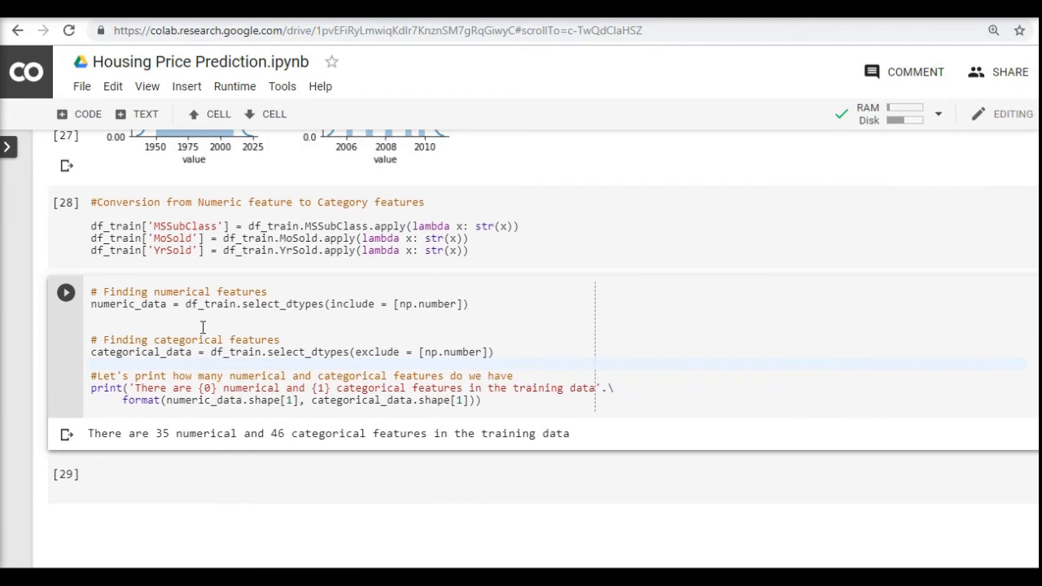
mouse_move(283, 335)
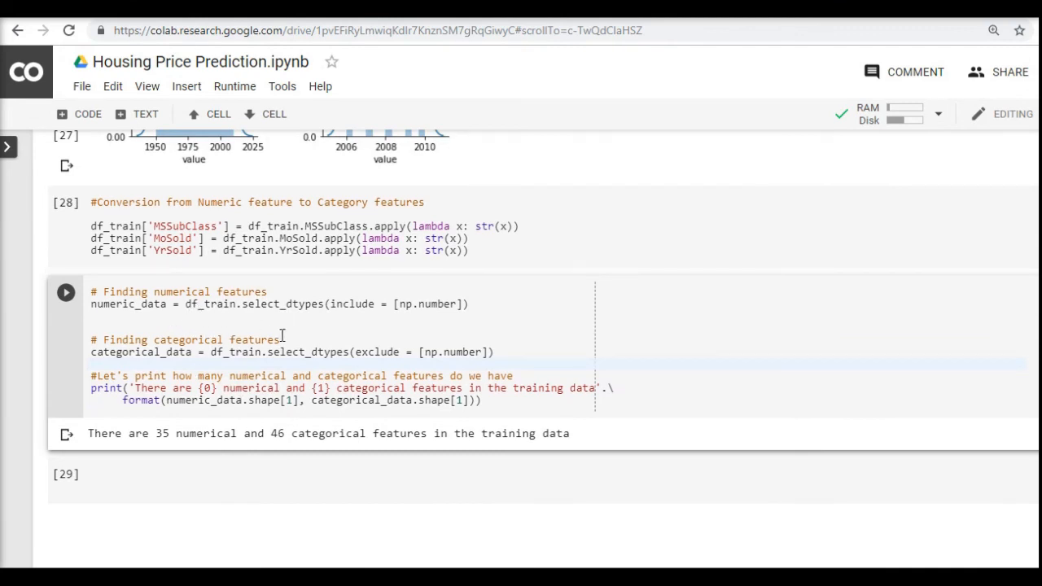
double_click(160, 433)
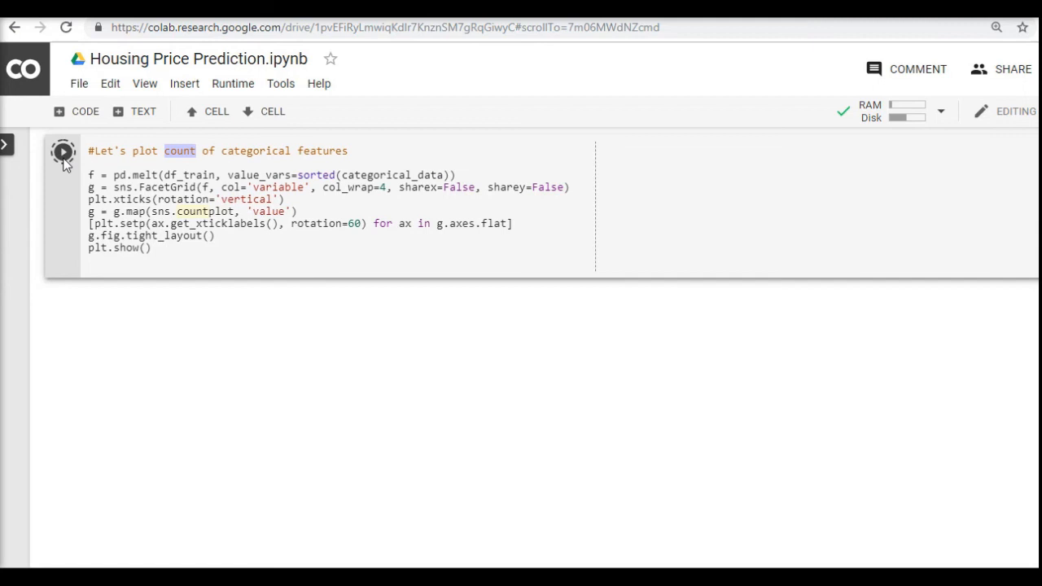
Step: Run the categorical count-plot cell and review the grid from Alley and BldgType through GarageCond and Heating
click(63, 153)
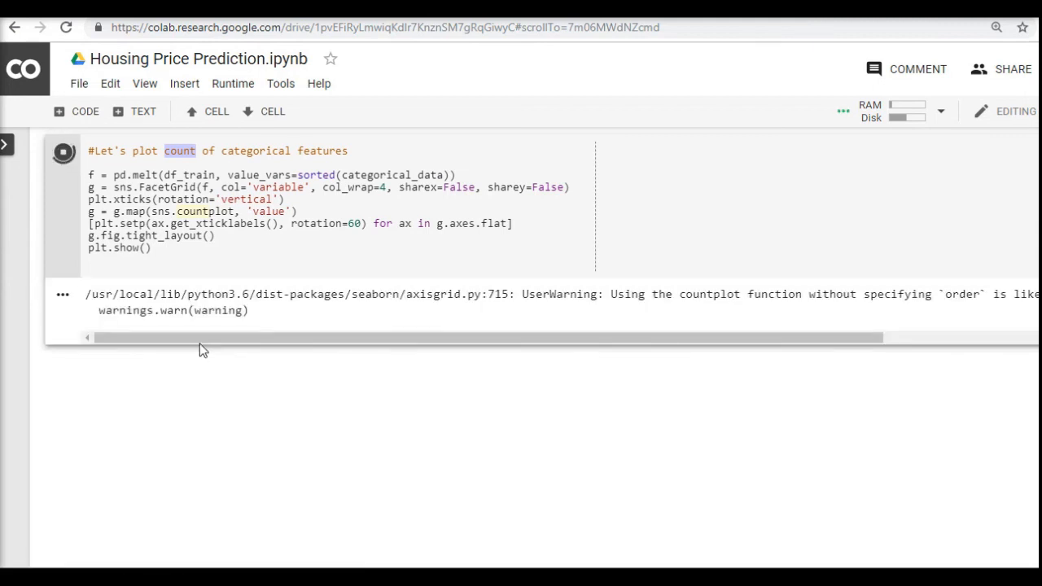
mouse_move(258, 319)
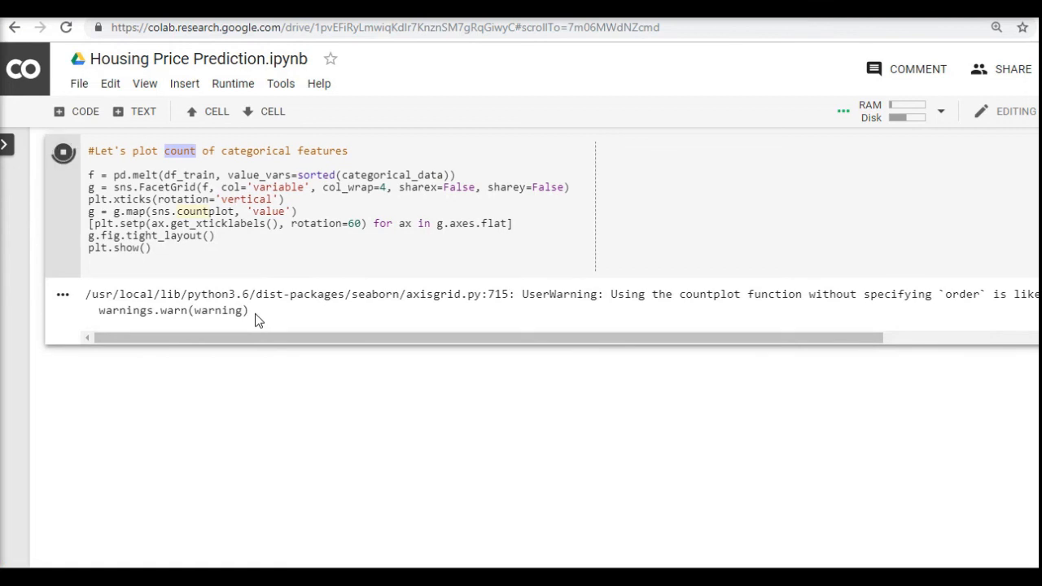
mouse_move(330, 396)
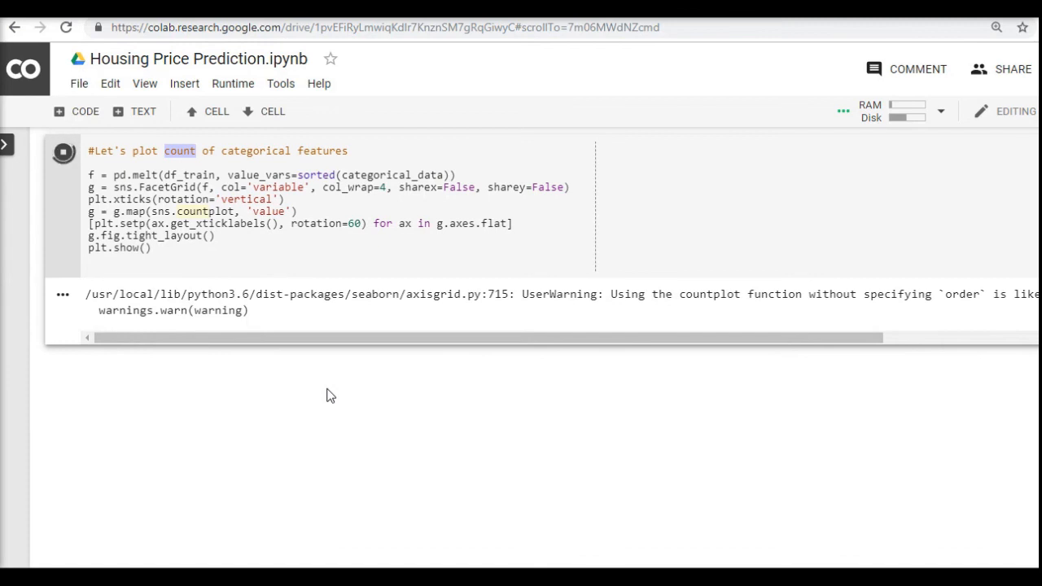
click(61, 151)
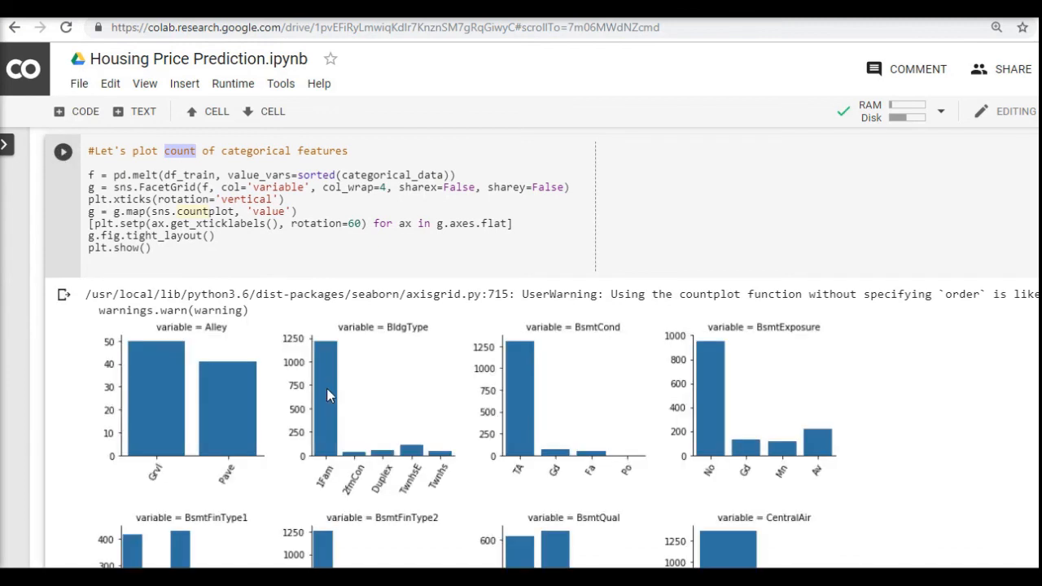
mouse_move(456, 404)
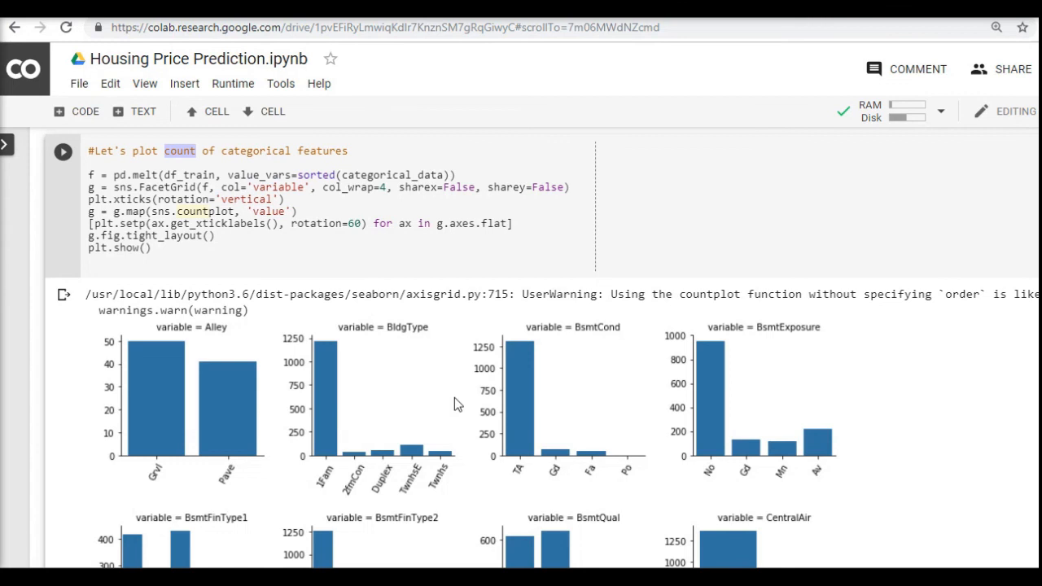
scroll(down, 3)
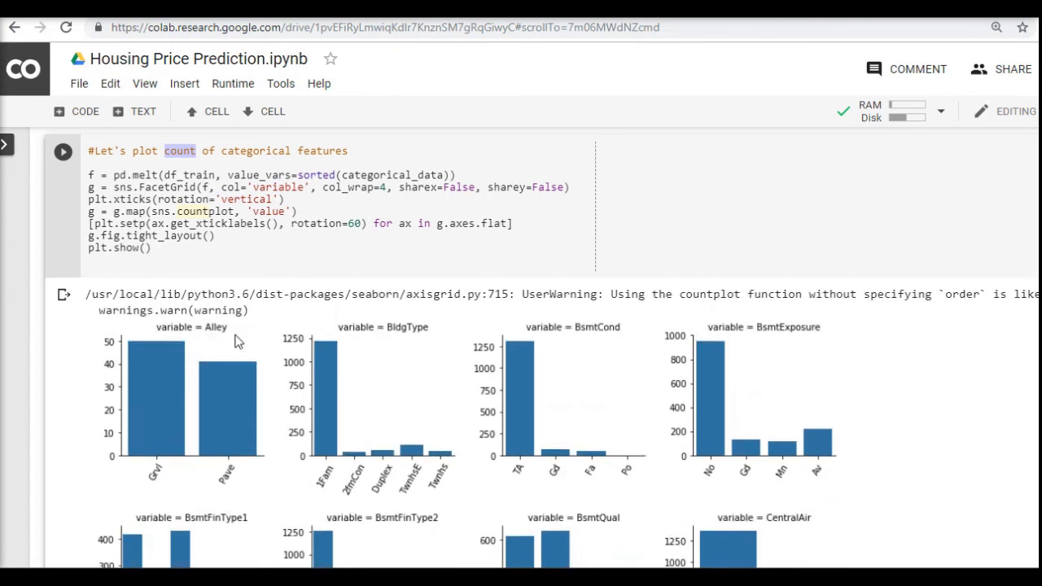
mouse_move(523, 466)
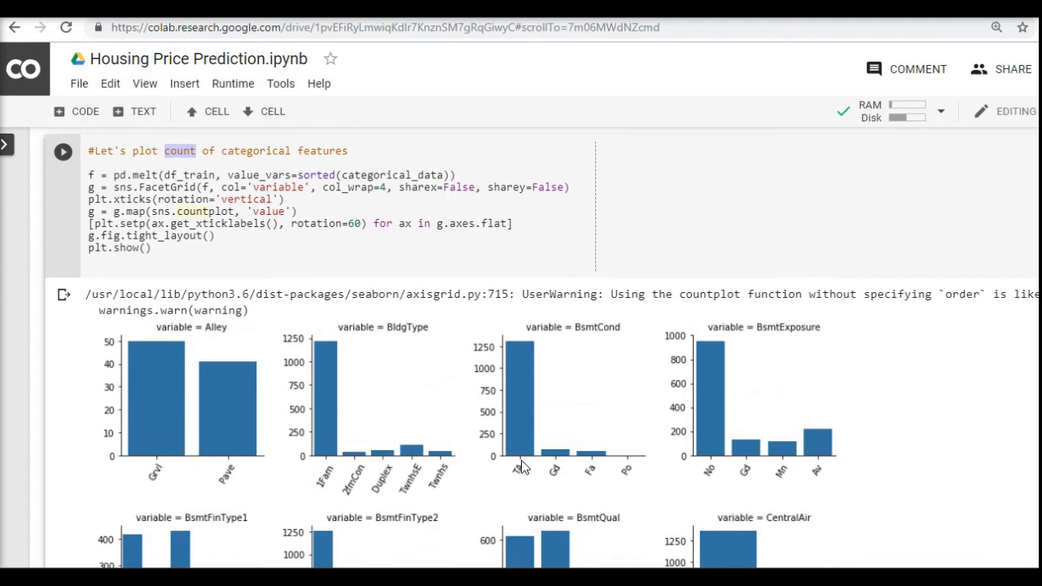
mouse_move(593, 337)
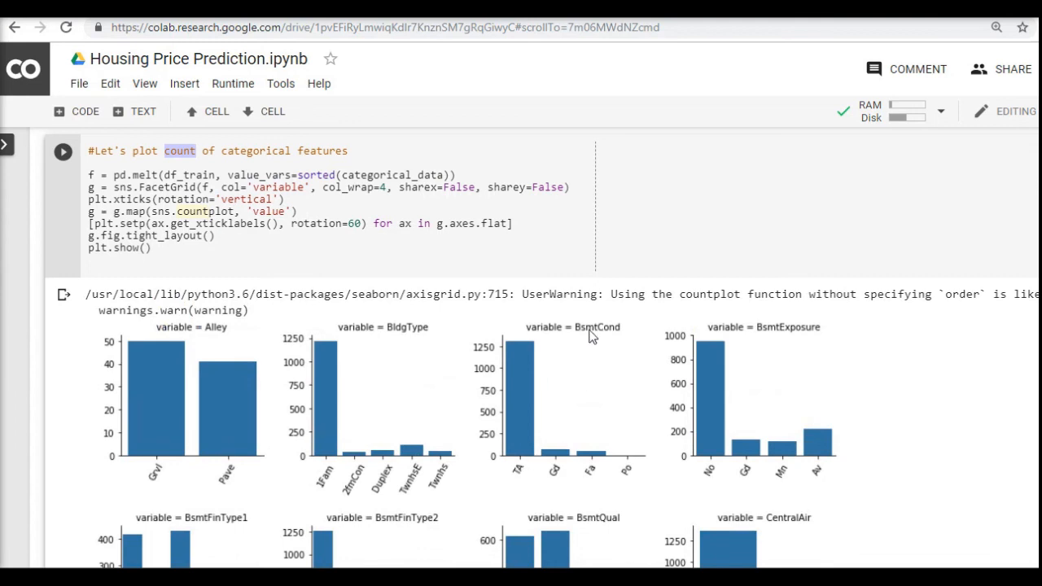
mouse_move(622, 478)
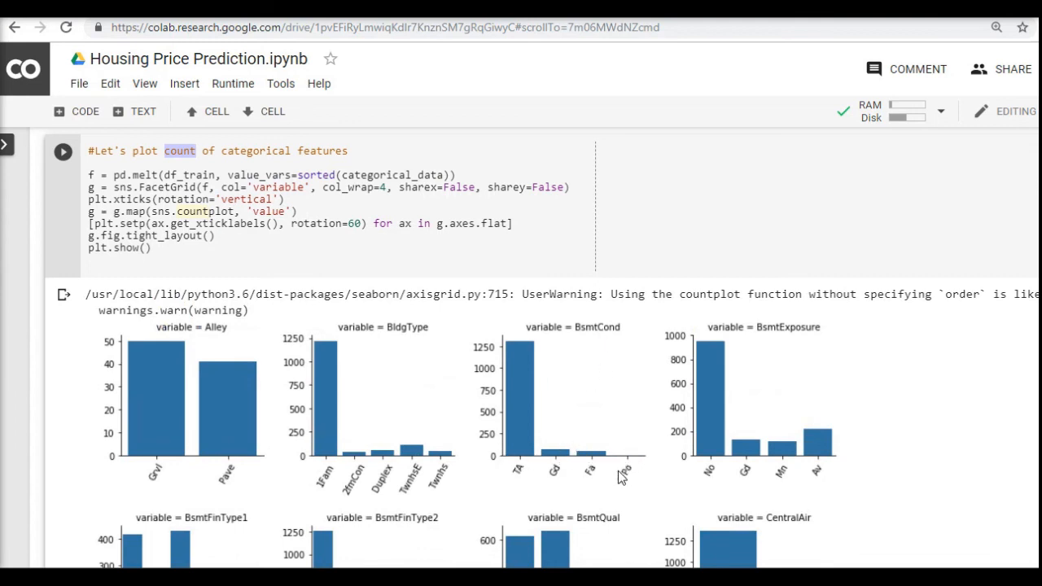
scroll(down, 3)
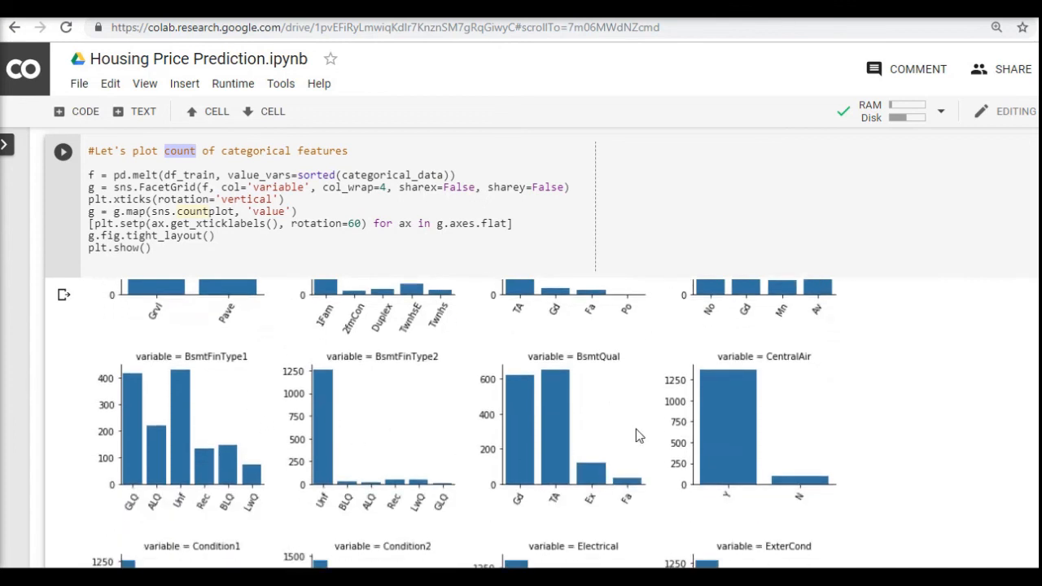
scroll(down, 3)
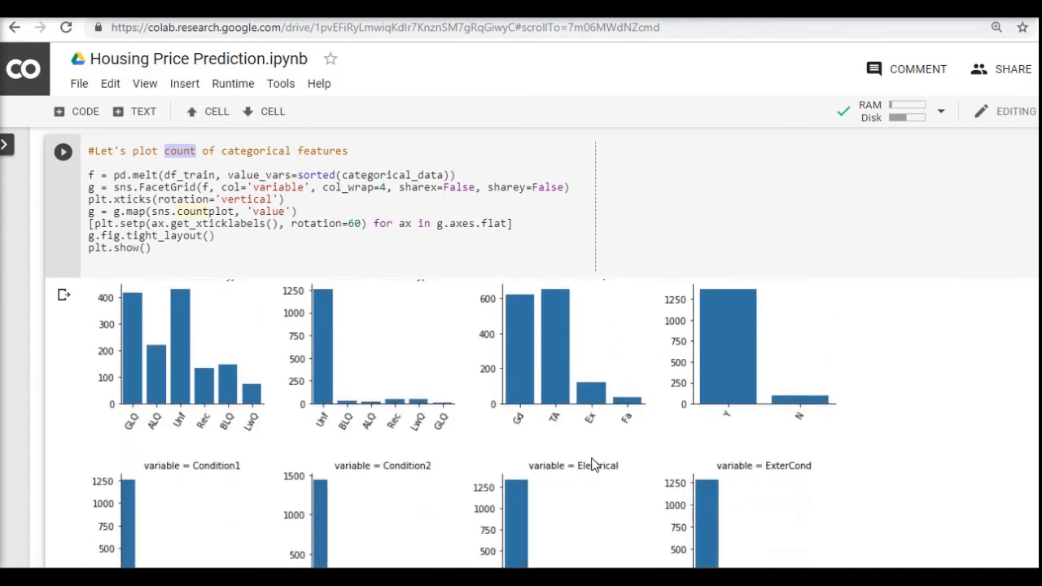
scroll(down, 3)
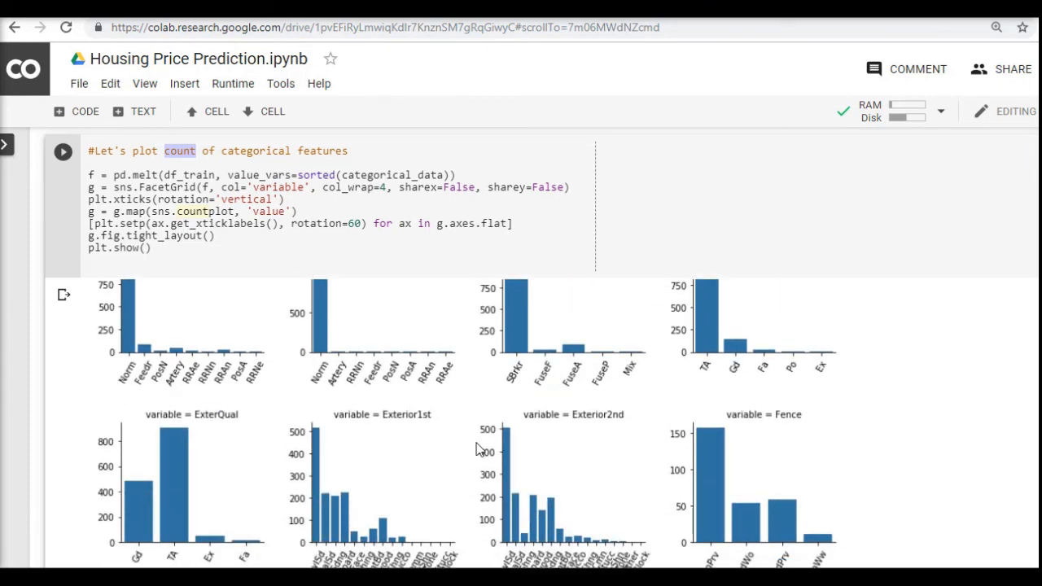
scroll(down, 3)
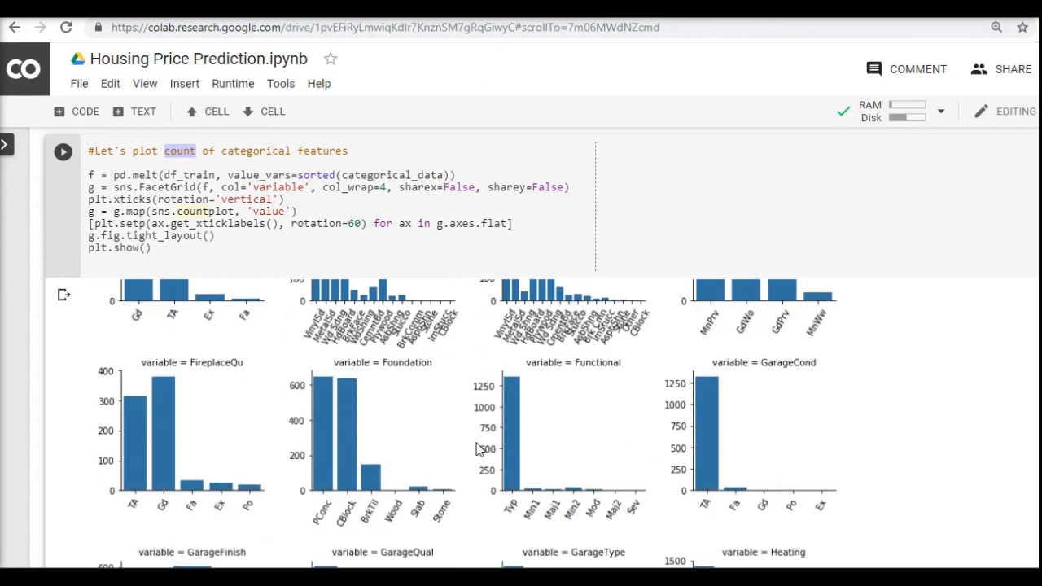
scroll(down, 3)
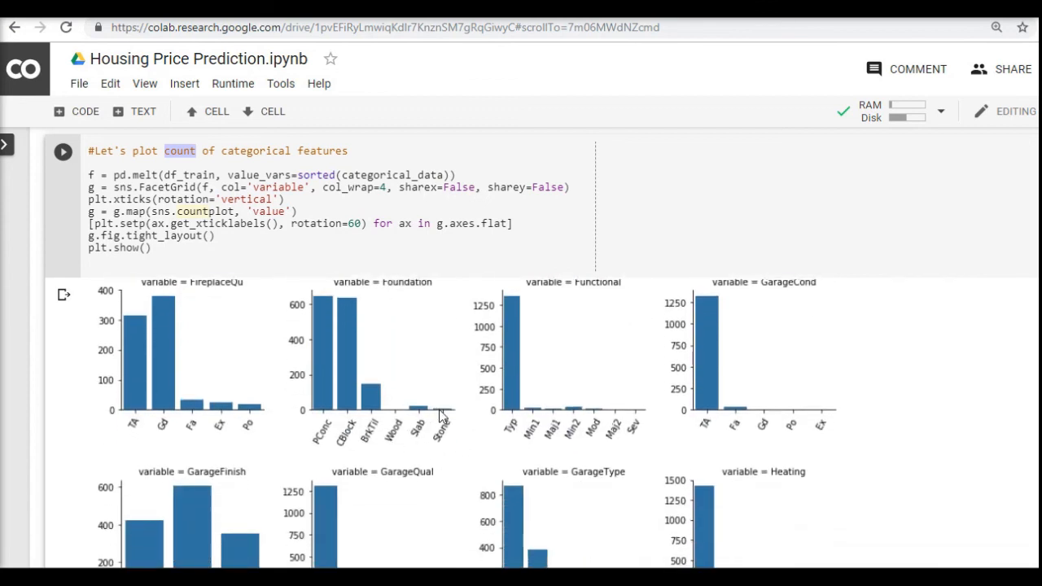
mouse_move(583, 433)
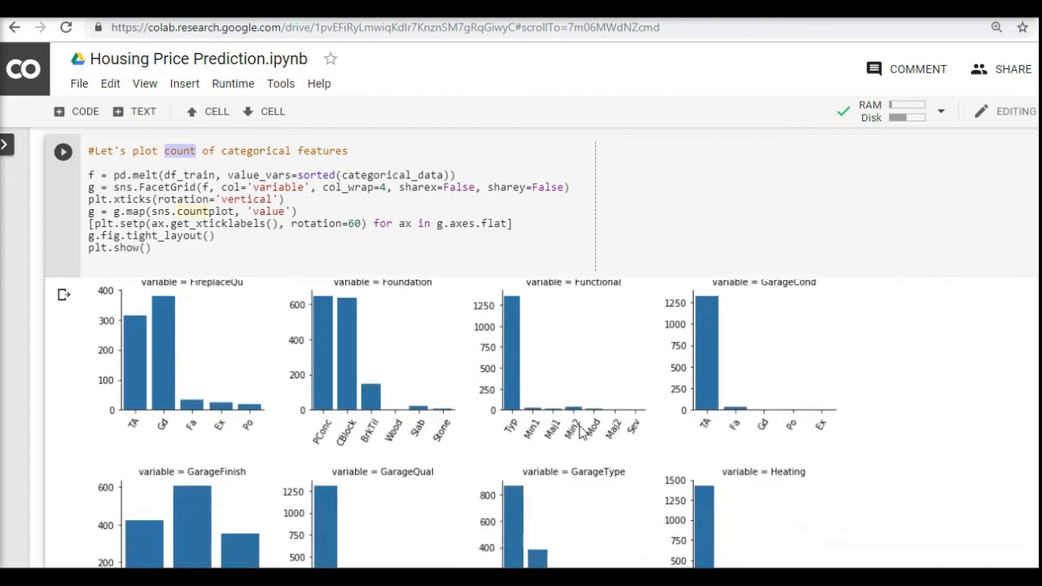